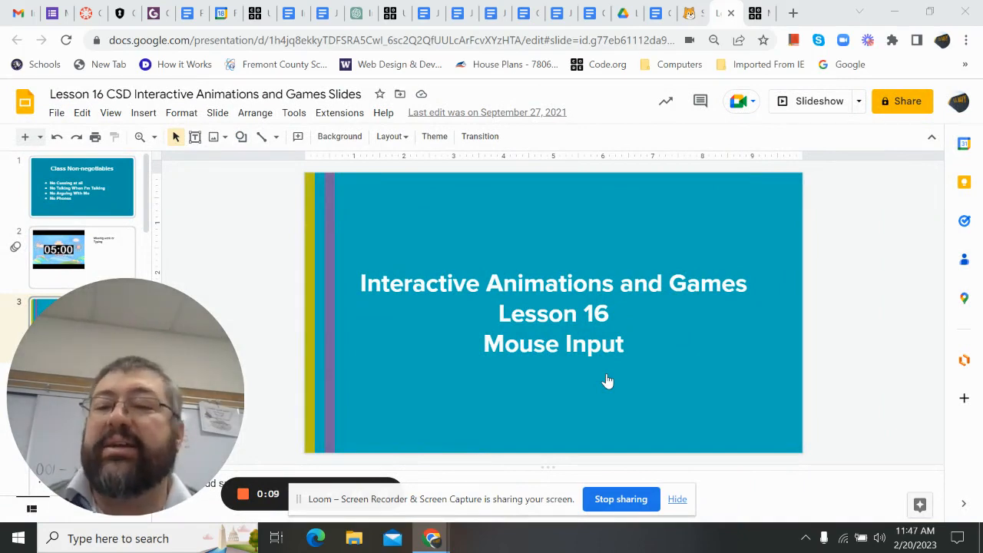
pyautogui.moveTo(580, 374)
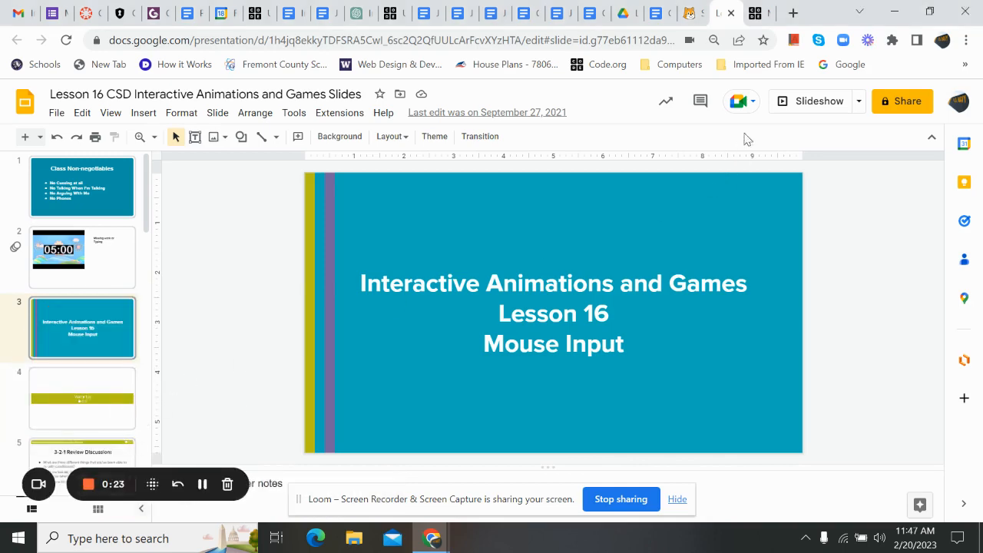
# - Present the Lesson 16 slides full screen before exiting at the Level 1 slide
pyautogui.click(808, 102)
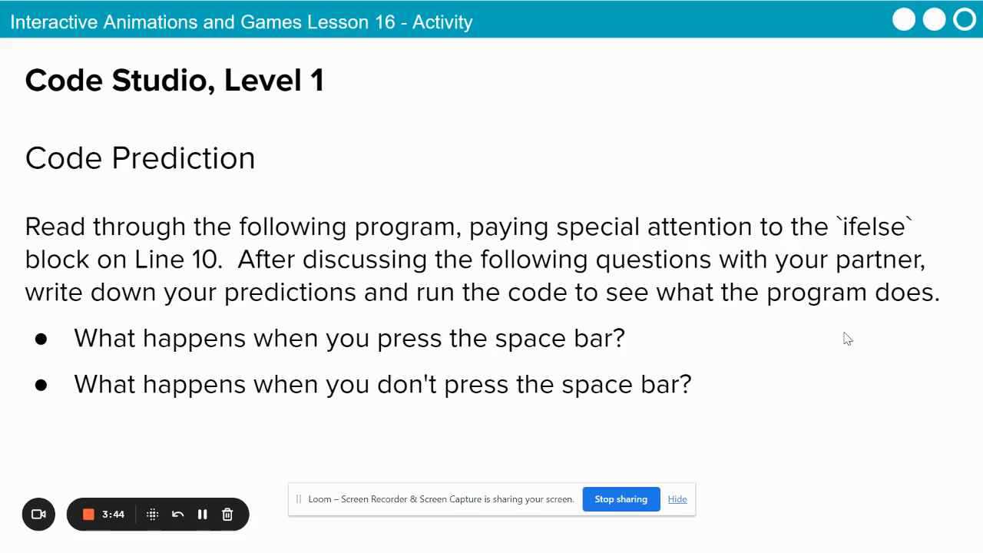
pyautogui.moveTo(851, 304)
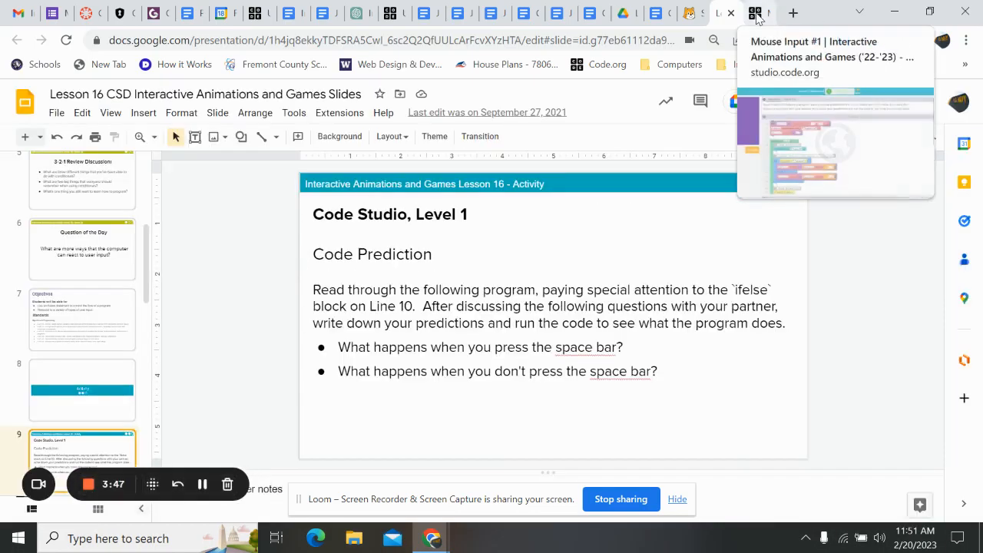
# - Switch to the studio.code.org Mouse Input level 1 page with the balloon program
pyautogui.click(756, 12)
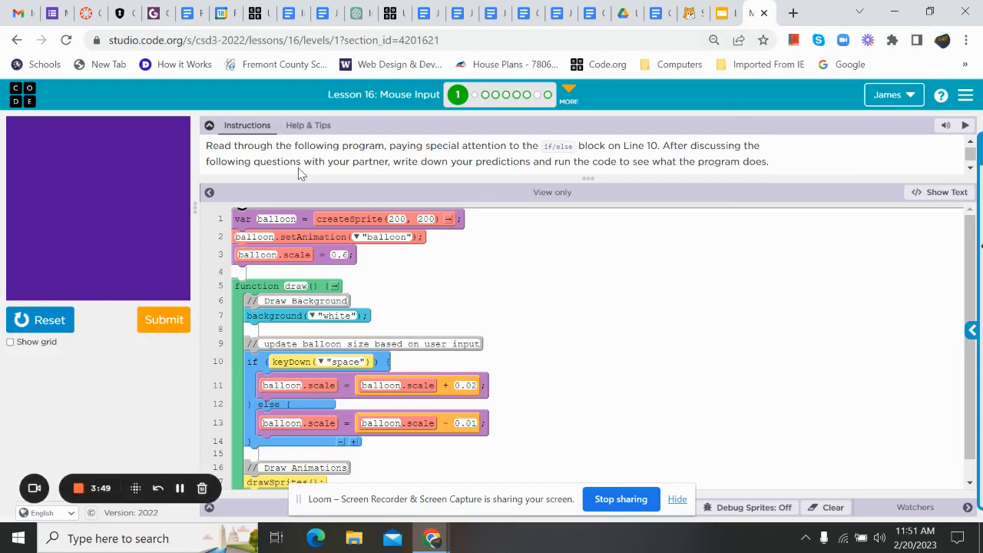
pyautogui.moveTo(384, 95)
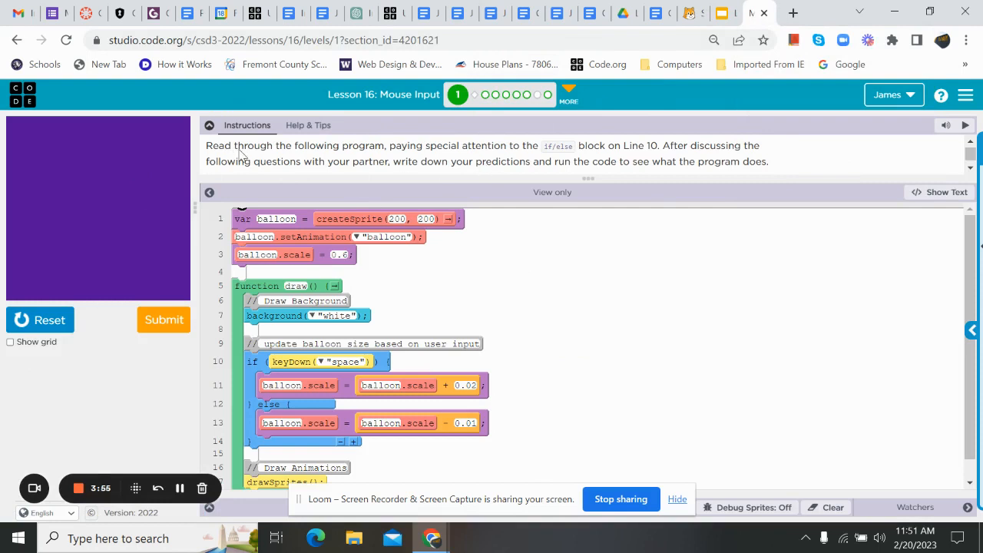
pyautogui.moveTo(397, 157)
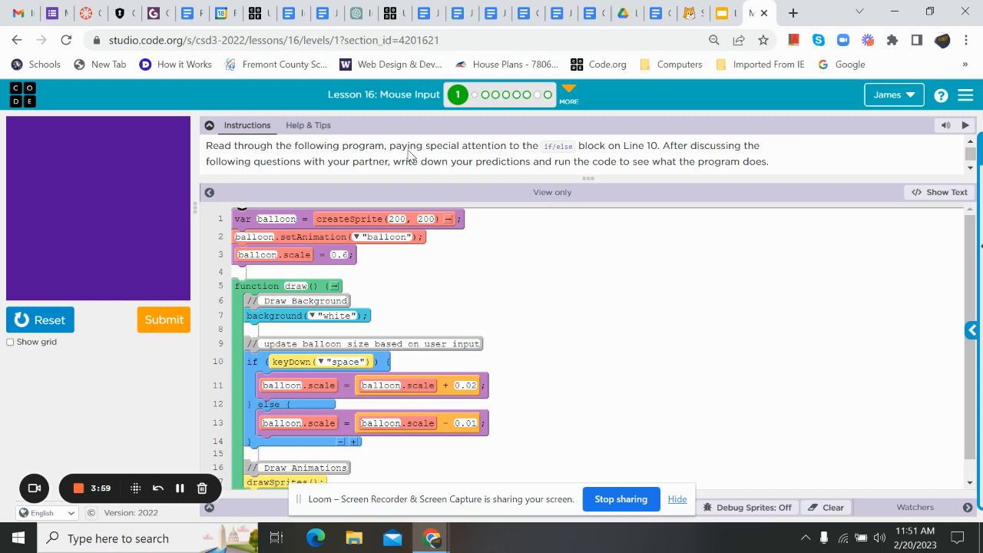
pyautogui.moveTo(568, 158)
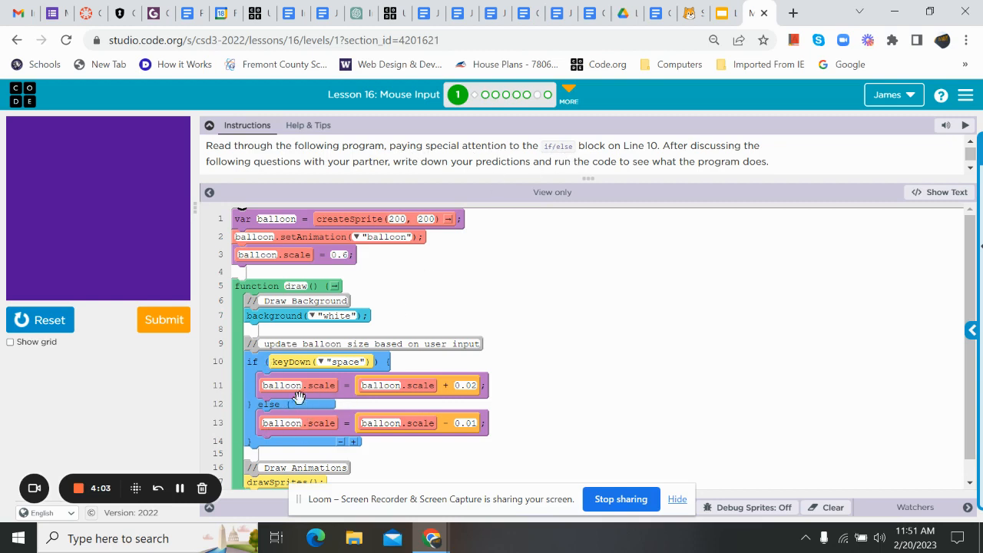
pyautogui.moveTo(632, 158)
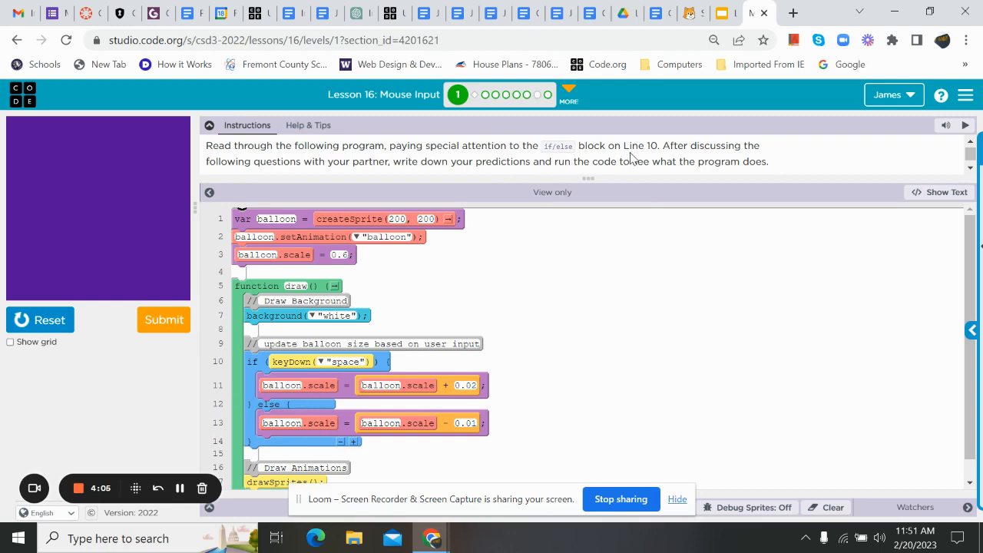
pyautogui.moveTo(377, 122)
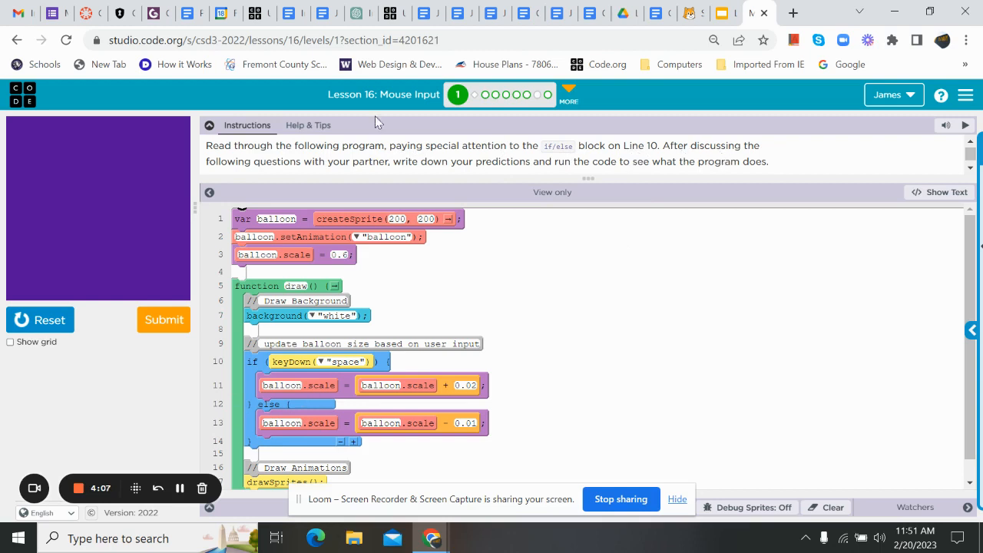
pyautogui.moveTo(464, 174)
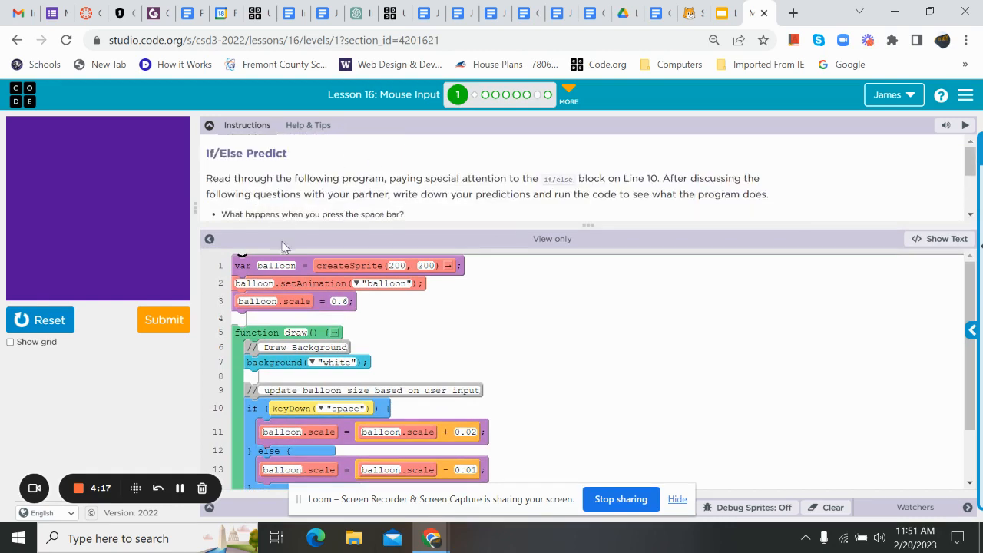
pyautogui.moveTo(590, 223)
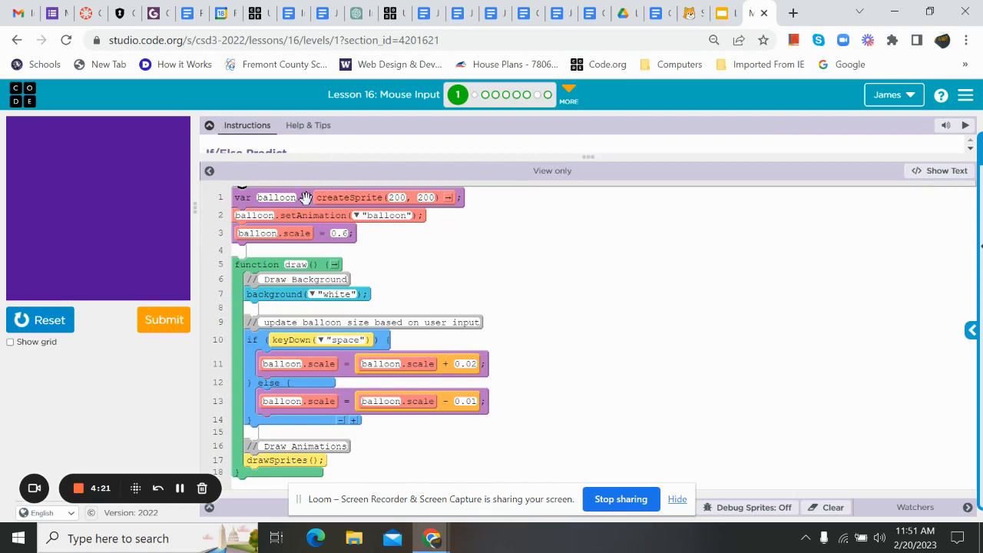
pyautogui.moveTo(245, 192)
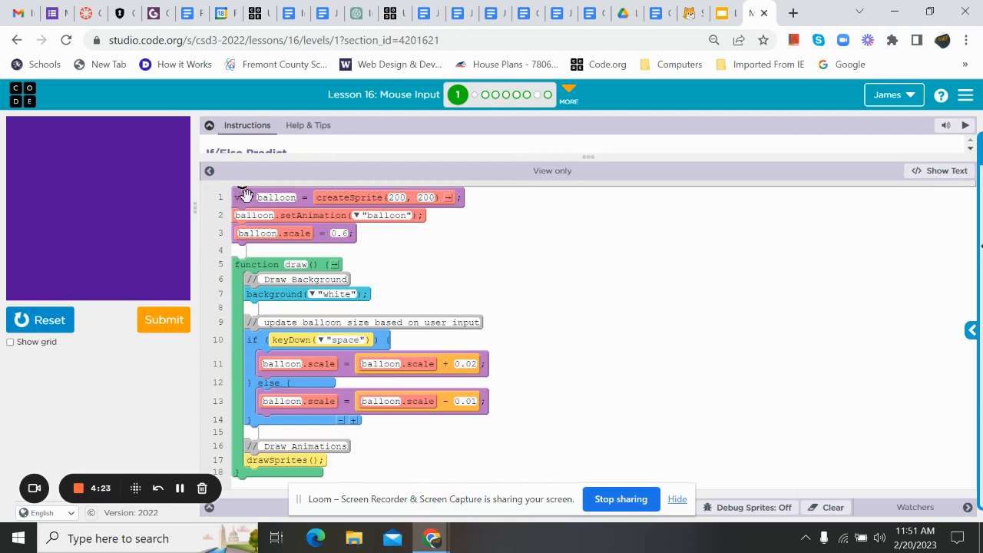
pyautogui.moveTo(241, 193)
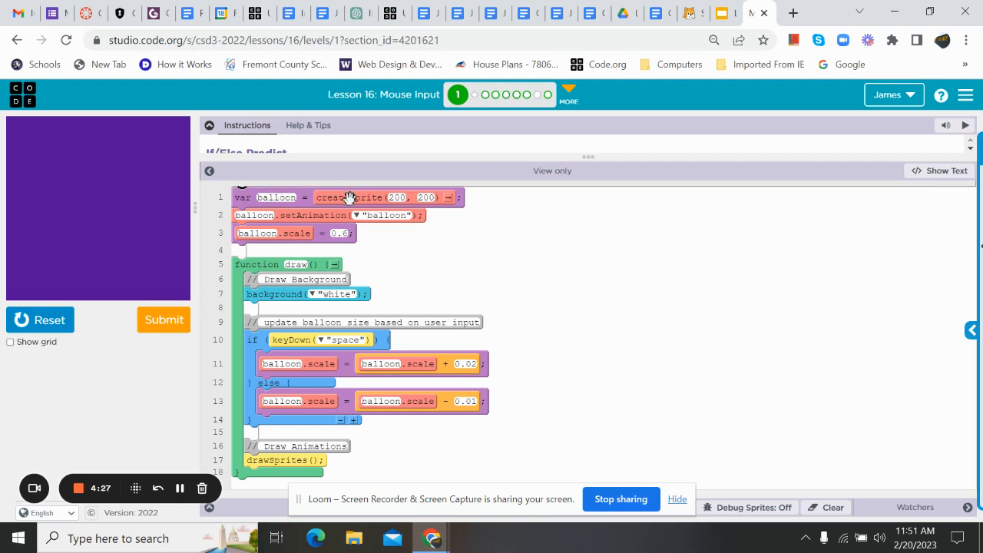
pyautogui.moveTo(298, 190)
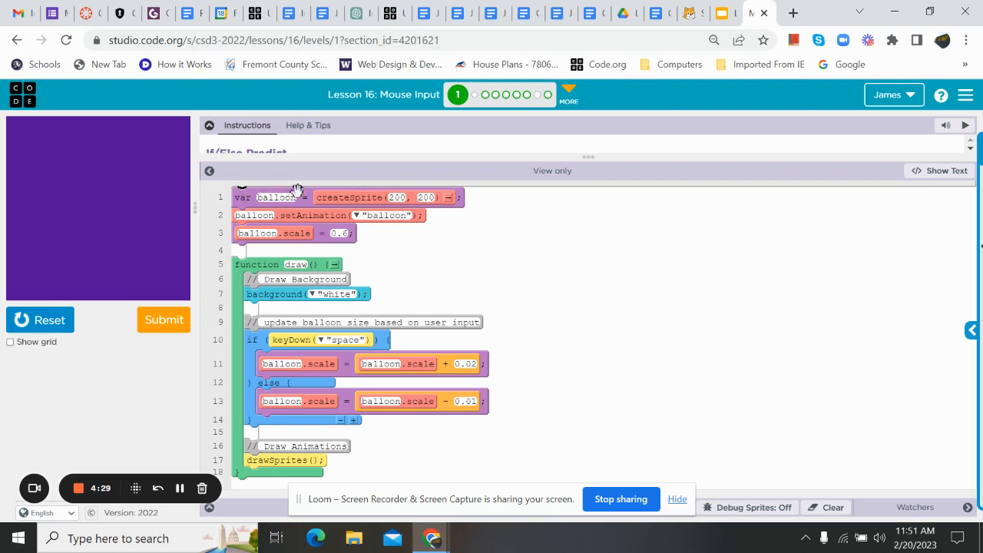
pyautogui.moveTo(98, 209)
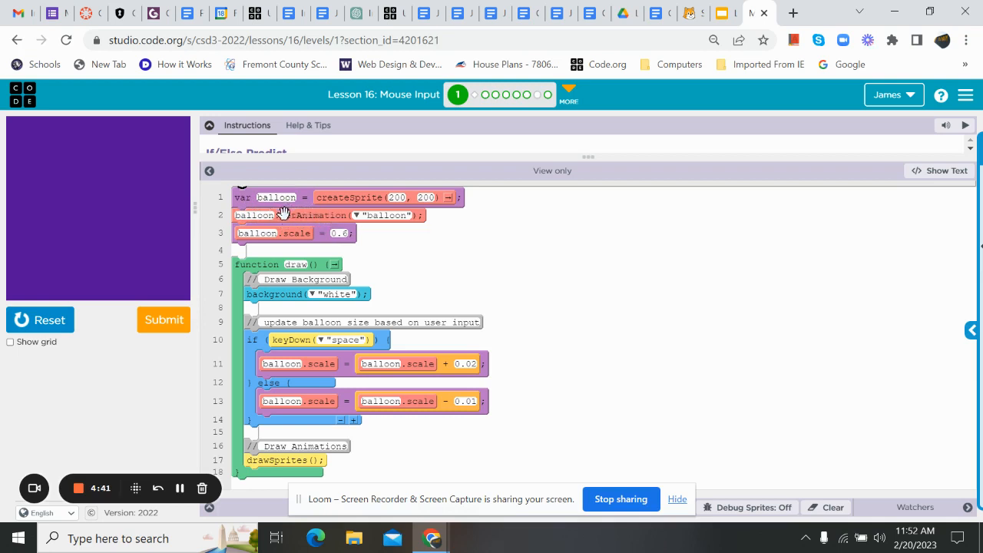
pyautogui.moveTo(399, 230)
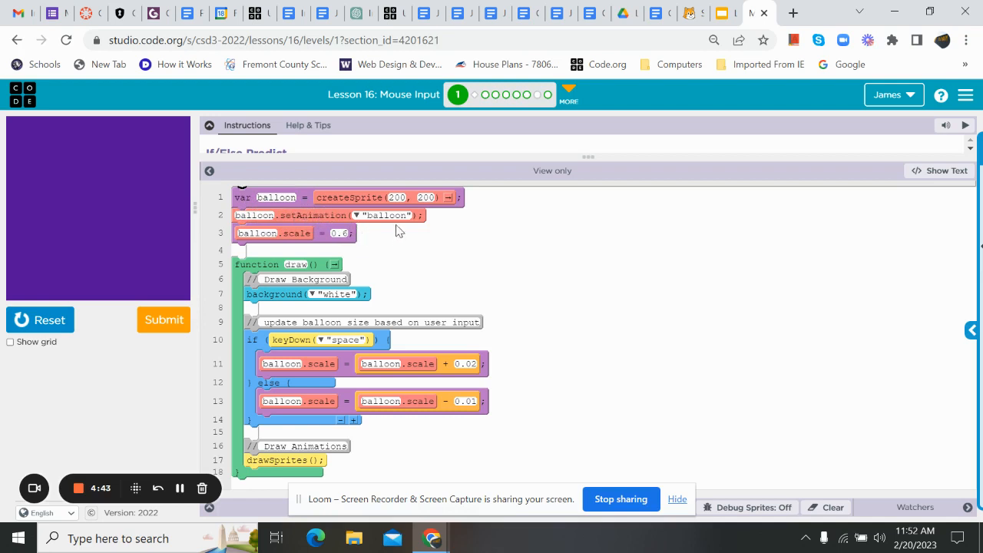
pyautogui.moveTo(61, 132)
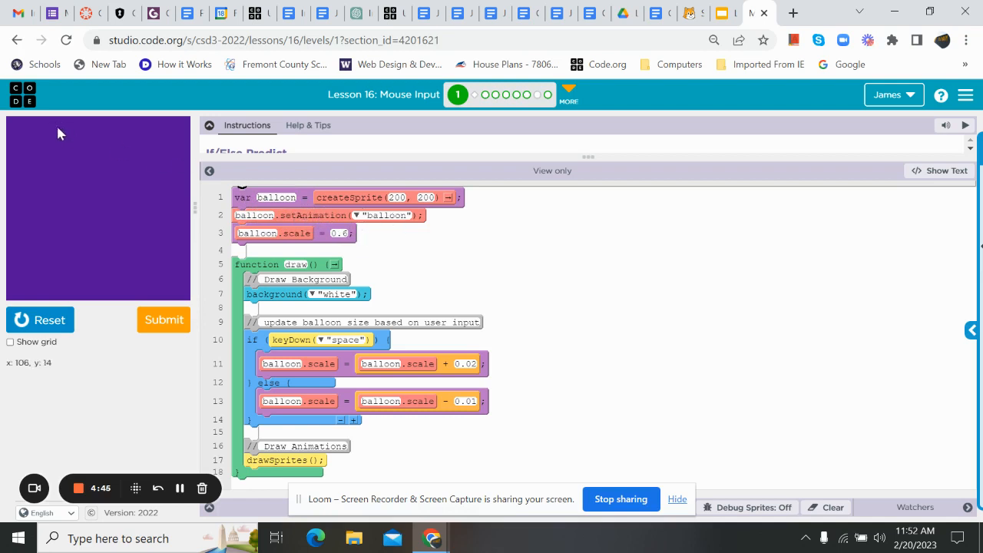
pyautogui.moveTo(350, 218)
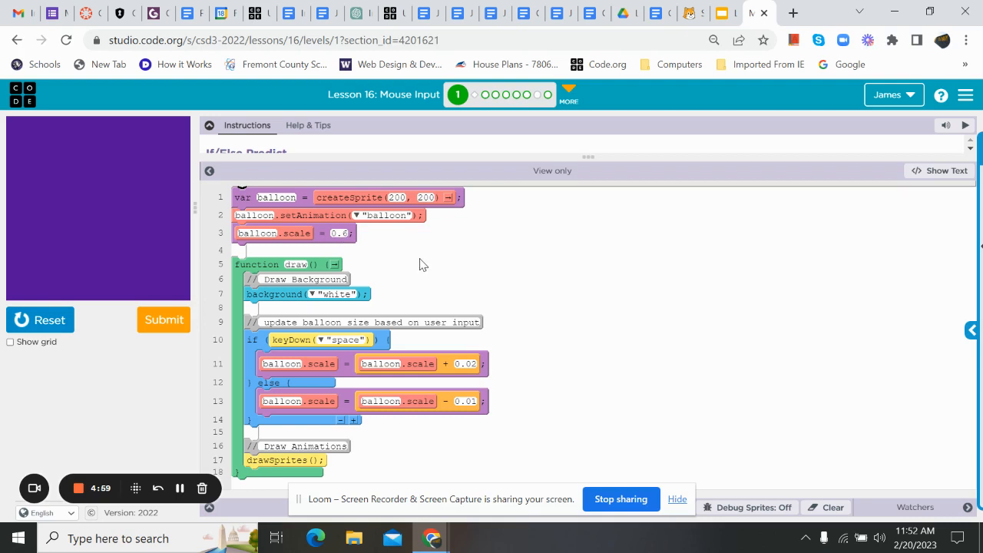
pyautogui.moveTo(377, 369)
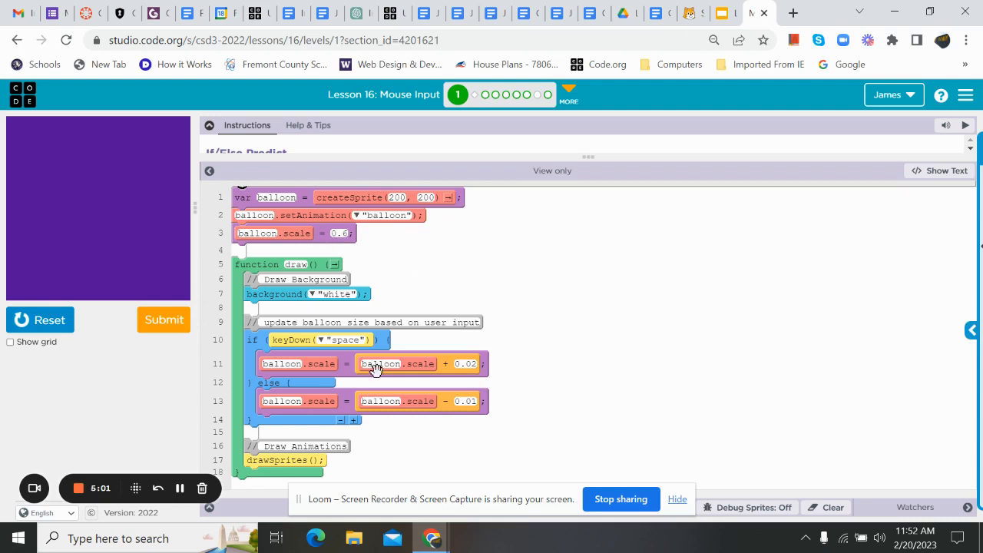
pyautogui.moveTo(335, 215)
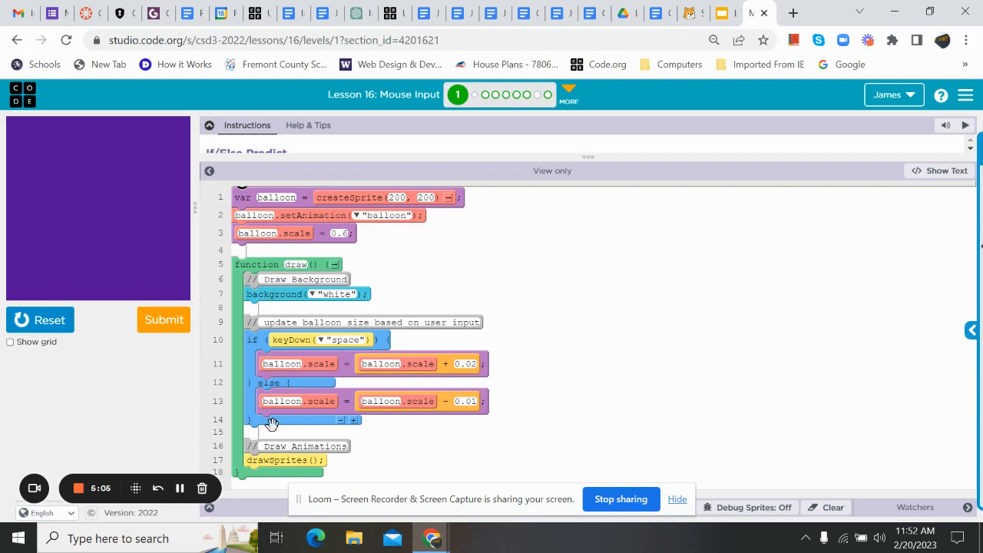
pyautogui.moveTo(304, 436)
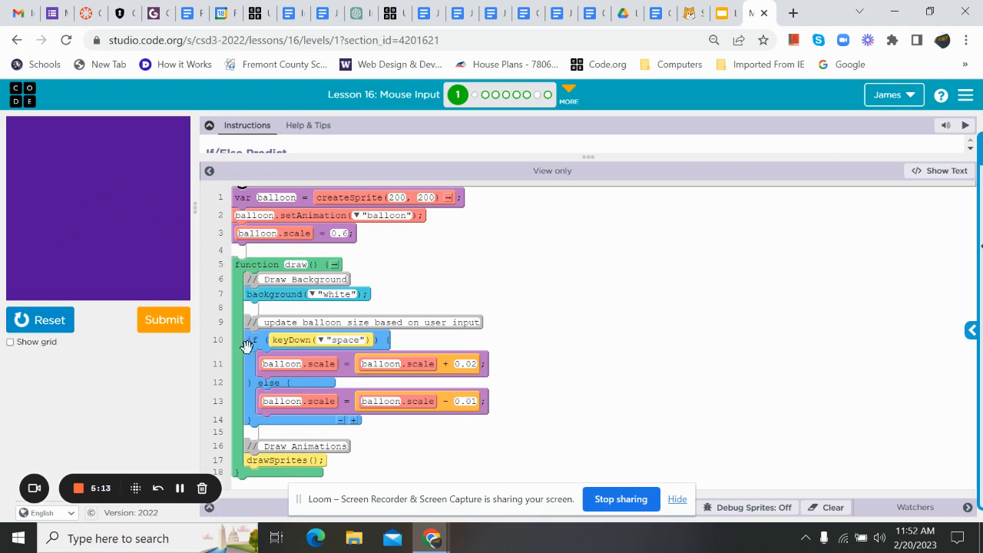
pyautogui.moveTo(326, 339)
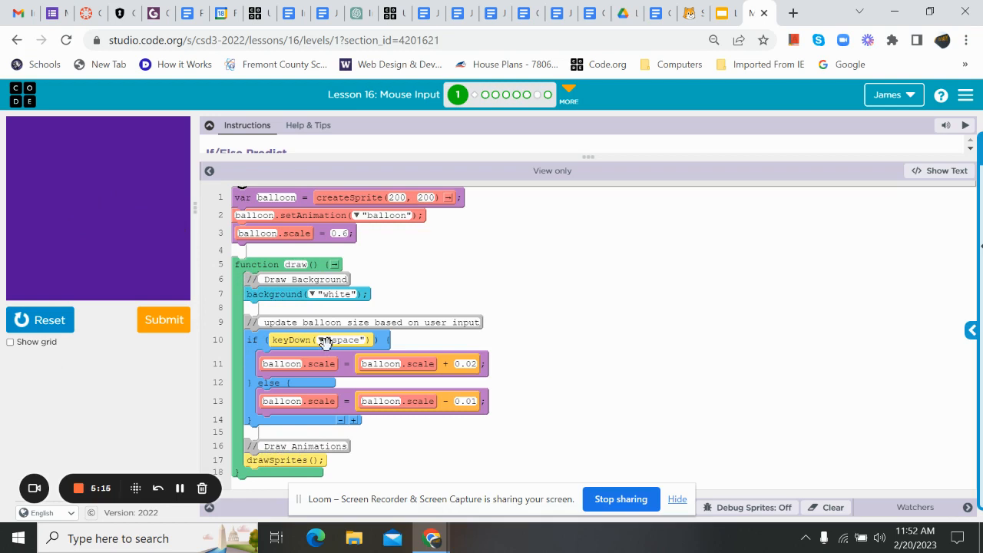
pyautogui.moveTo(326, 322)
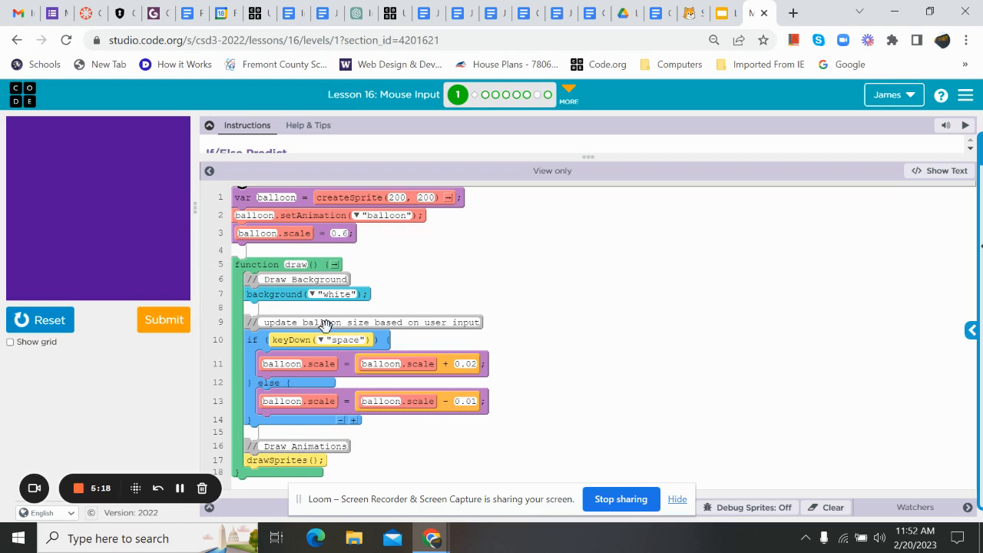
pyautogui.moveTo(304, 363)
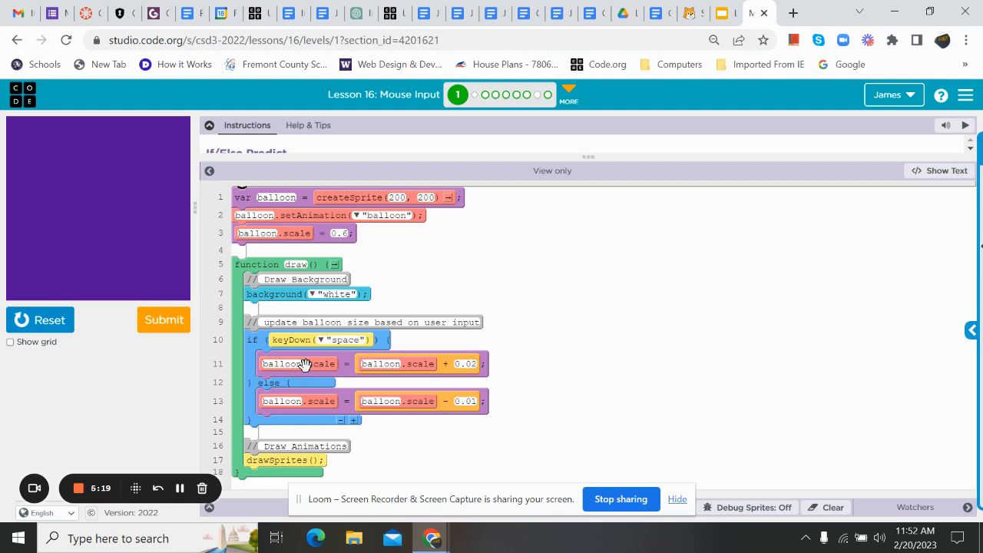
pyautogui.moveTo(329, 363)
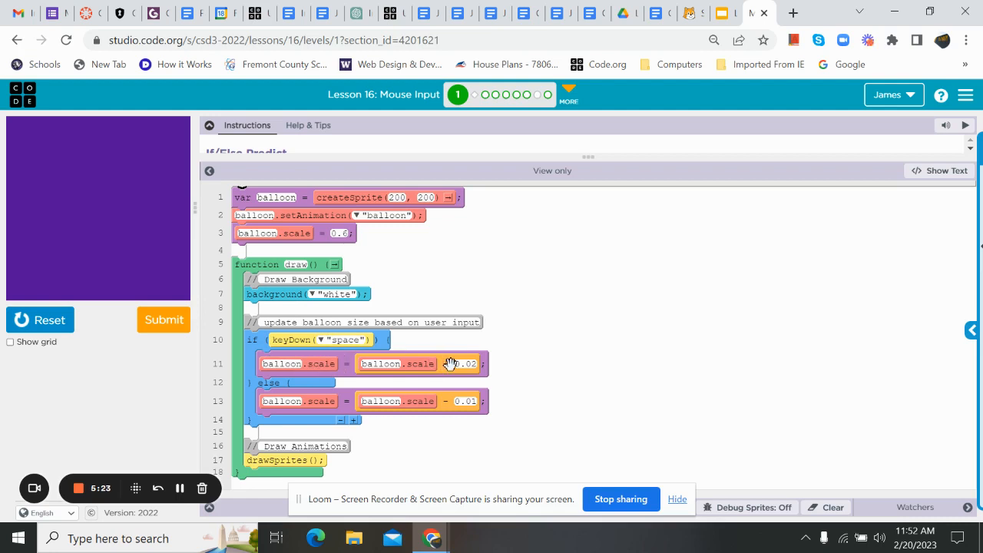
pyautogui.moveTo(243, 384)
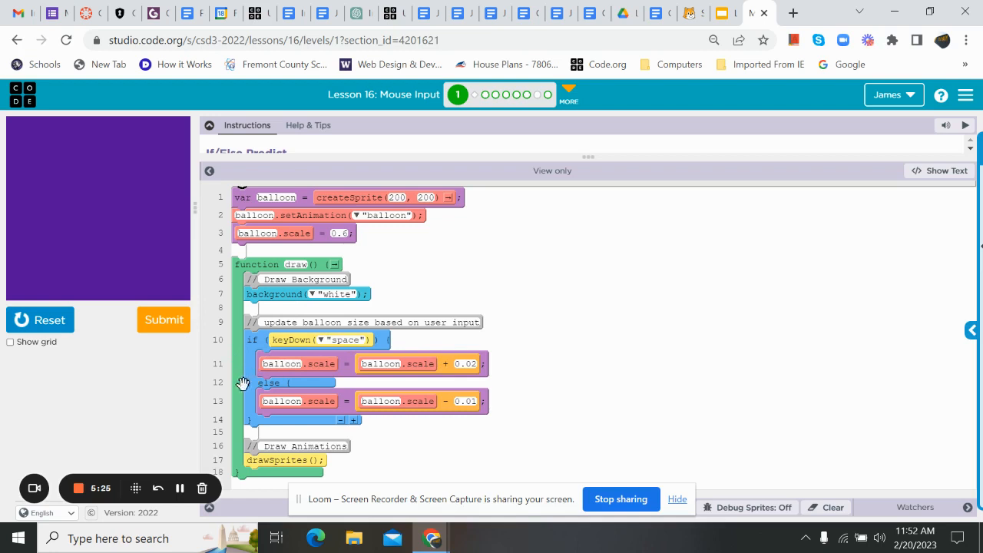
pyautogui.moveTo(468, 405)
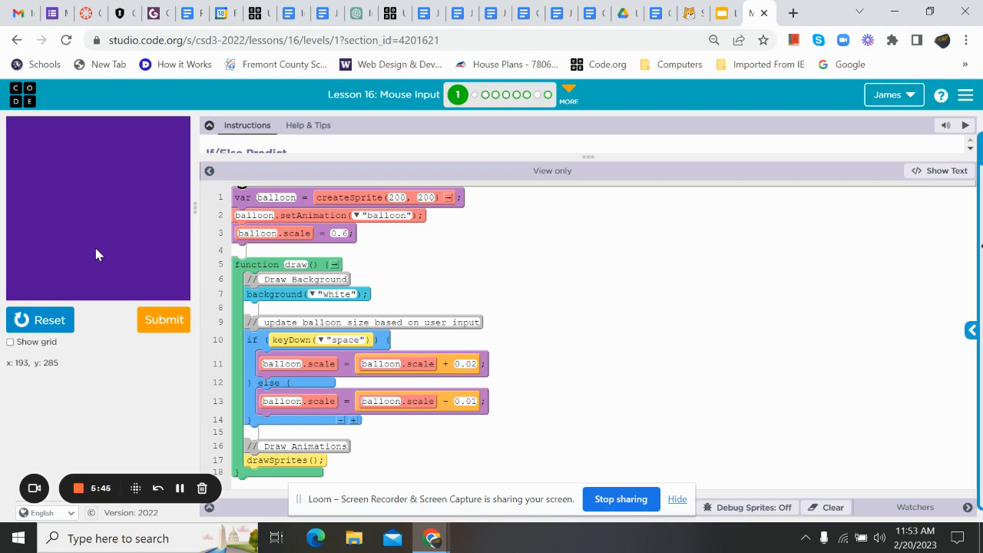
pyautogui.moveTo(475, 95)
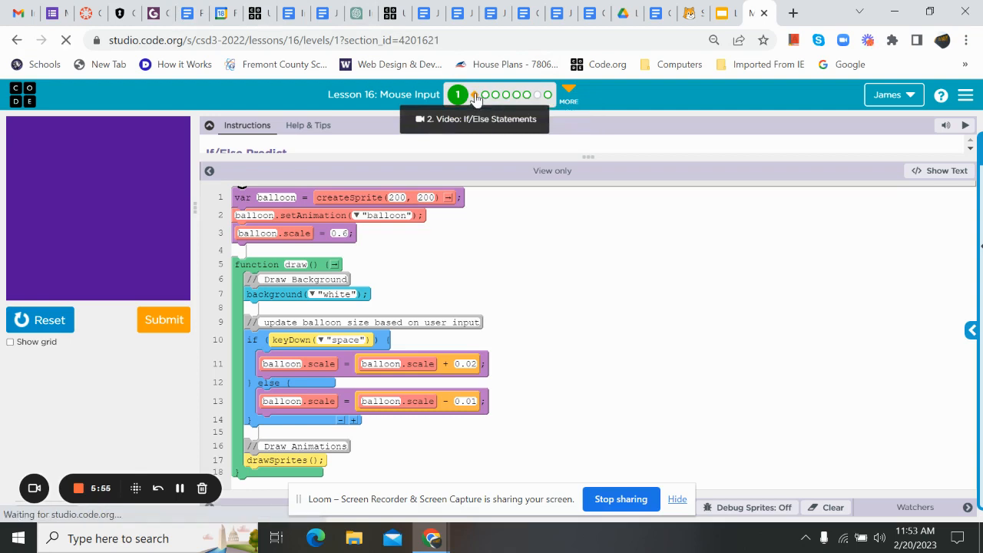
pyautogui.click(474, 94)
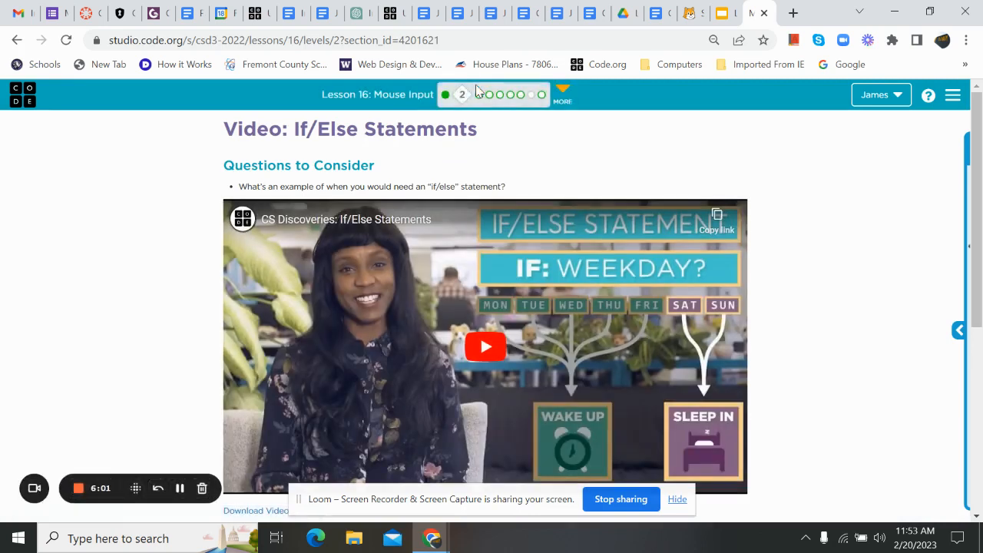
pyautogui.scroll(-3)
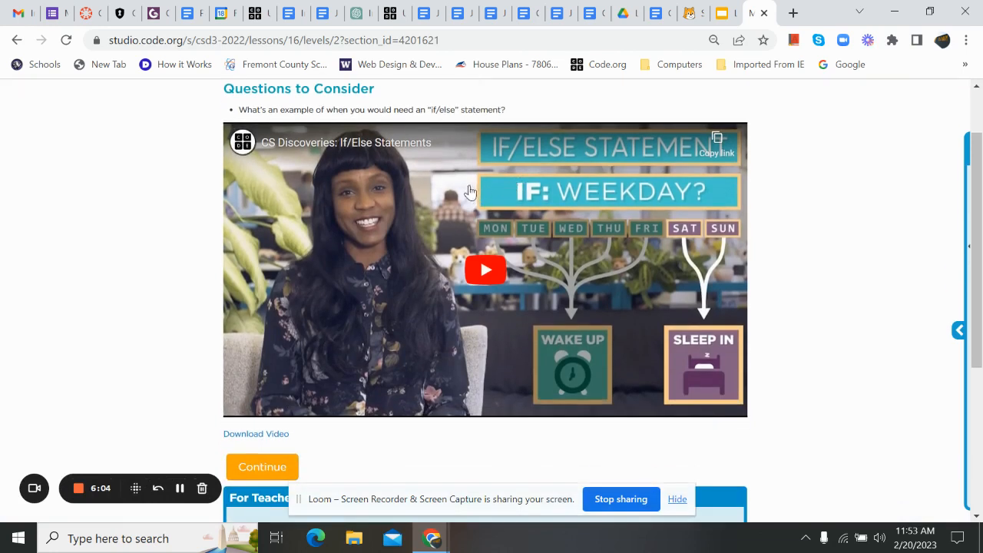
pyautogui.moveTo(632, 267)
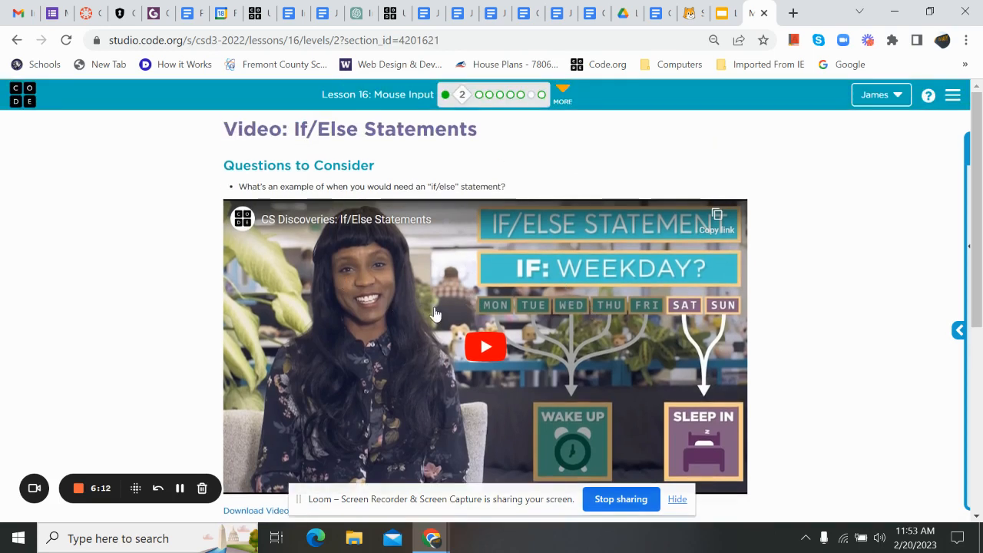
pyautogui.scroll(-3)
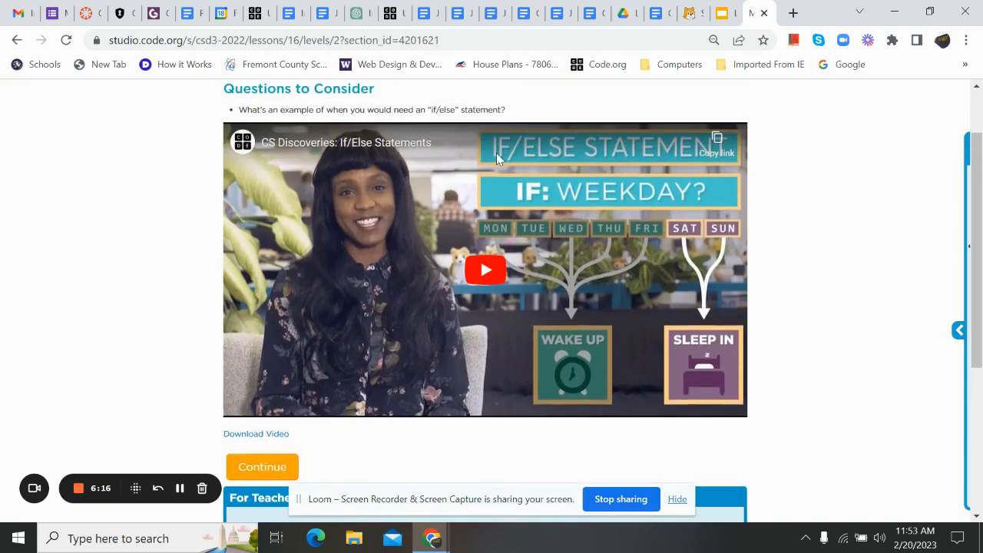
pyautogui.moveTo(476, 153)
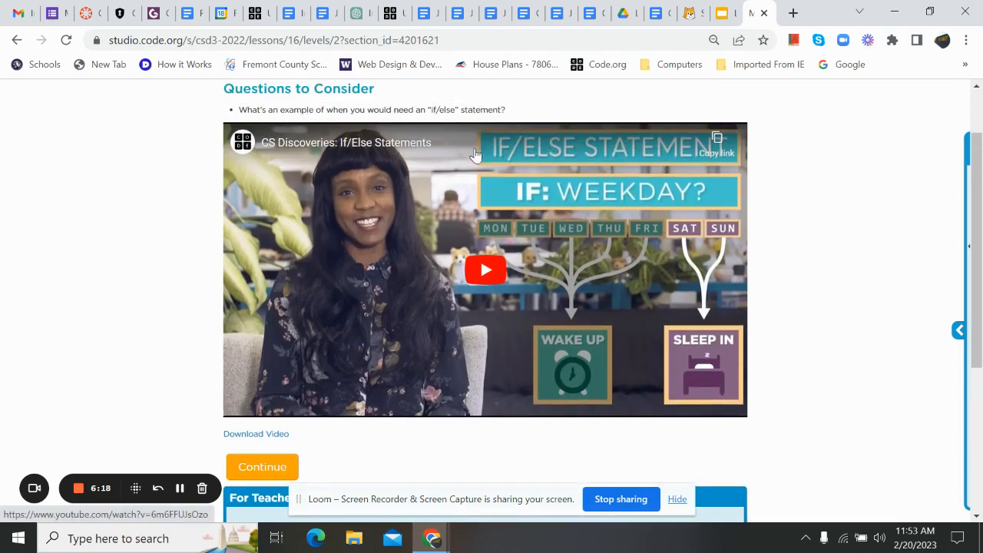
pyautogui.moveTo(549, 148)
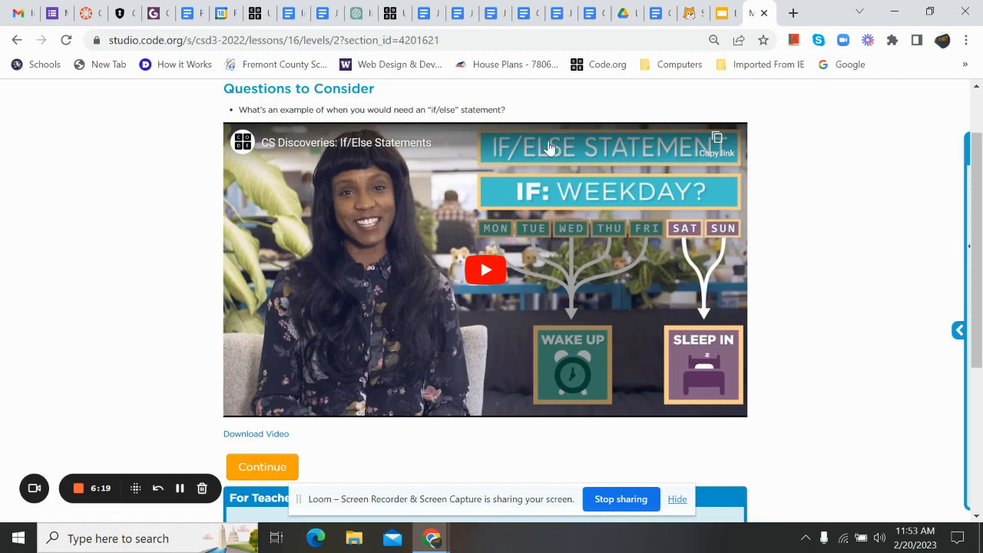
pyautogui.moveTo(660, 239)
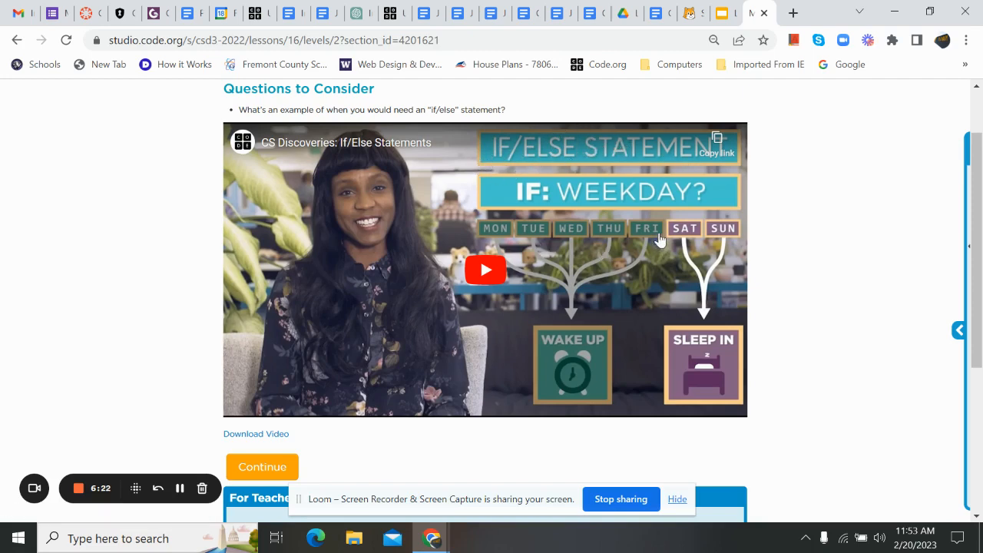
pyautogui.moveTo(500, 239)
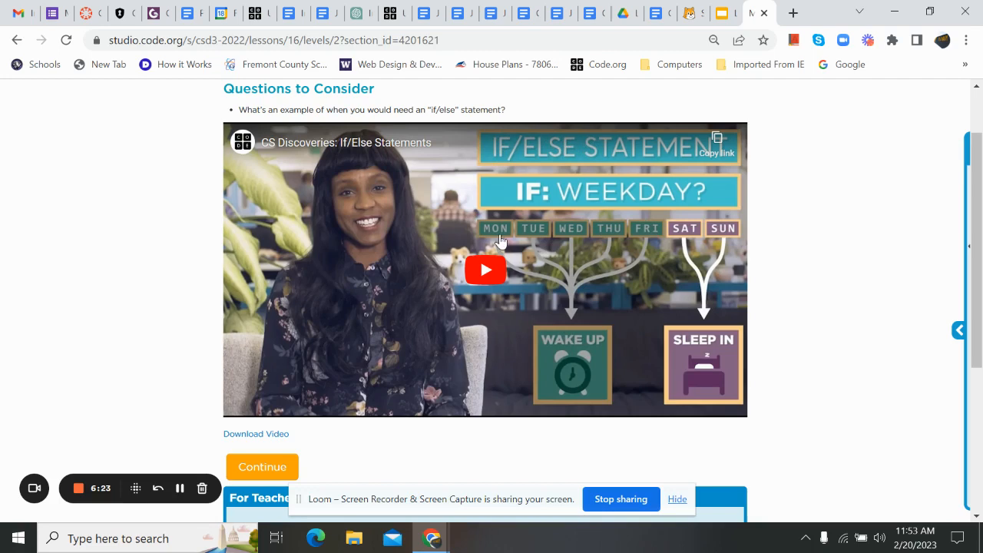
pyautogui.moveTo(658, 247)
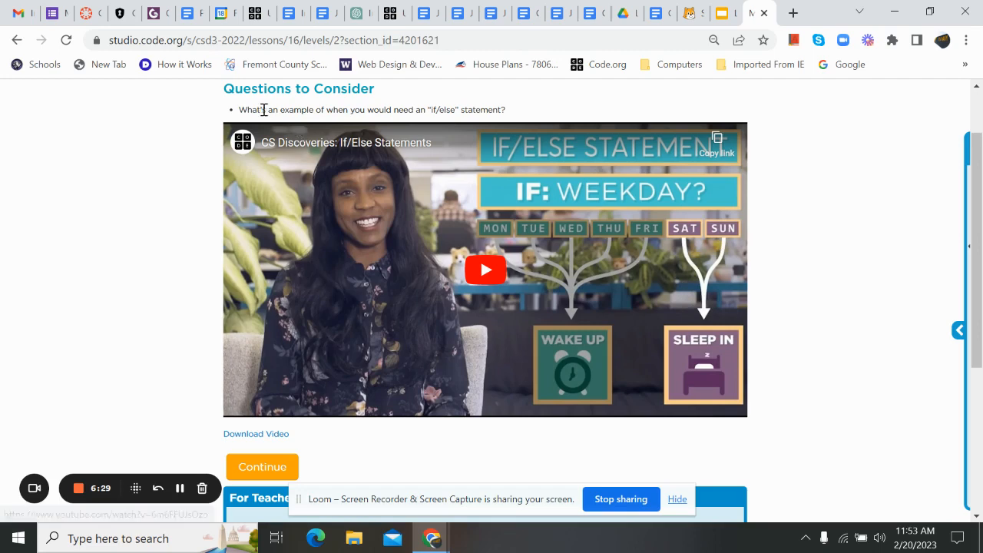
pyautogui.moveTo(261, 109)
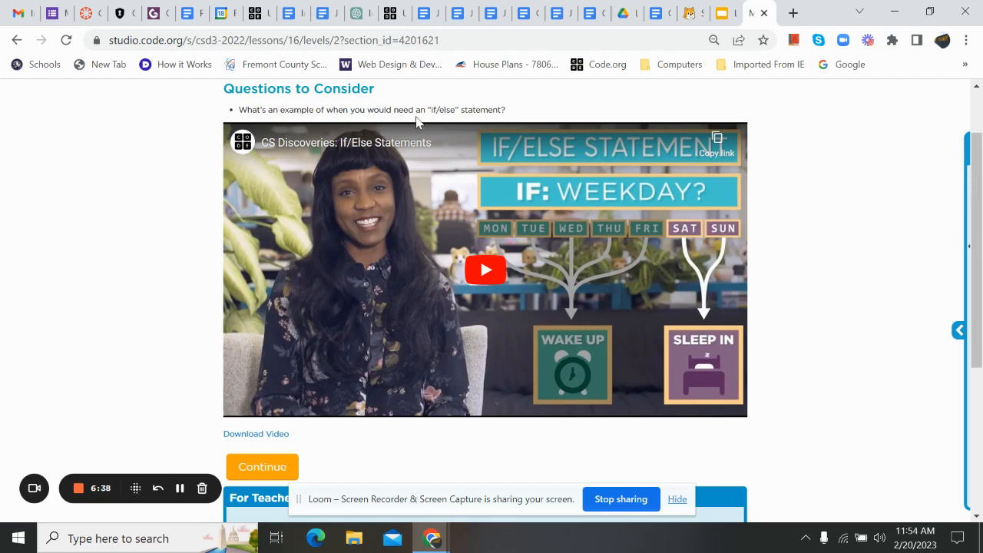
pyautogui.moveTo(326, 106)
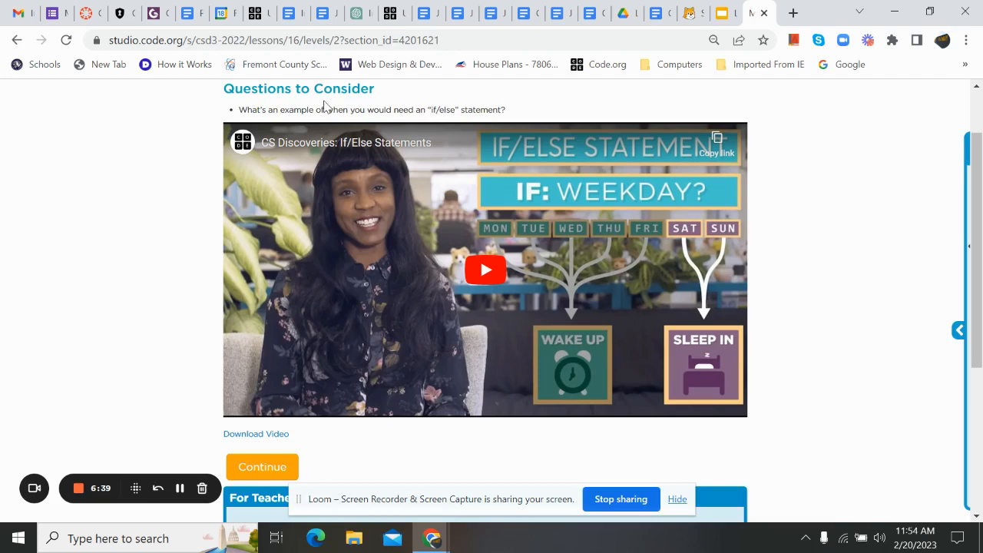
pyautogui.moveTo(505, 125)
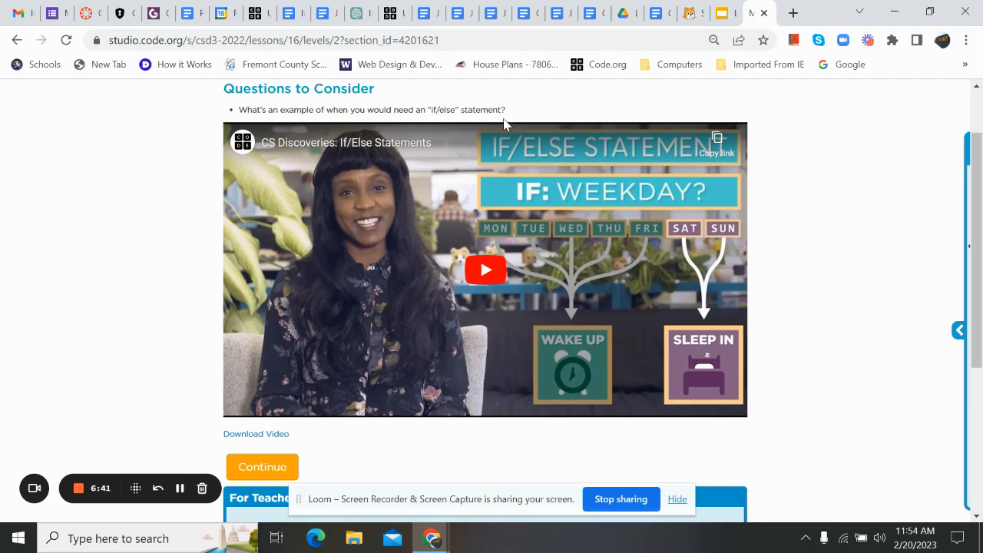
pyautogui.moveTo(556, 117)
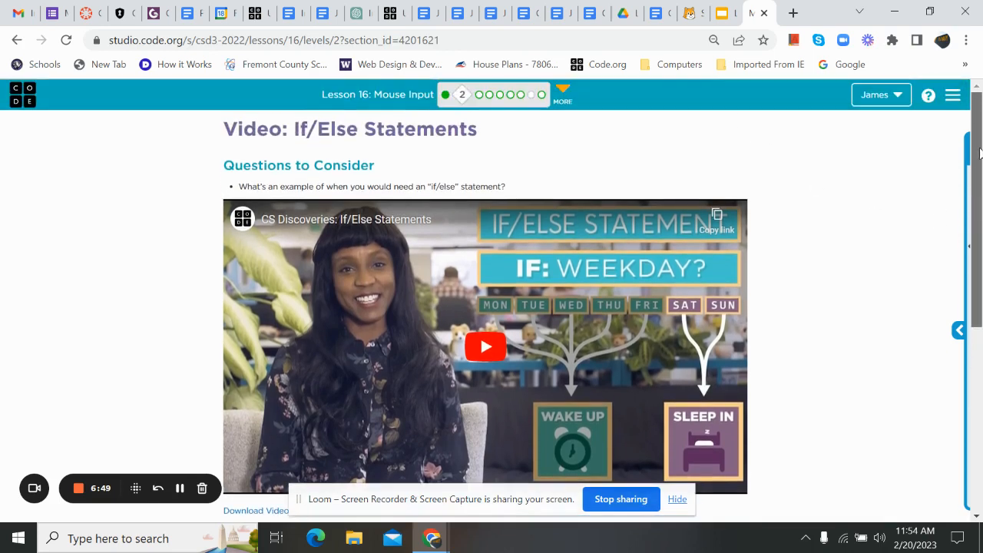
pyautogui.moveTo(479, 95)
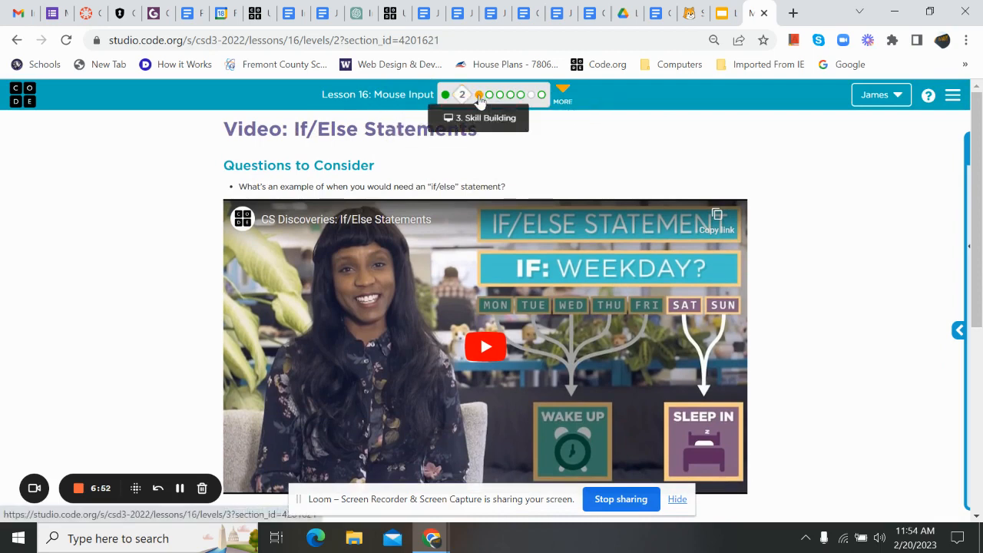
# - Go to level 3, Reverse the Gears, and run its starter program to show the three gears
pyautogui.click(479, 95)
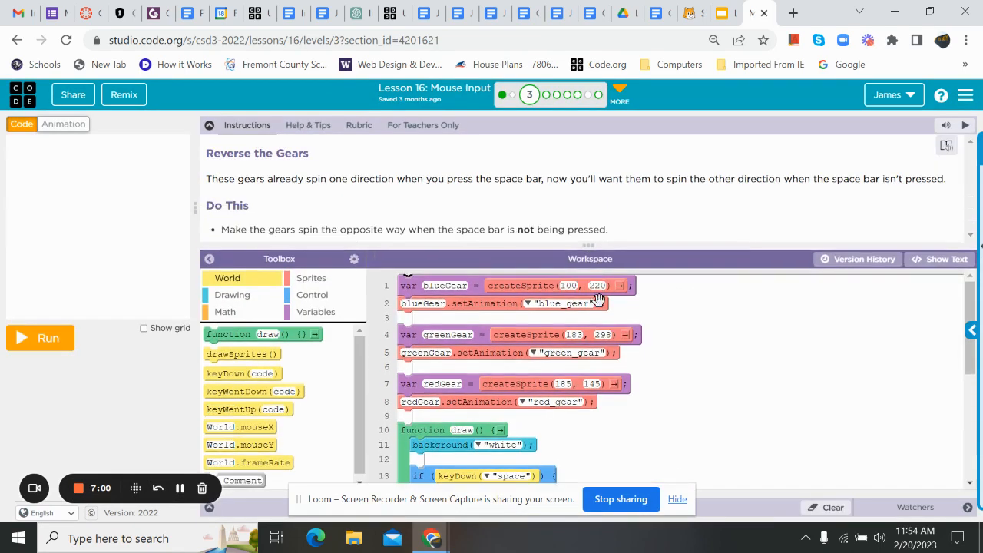
pyautogui.moveTo(234, 187)
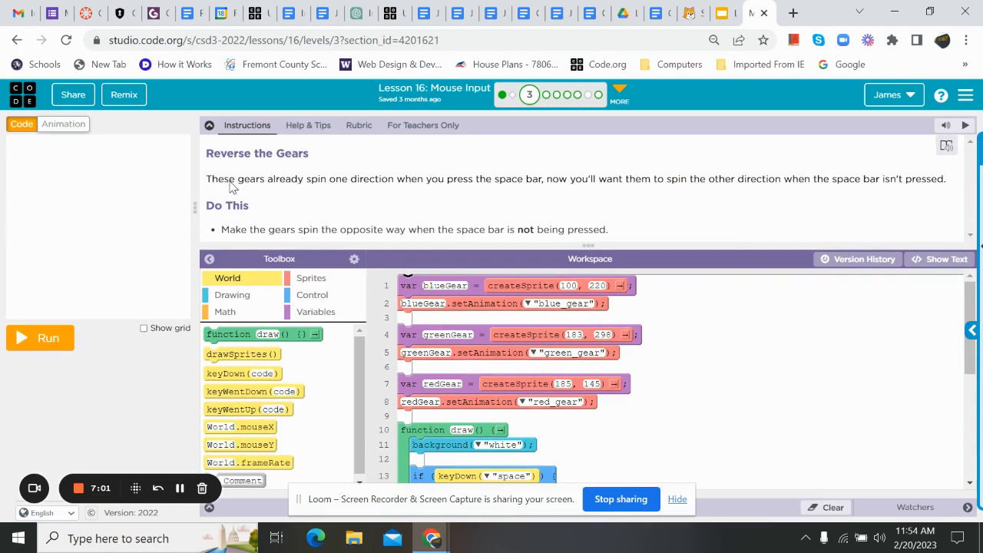
pyautogui.moveTo(398, 191)
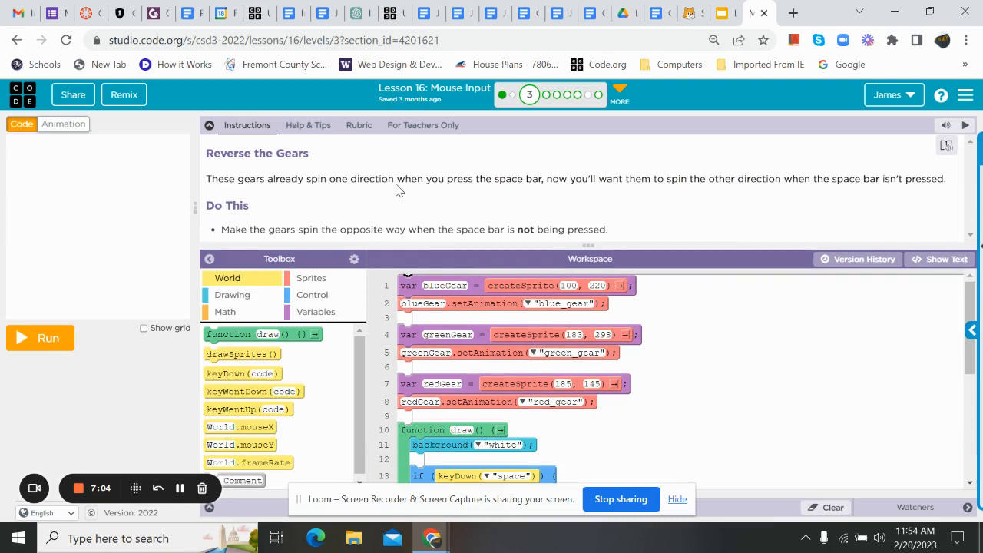
pyautogui.moveTo(556, 189)
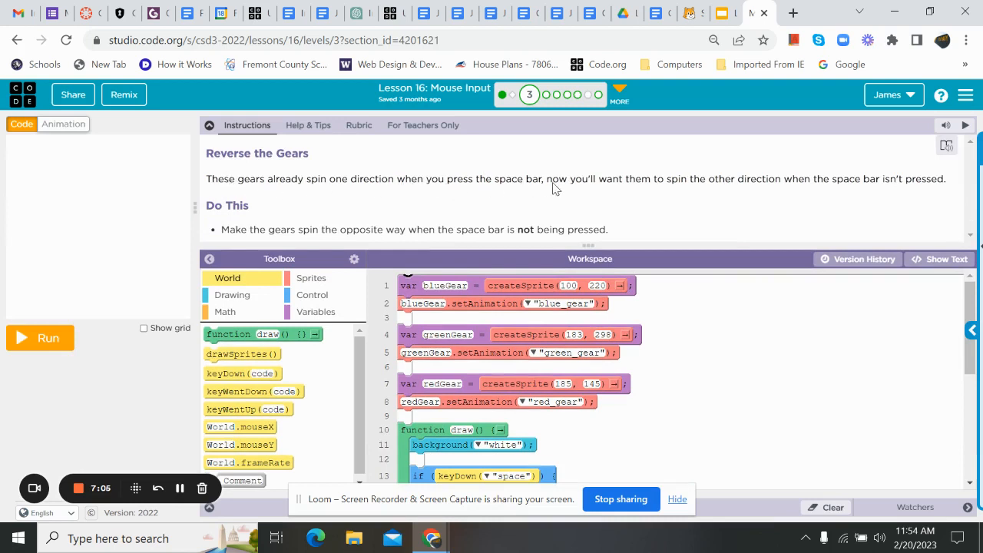
pyautogui.moveTo(666, 190)
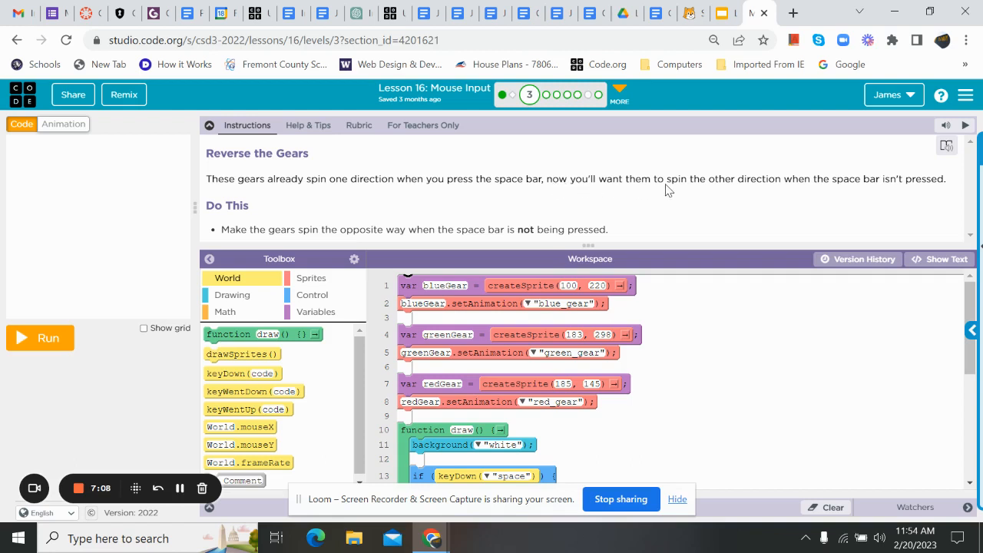
pyautogui.moveTo(743, 187)
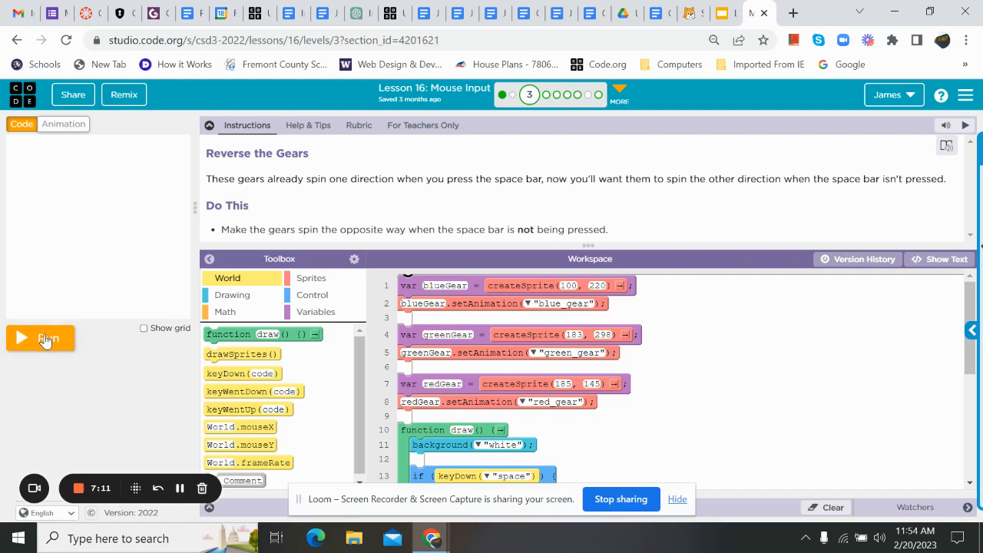
pyautogui.click(40, 337)
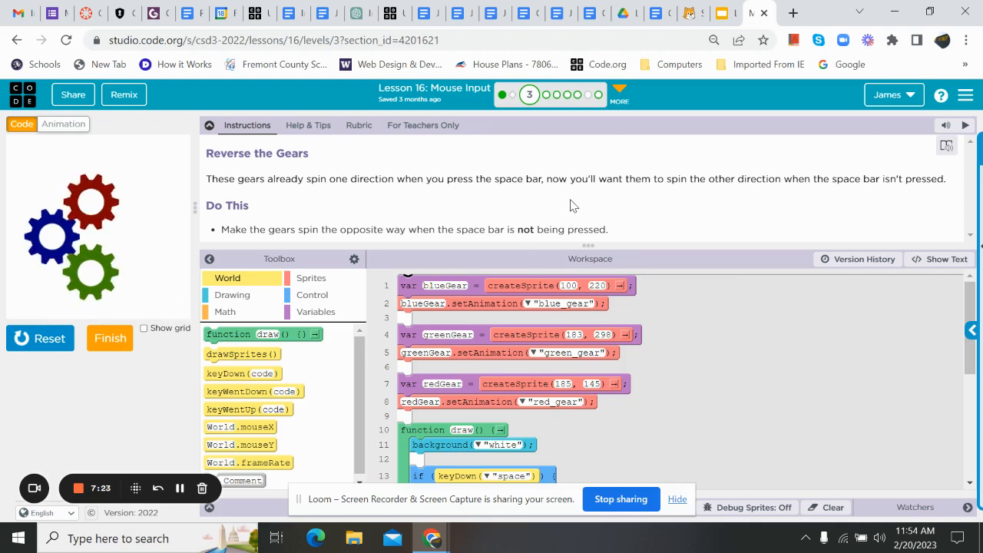
pyautogui.moveTo(258, 237)
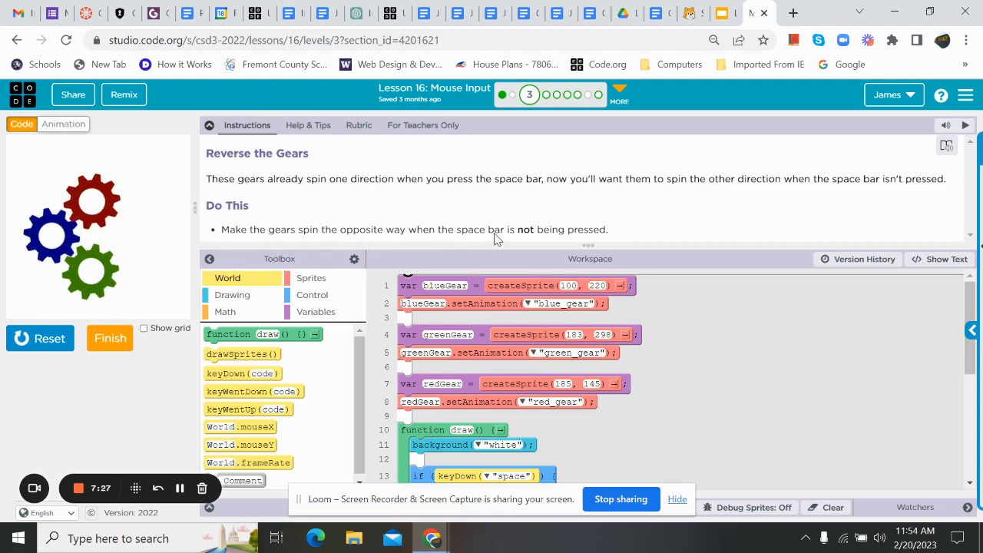
pyautogui.moveTo(900, 298)
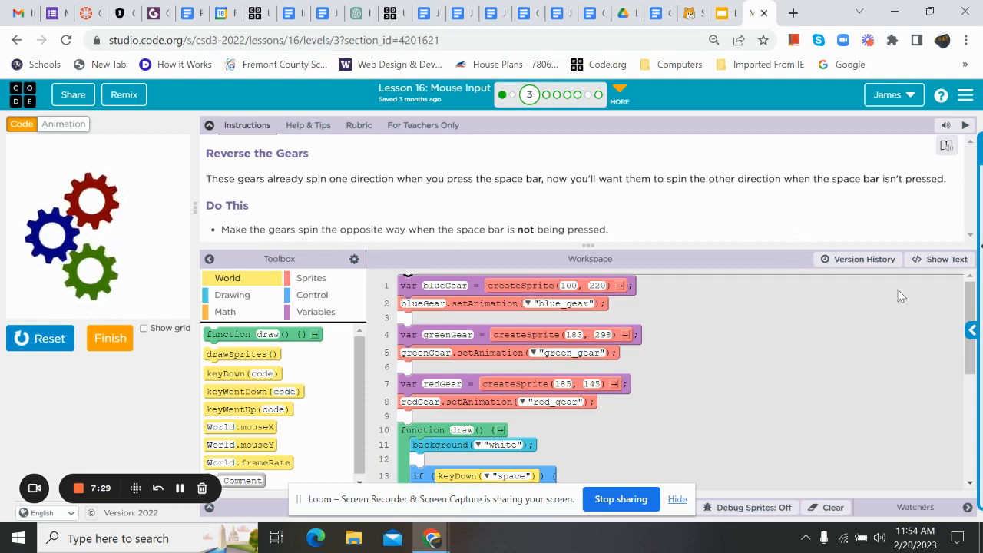
# - Reset Reverse the Gears to its starter code via Version History's Start over
pyautogui.click(857, 258)
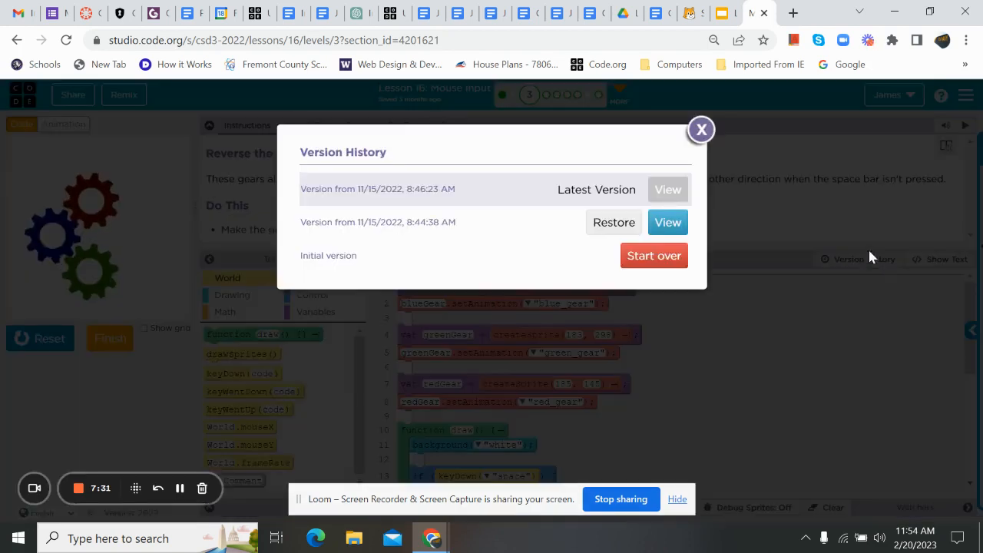
pyautogui.click(654, 255)
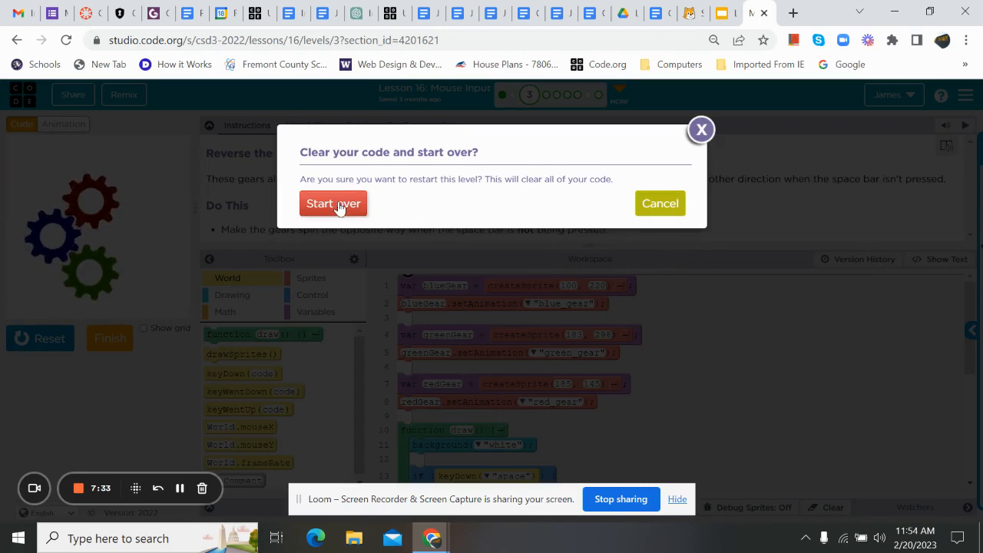
pyautogui.click(332, 203)
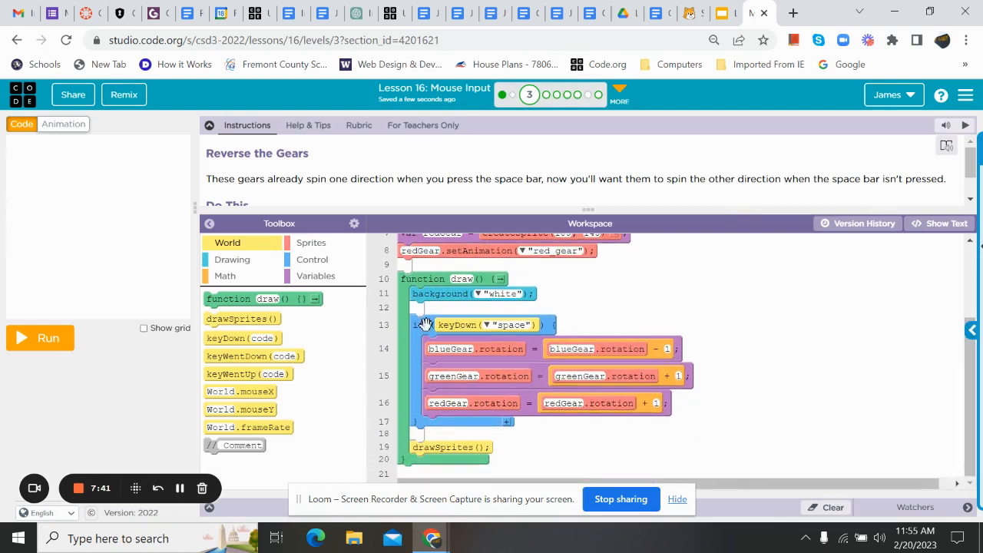
# - Run the restored starter program and scroll to the keyDown("space") if block for the else branch
pyautogui.click(40, 338)
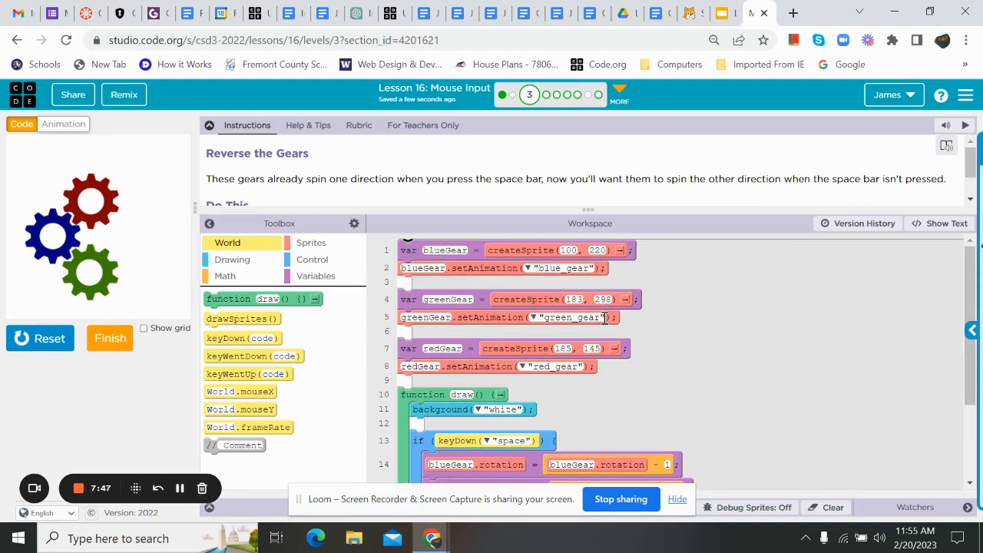
pyautogui.scroll(-3)
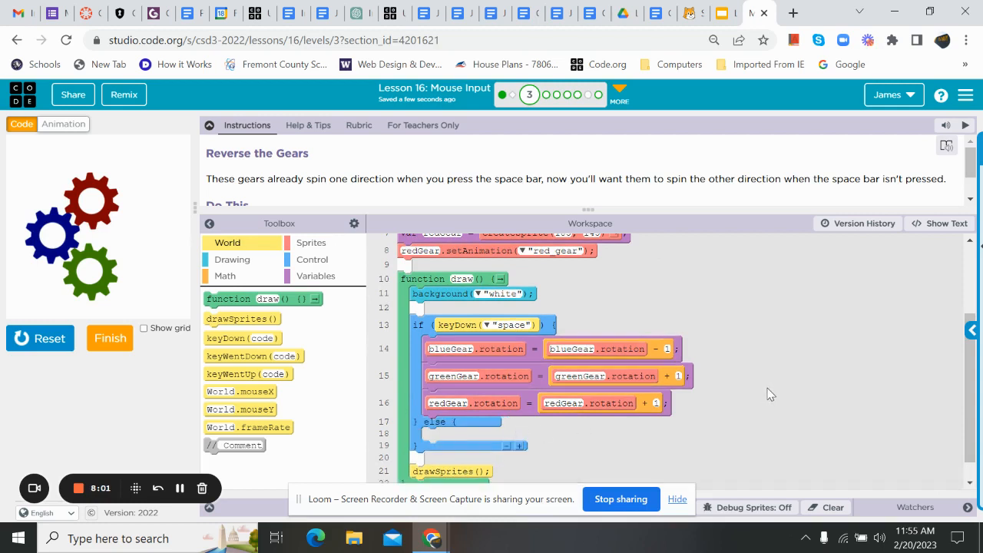
pyautogui.moveTo(447, 374)
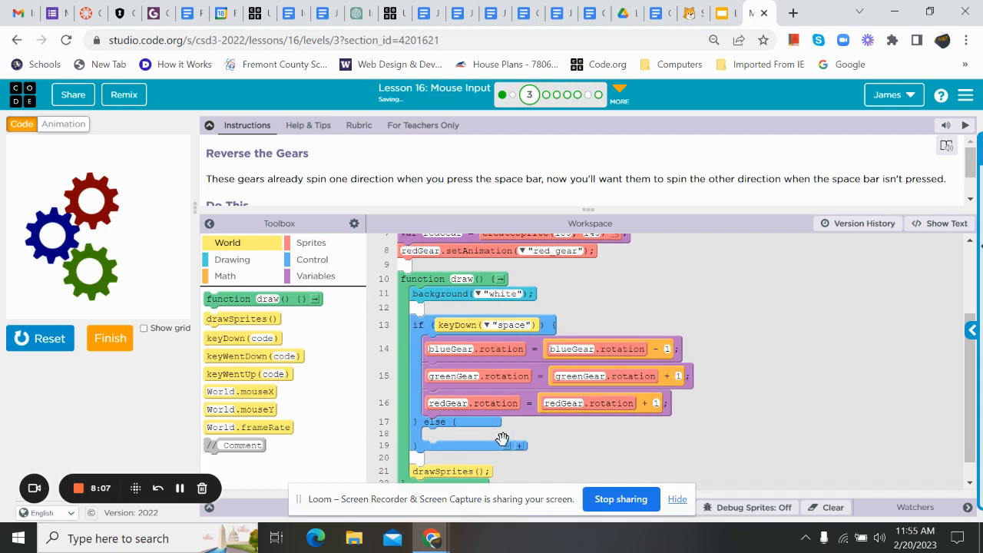
pyautogui.moveTo(665, 369)
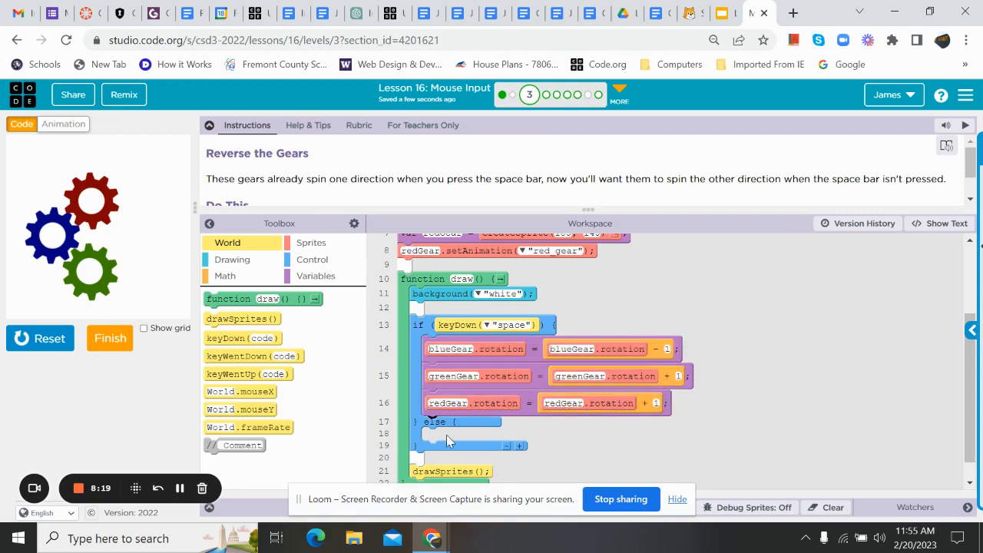
pyautogui.moveTo(437, 436)
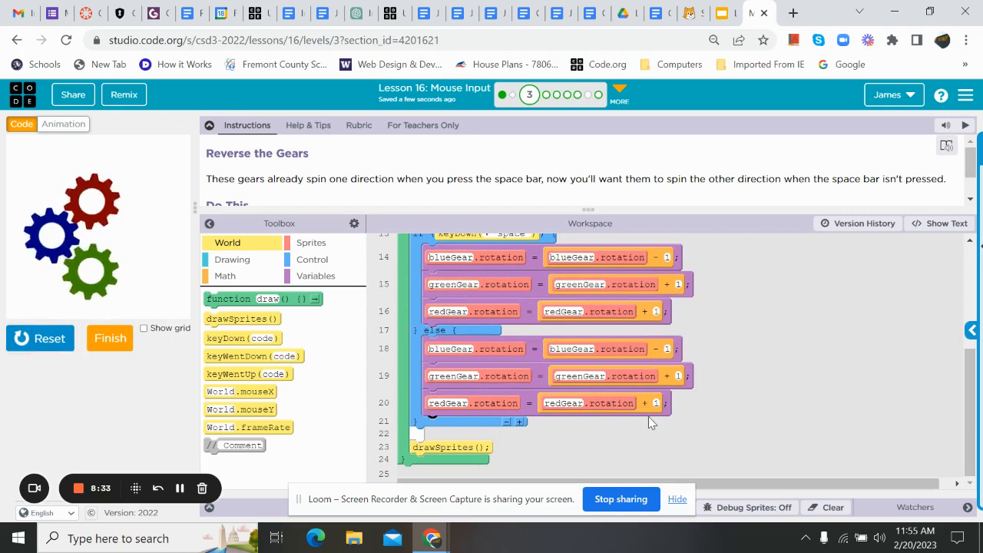
pyautogui.moveTo(938, 224)
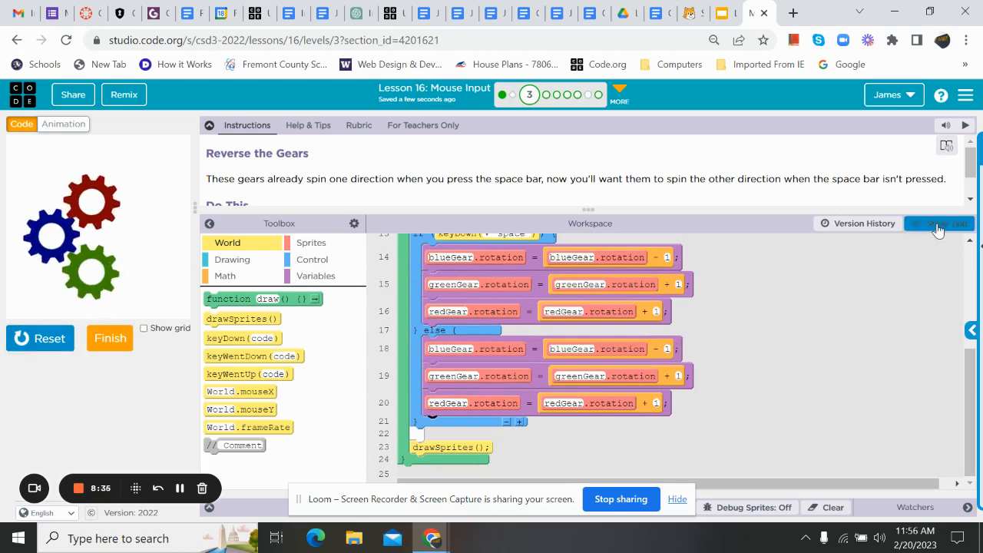
# - Review the reversed-gear code in text view, return to blocks, and move on to level 4
pyautogui.click(939, 223)
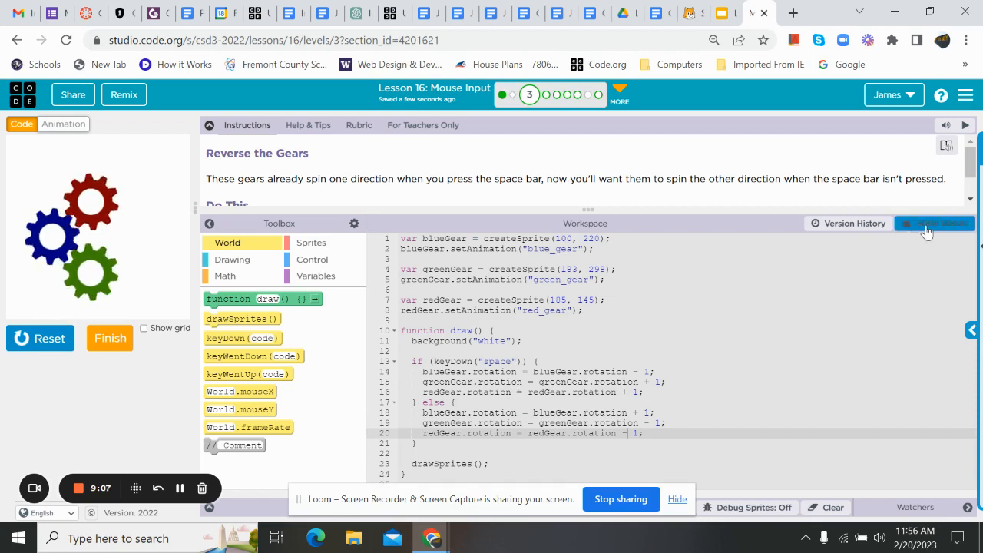
pyautogui.click(933, 223)
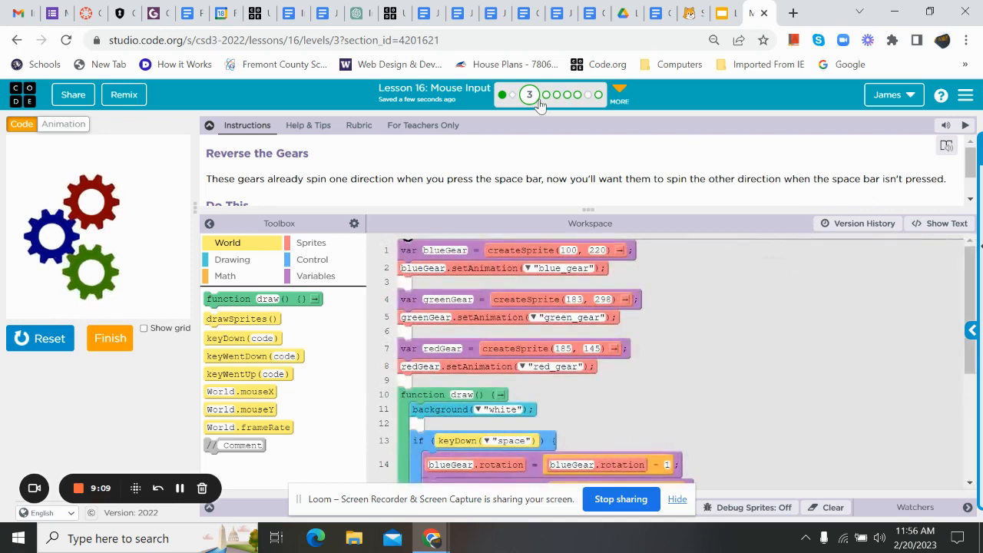
pyautogui.click(547, 95)
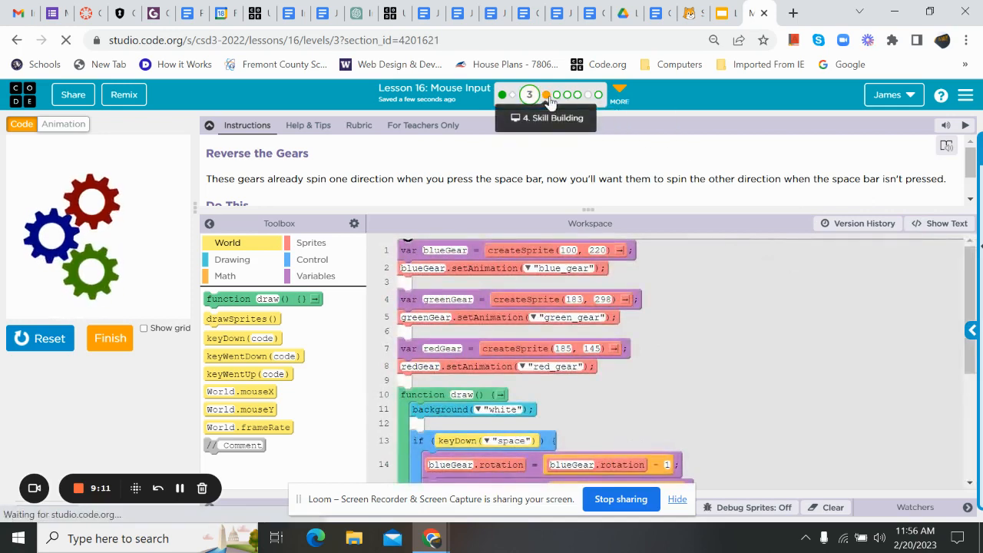
# - Run level 4's Control the Gears program, check line 13's mouseDown() code, then go to level 5
pyautogui.click(547, 96)
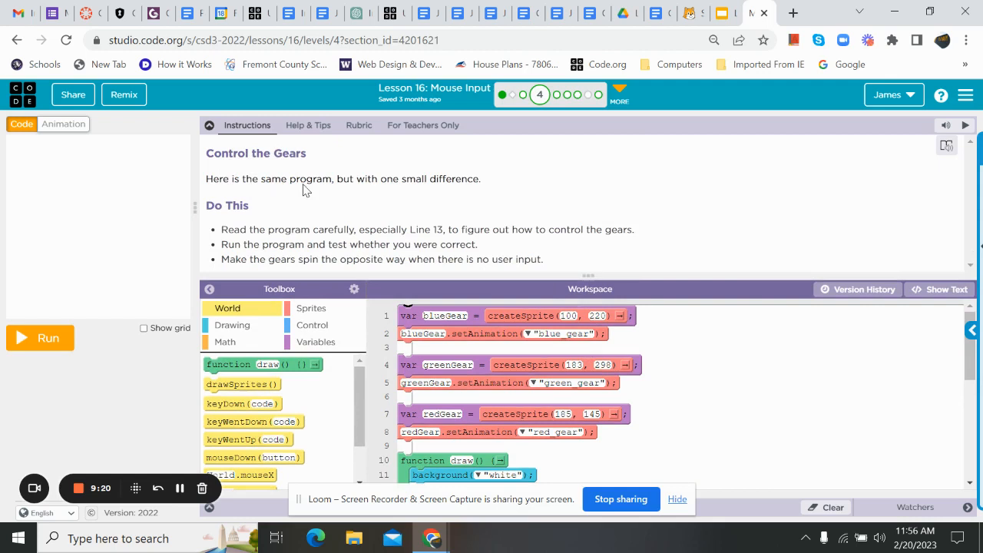
pyautogui.moveTo(362, 189)
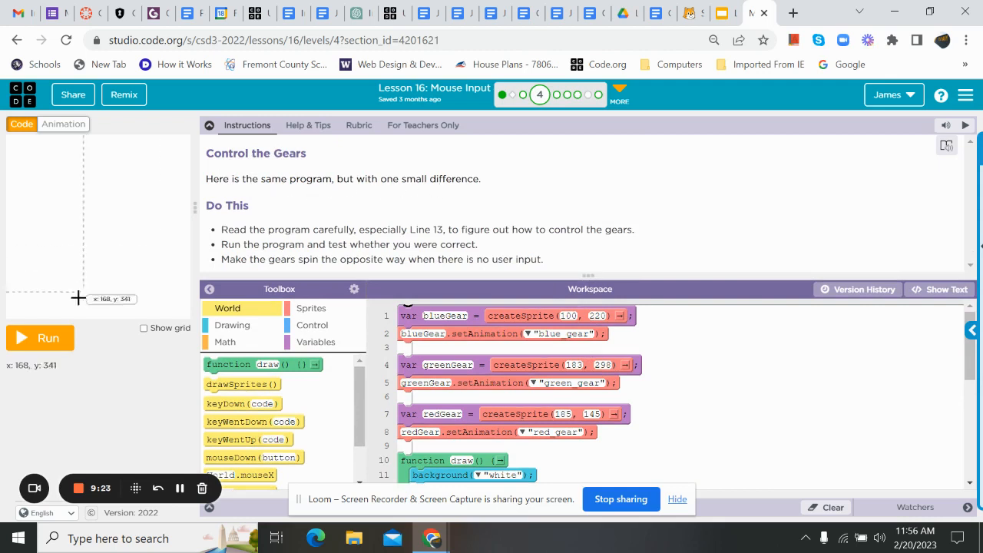
pyautogui.click(40, 338)
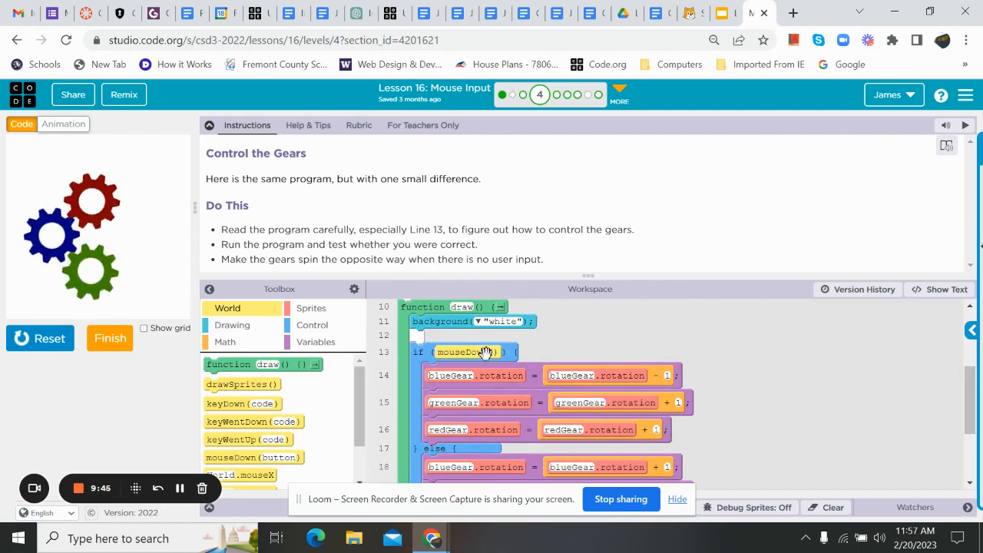
pyautogui.scroll(-3)
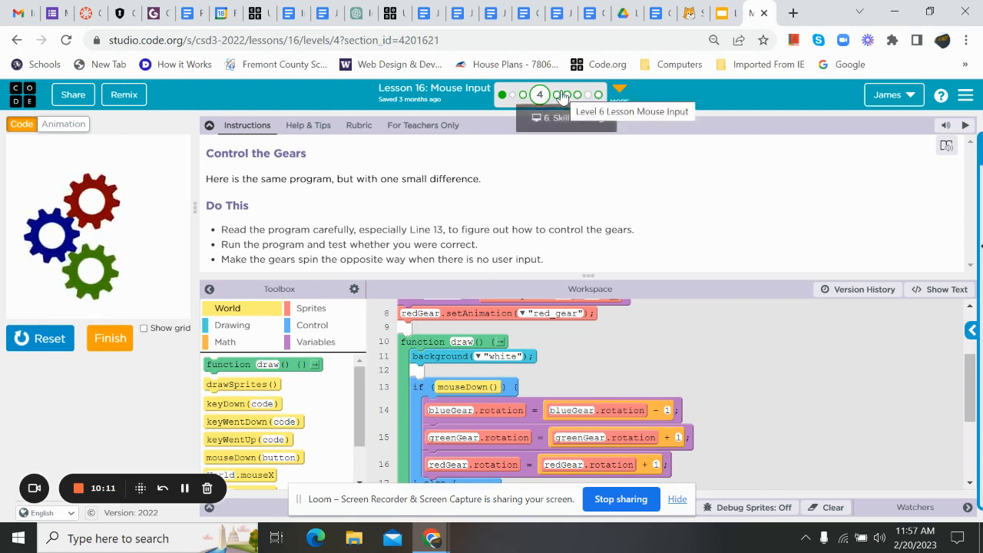
pyautogui.moveTo(453, 267)
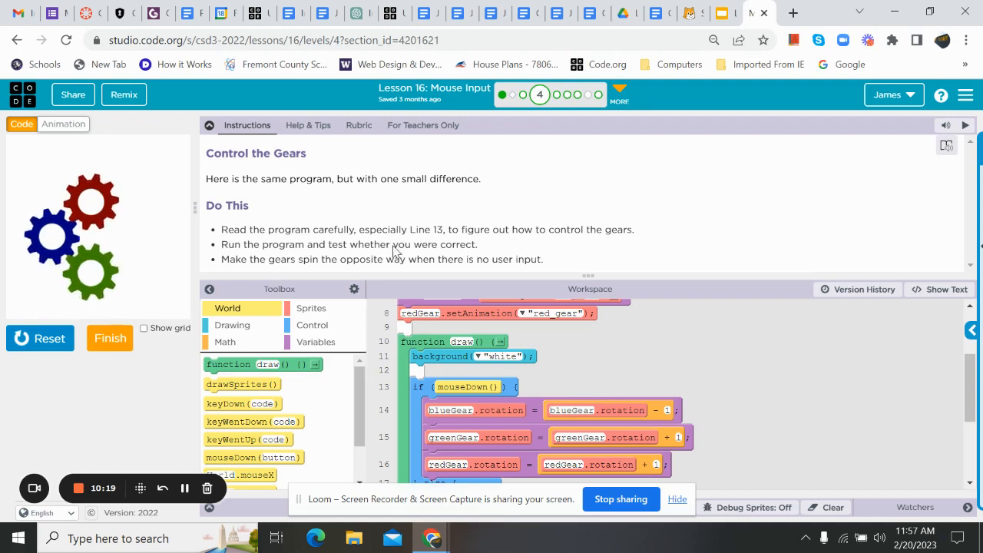
pyautogui.moveTo(242, 273)
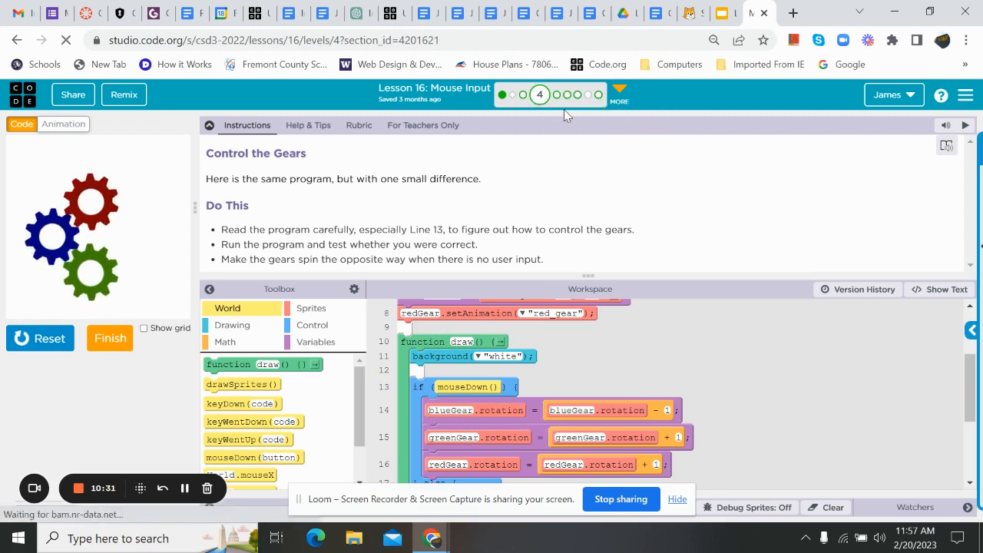
pyautogui.click(559, 95)
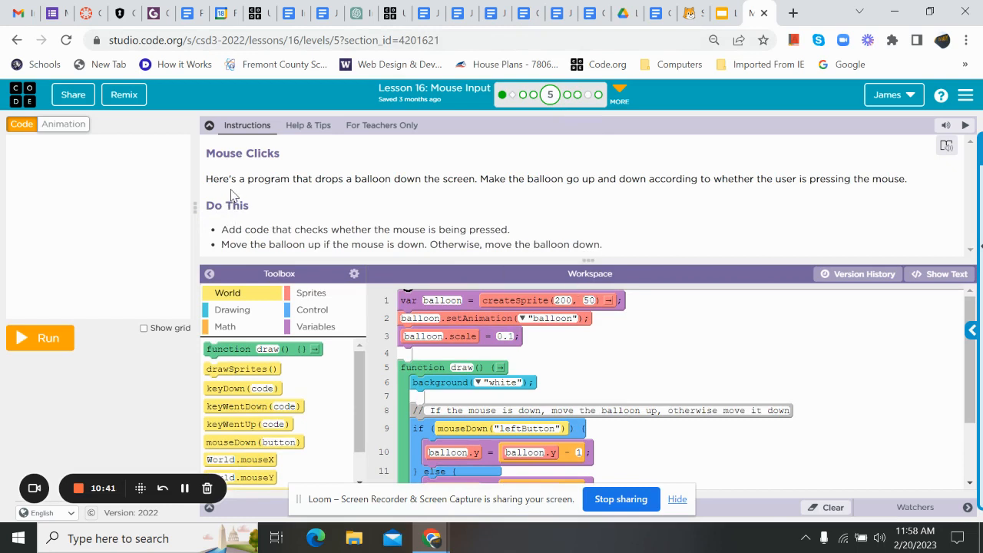
pyautogui.moveTo(398, 193)
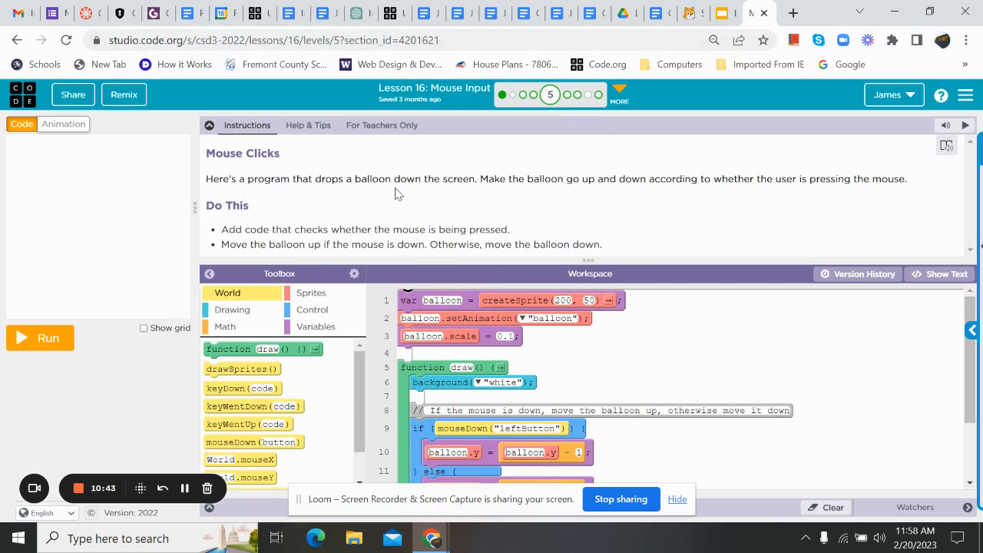
pyautogui.moveTo(548, 194)
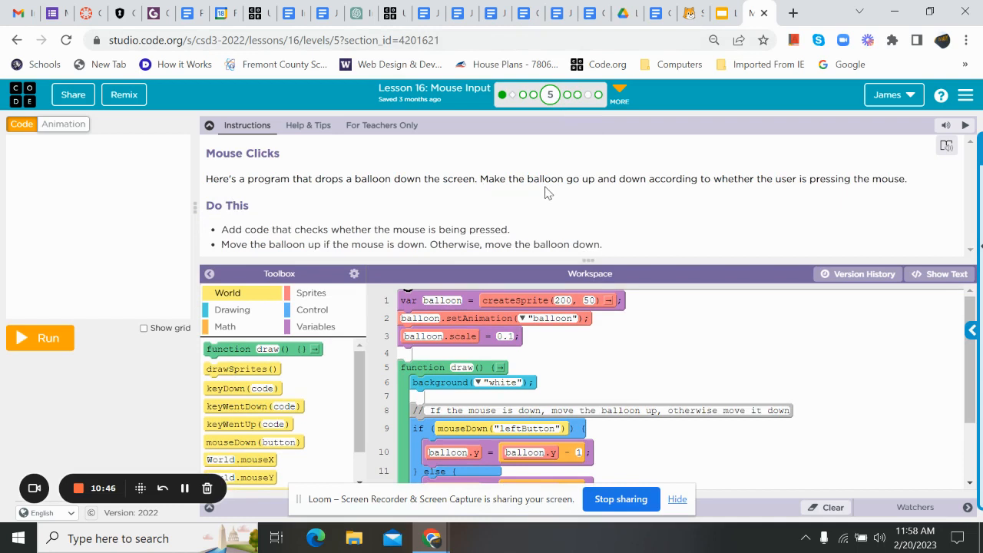
pyautogui.moveTo(642, 187)
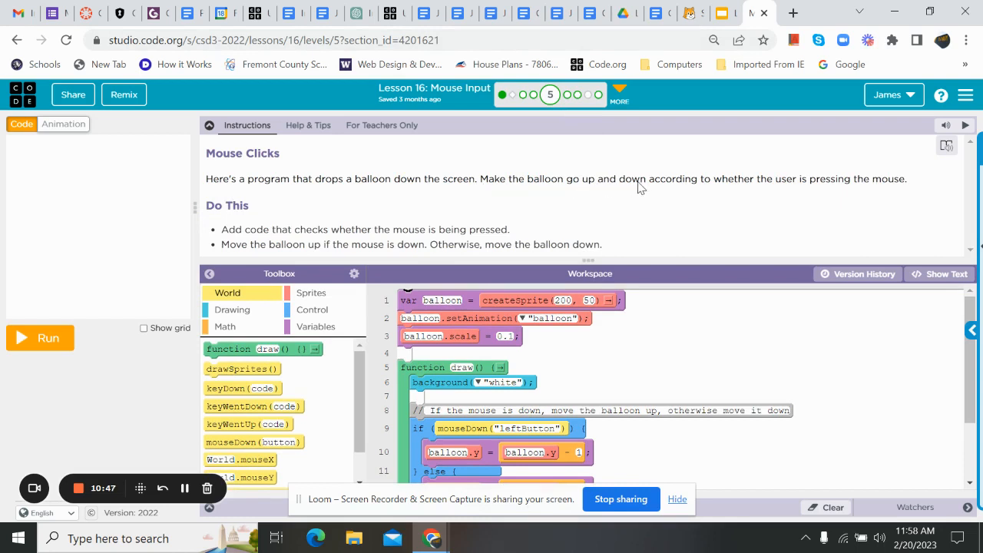
pyautogui.moveTo(850, 190)
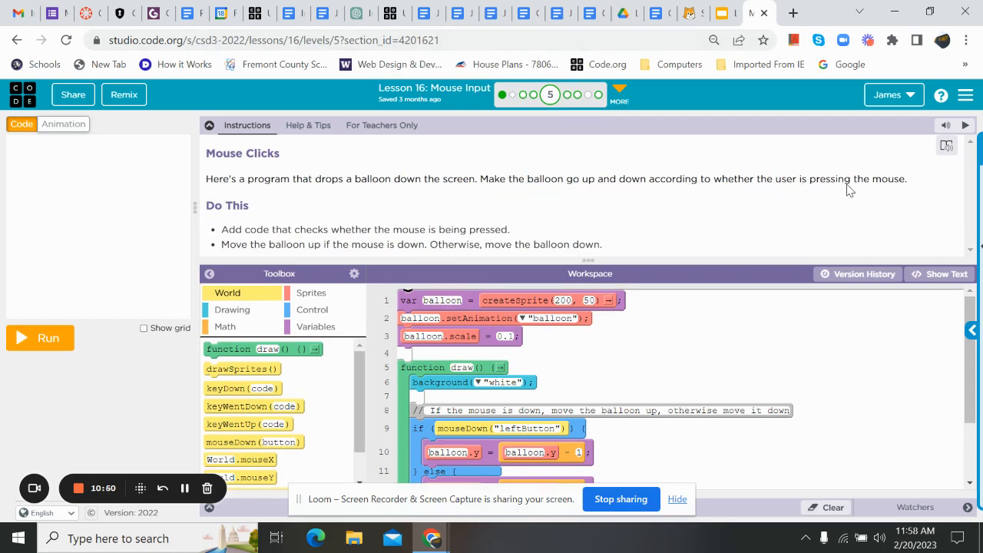
pyautogui.moveTo(304, 233)
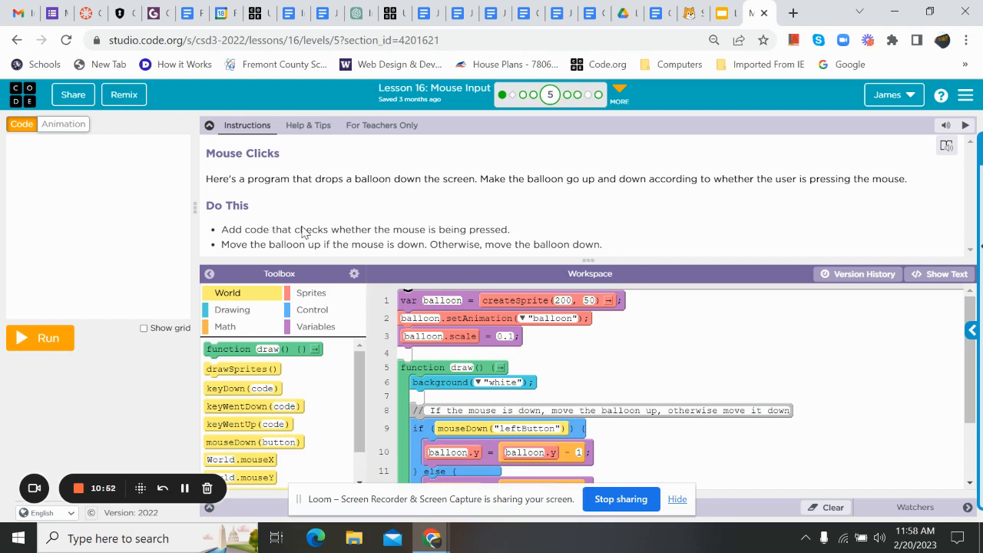
pyautogui.moveTo(427, 232)
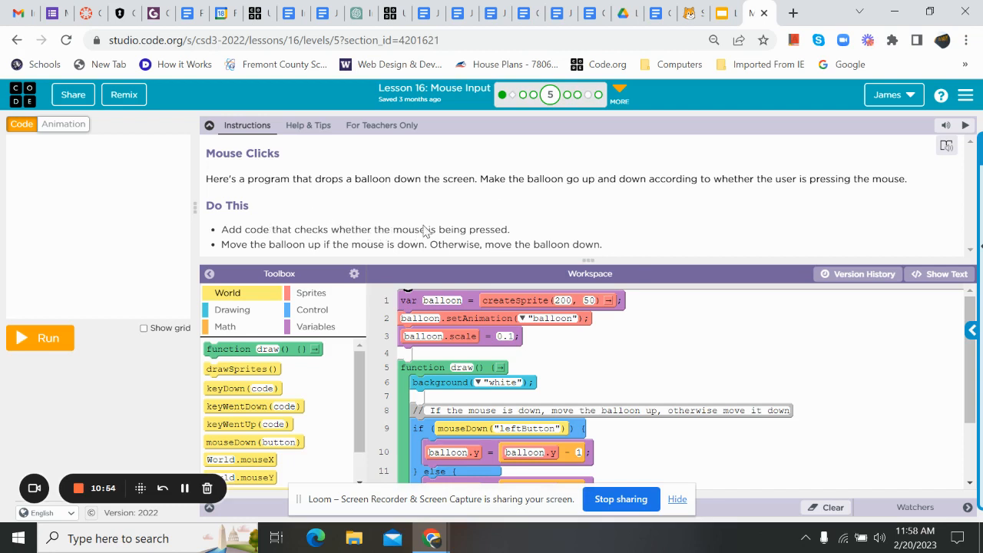
pyautogui.moveTo(366, 254)
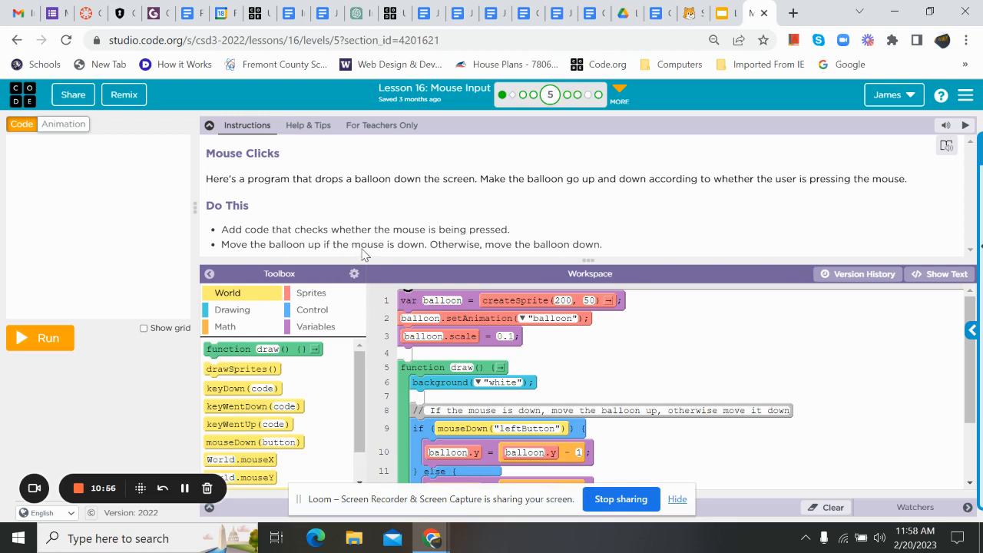
pyautogui.moveTo(290, 212)
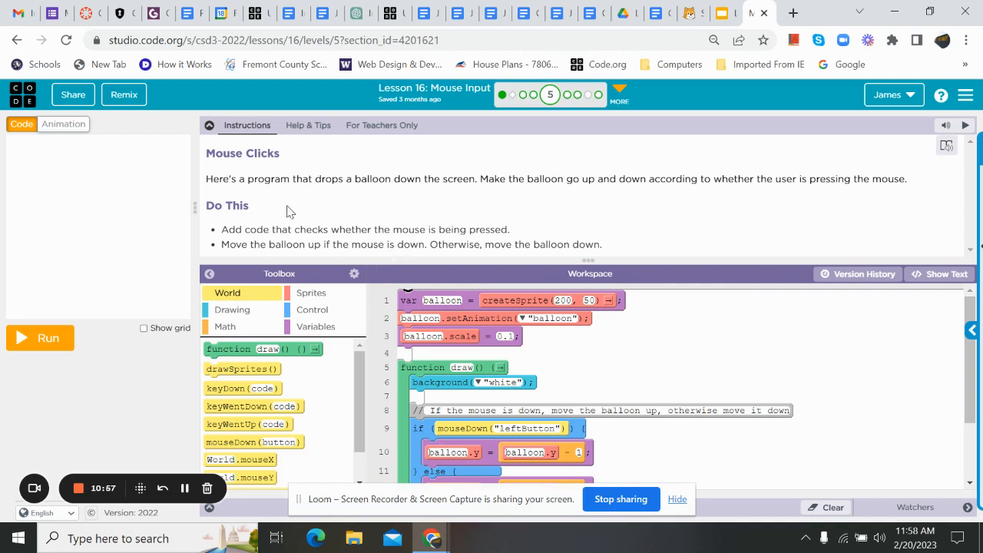
# - Run the Mouse Clicks balloon program so the balloon appears on stage
pyautogui.click(40, 338)
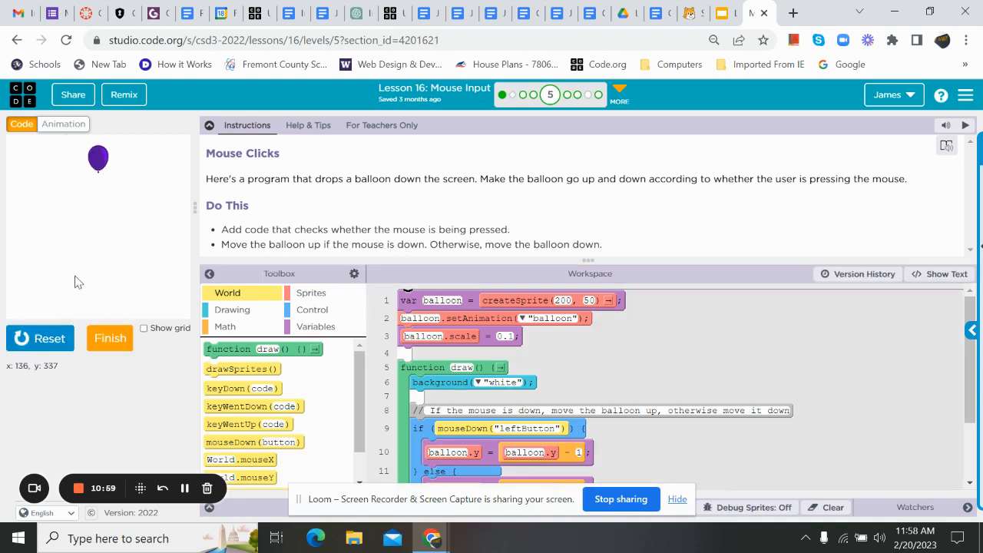
pyautogui.moveTo(98, 277)
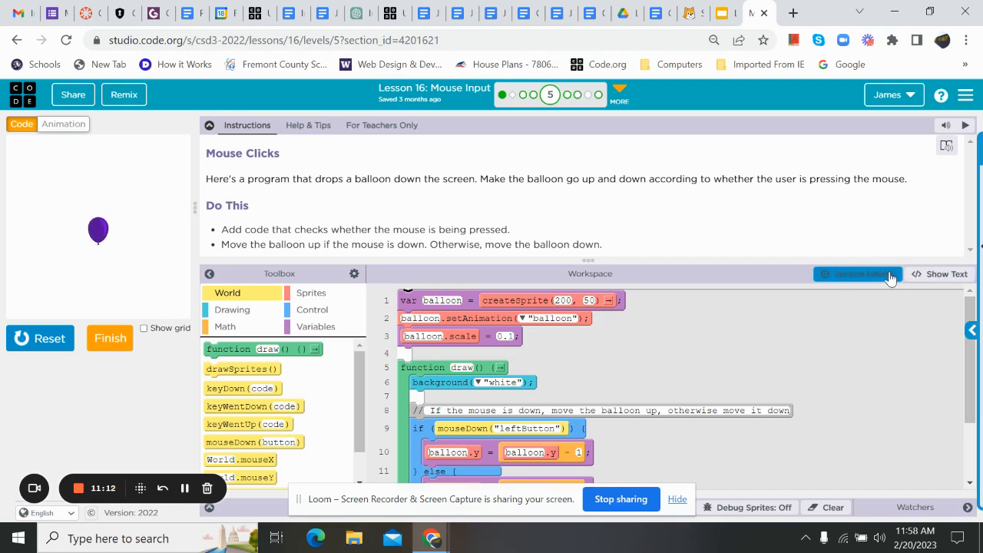
# - Start the balloon level over, run the starter code, and bring up the Control blocks for an if/else
pyautogui.click(40, 338)
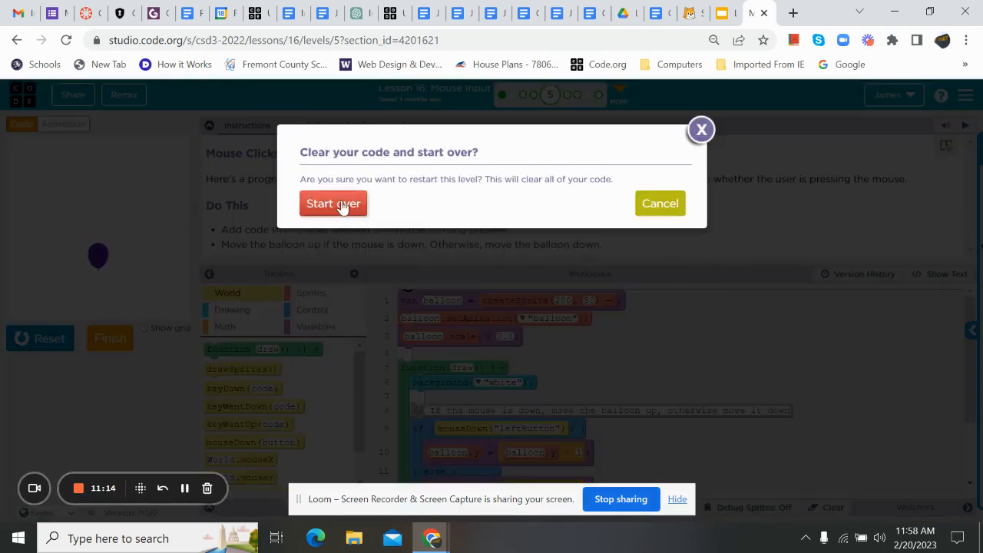
pyautogui.click(332, 203)
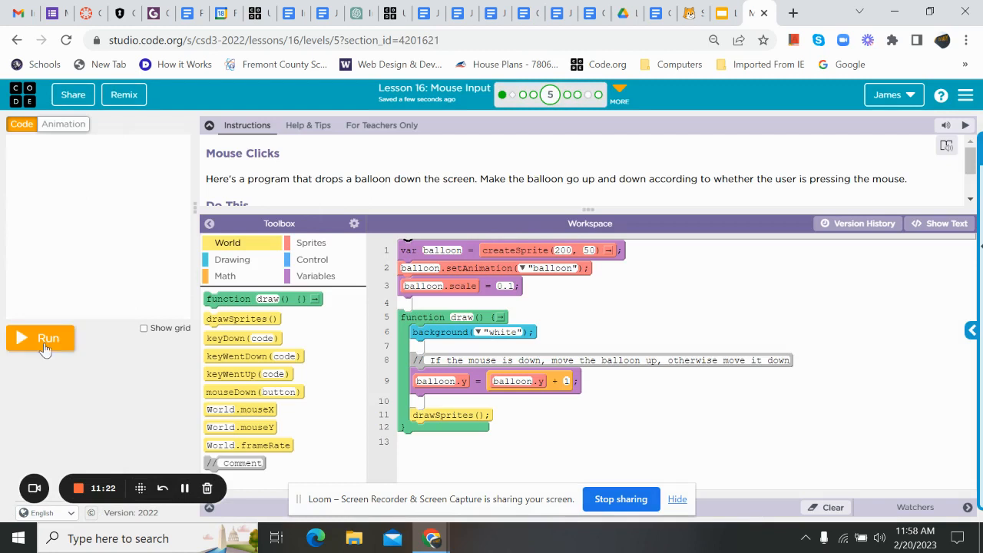
pyautogui.click(48, 338)
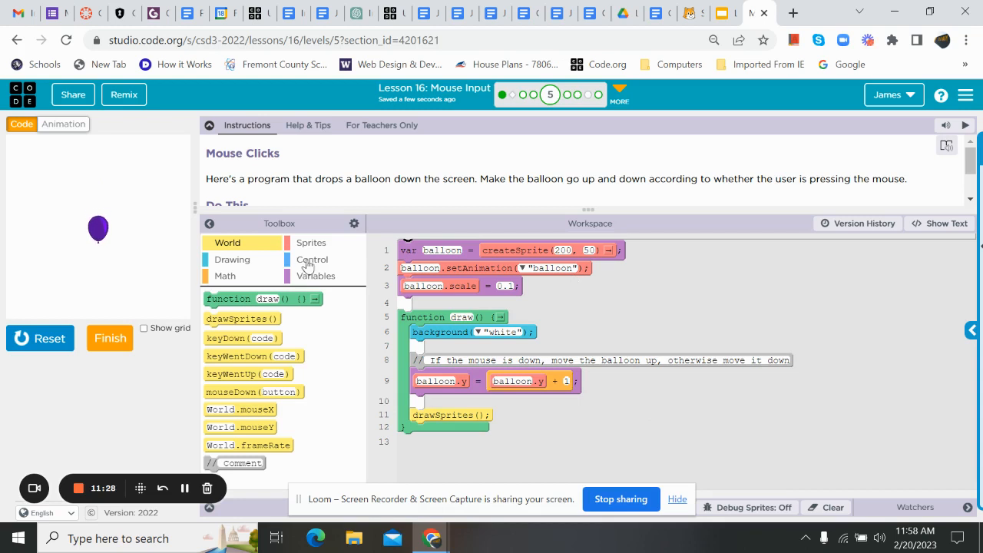
pyautogui.click(311, 258)
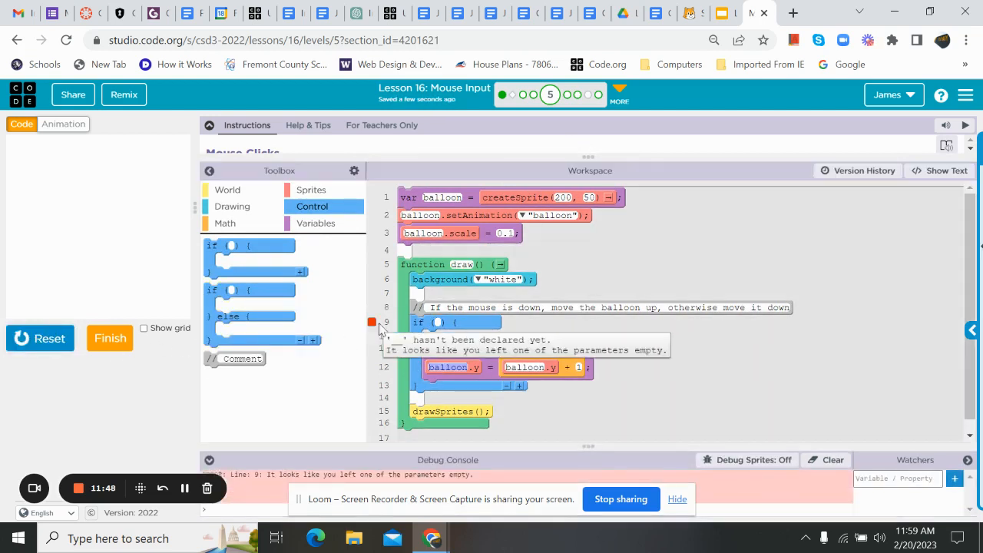
pyautogui.moveTo(439, 323)
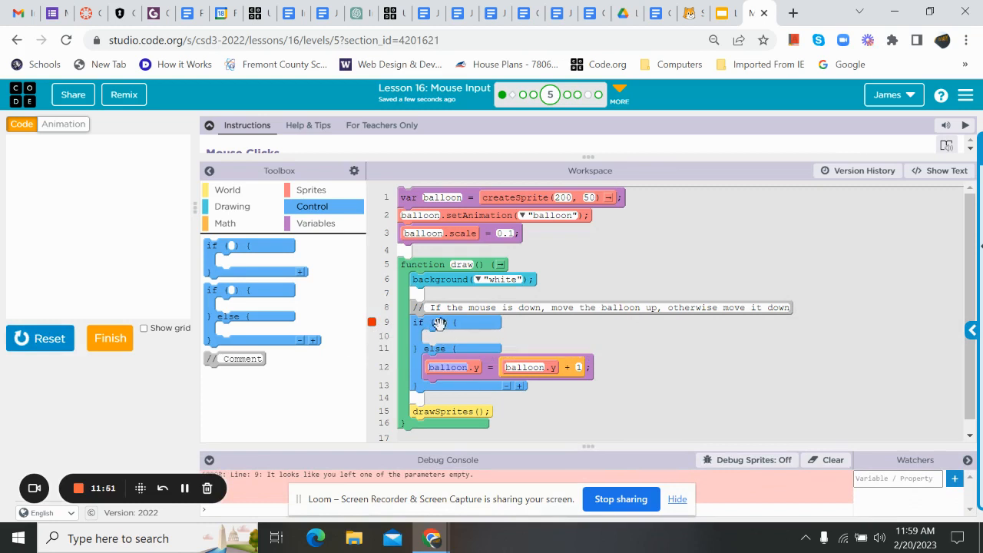
pyautogui.moveTo(439, 317)
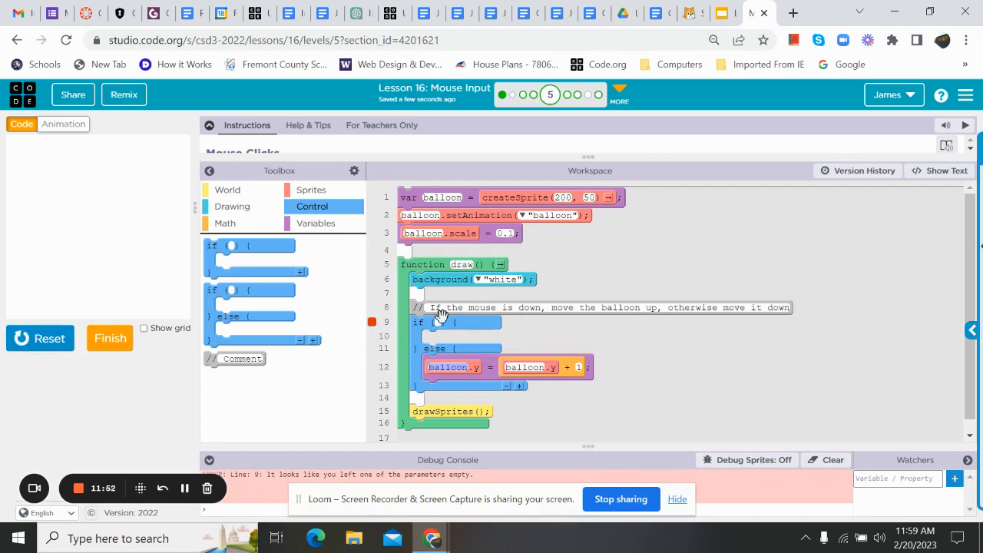
# - Make the if condition check mouseDown() using the World input blocks
pyautogui.click(227, 191)
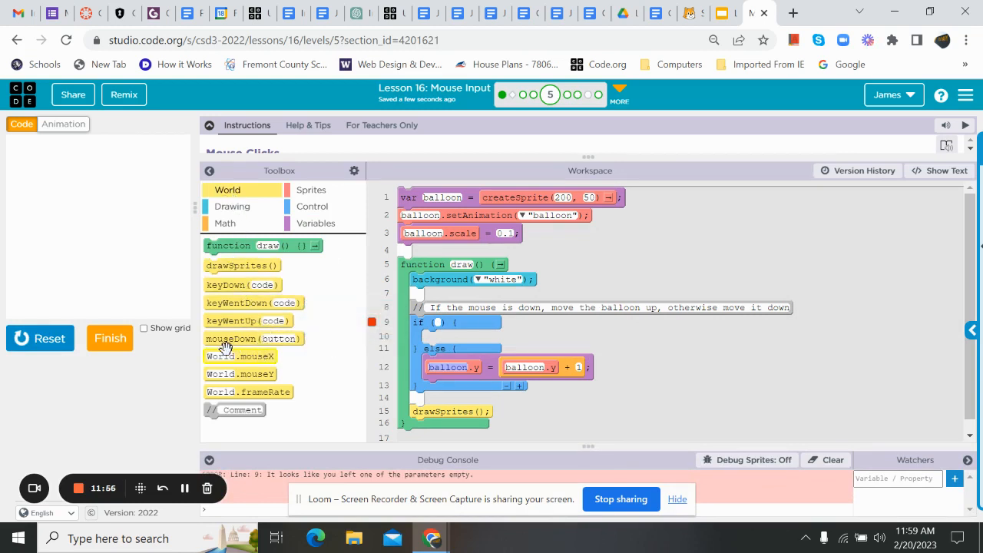
pyautogui.moveTo(254, 338); pyautogui.dragTo(460, 322)
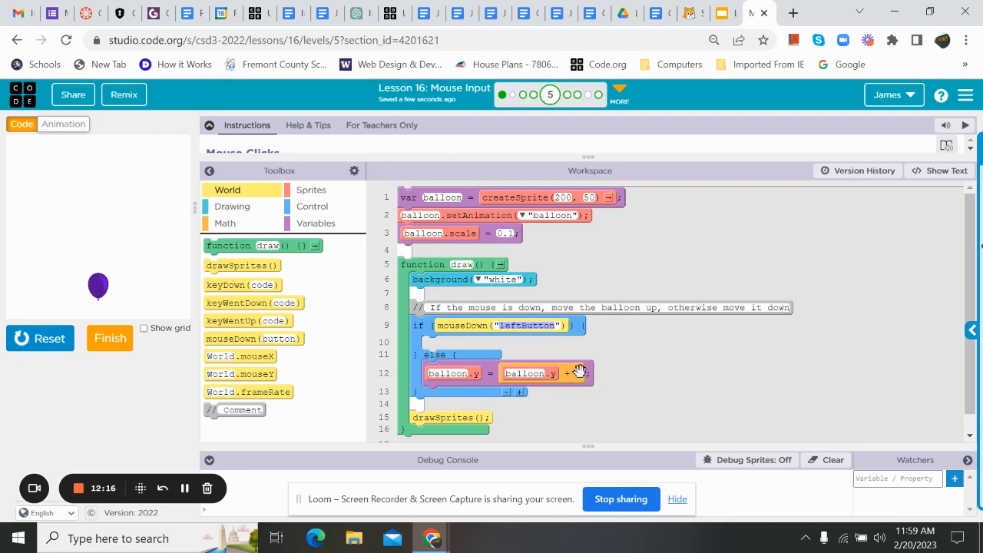
pyautogui.click(311, 191)
pyautogui.write('ballon')
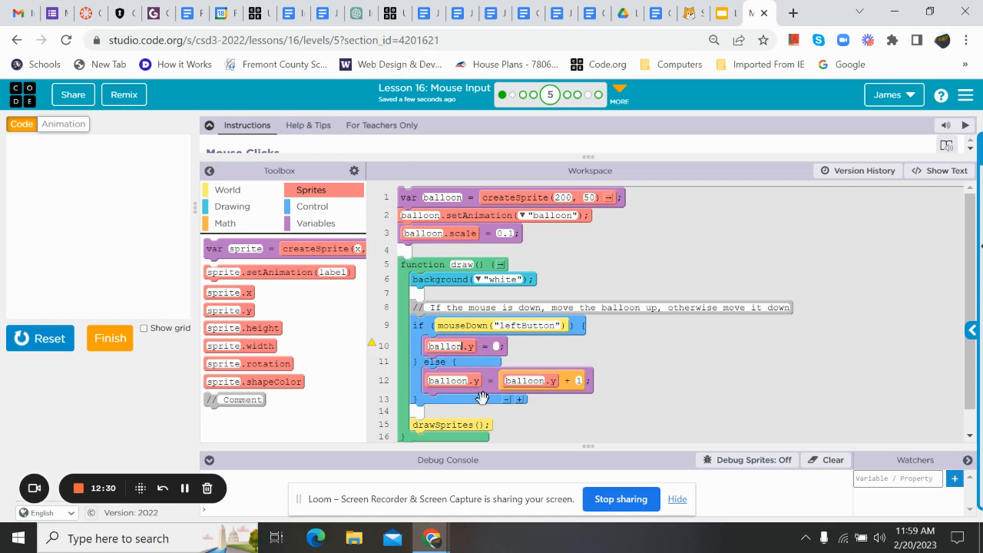
pyautogui.moveTo(264, 233)
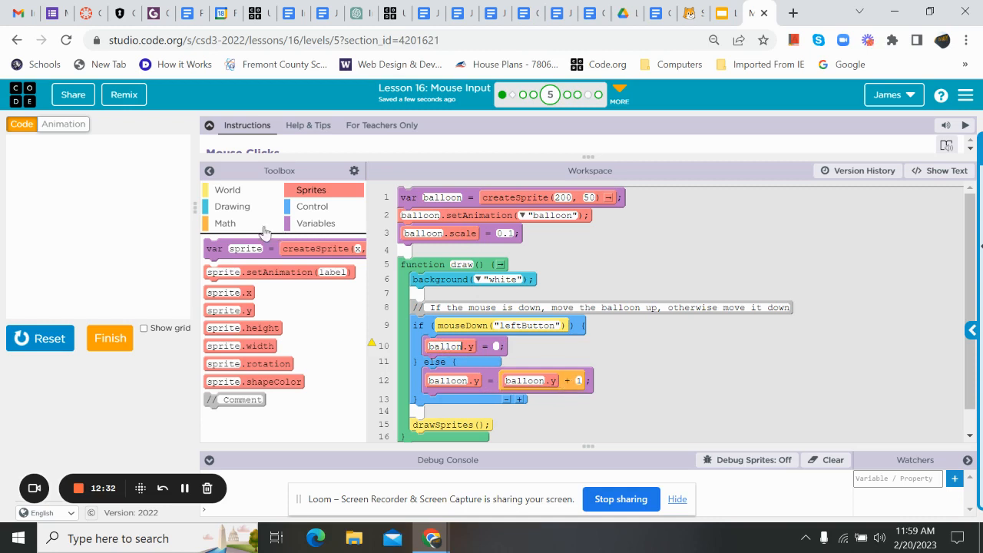
# - Set the if branch to decrease balloon.y with a Math subtraction block so the balloon rises
pyautogui.click(224, 223)
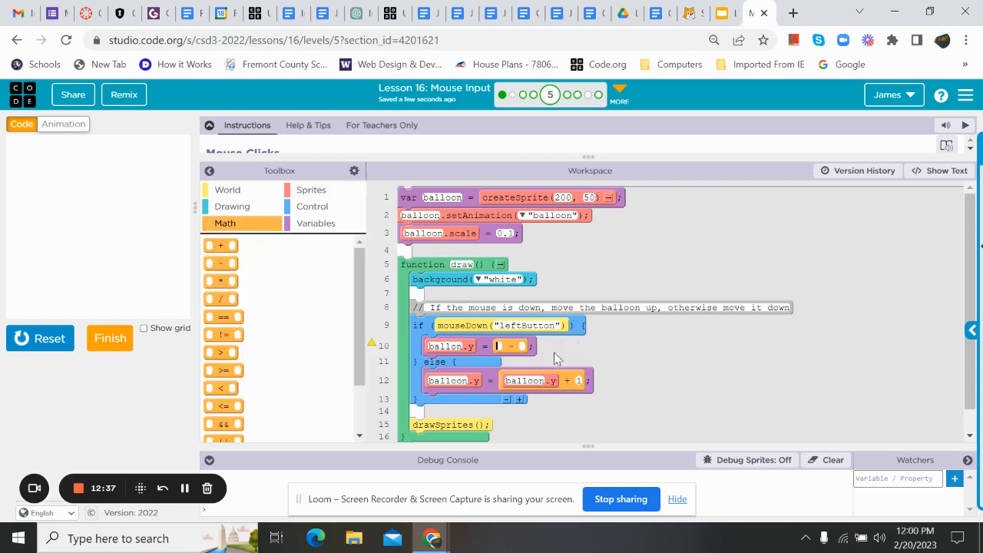
pyautogui.moveTo(658, 365)
pyautogui.write('balloon')
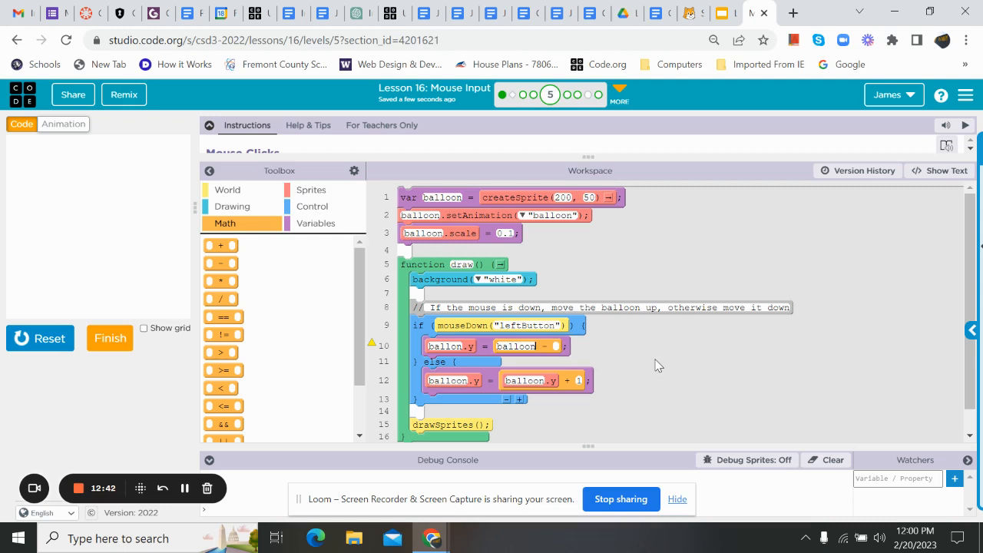
pyautogui.write('.y')
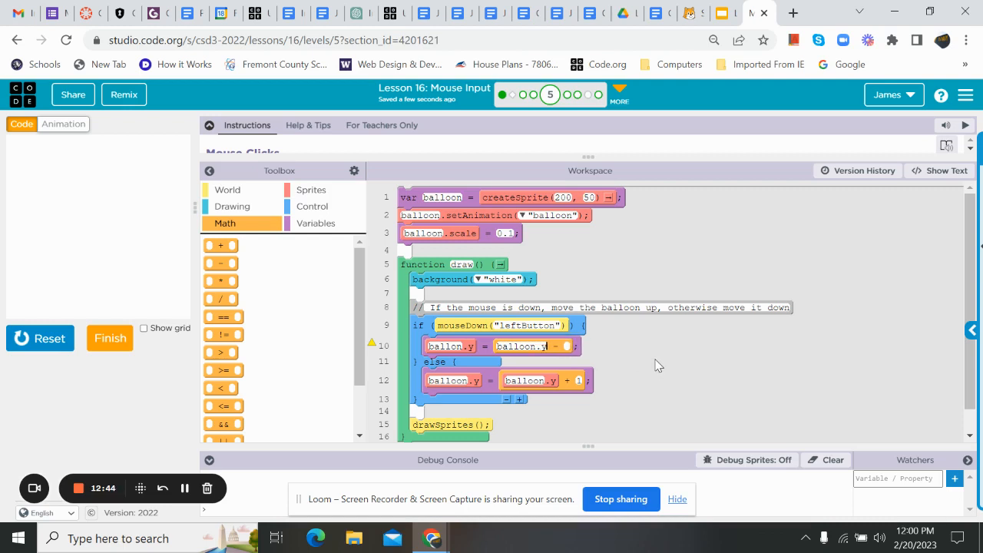
pyautogui.click(533, 346)
pyautogui.write('1')
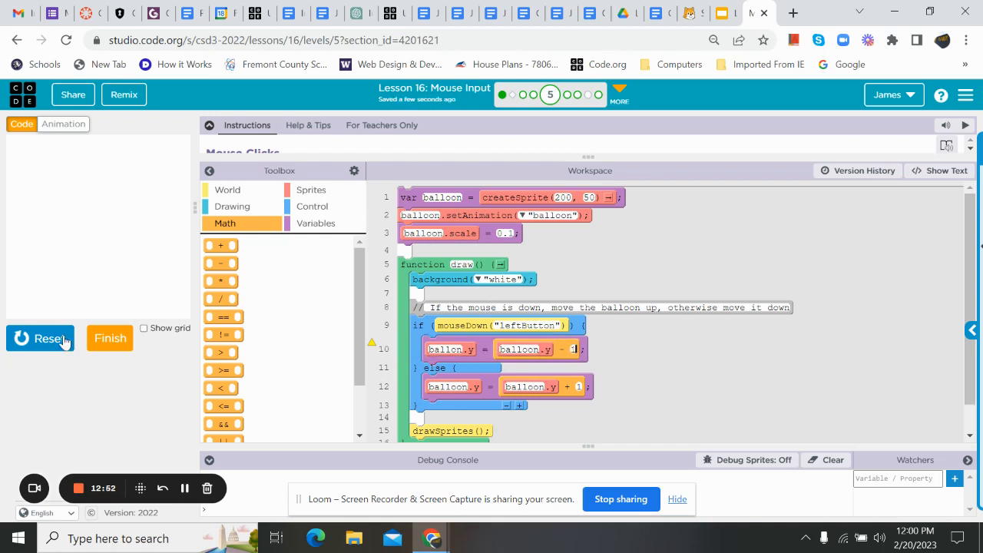
pyautogui.click(40, 338)
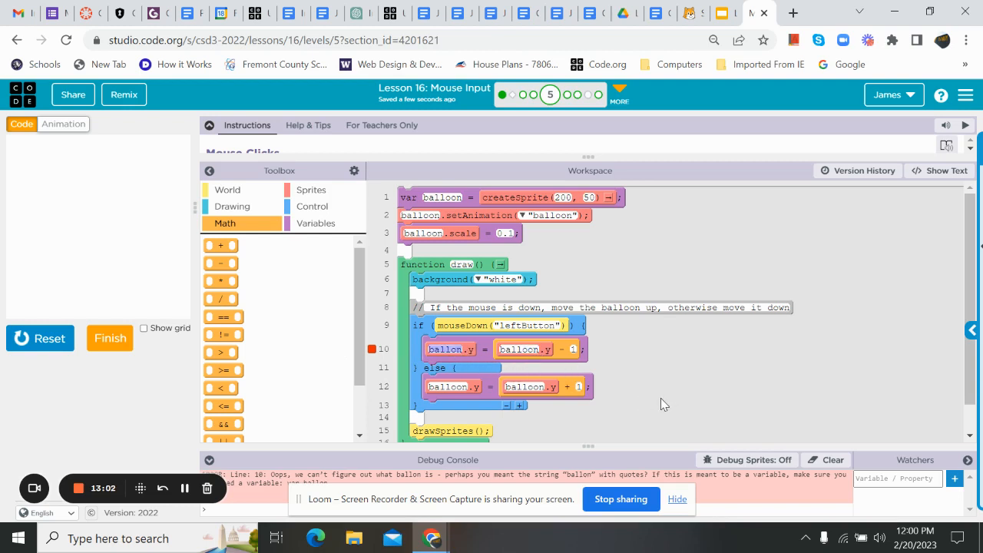
pyautogui.click(461, 350)
pyautogui.write('o')
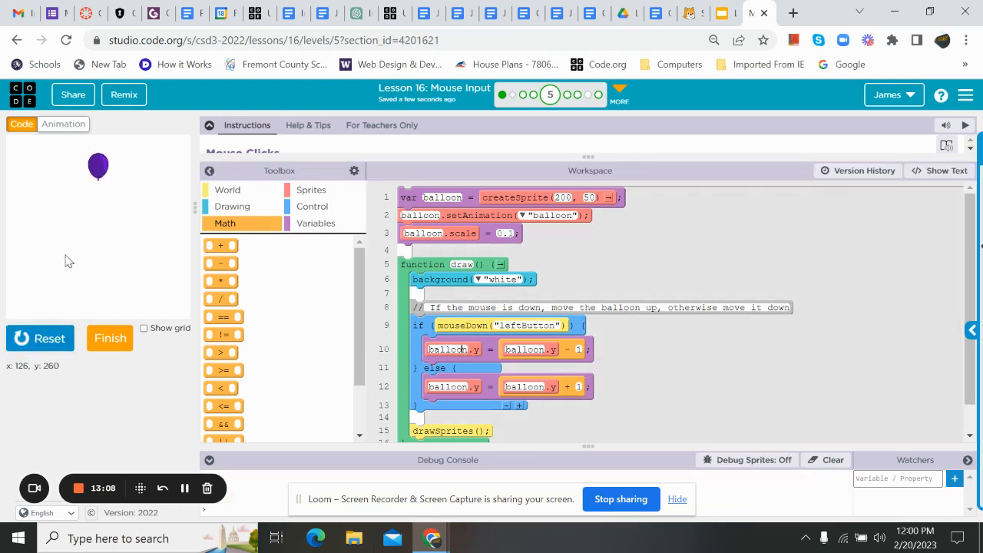
pyautogui.moveTo(93, 224)
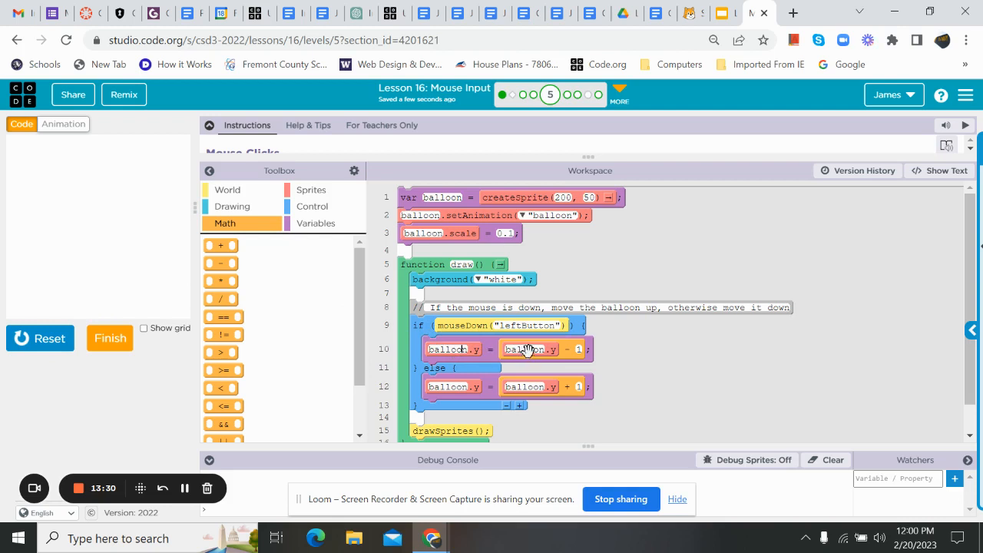
pyautogui.moveTo(559, 351)
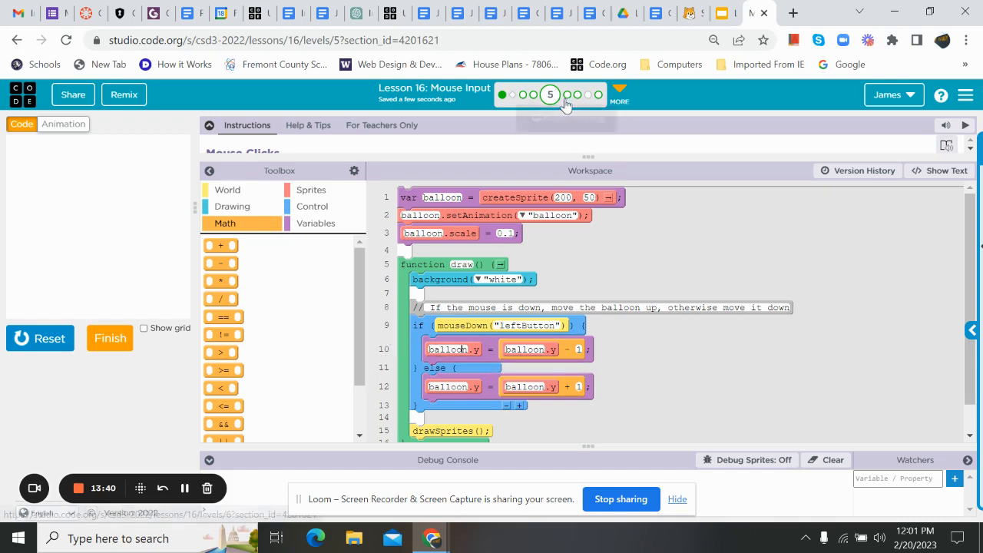
pyautogui.moveTo(567, 95)
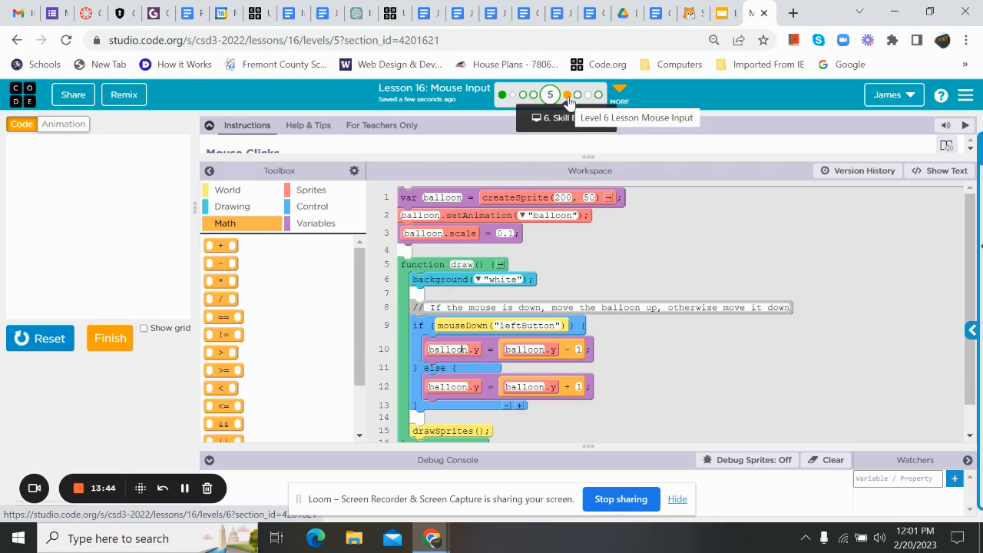
# - Move to level 6 (World.mouseX), run the blender program, and view its code as text
pyautogui.click(567, 94)
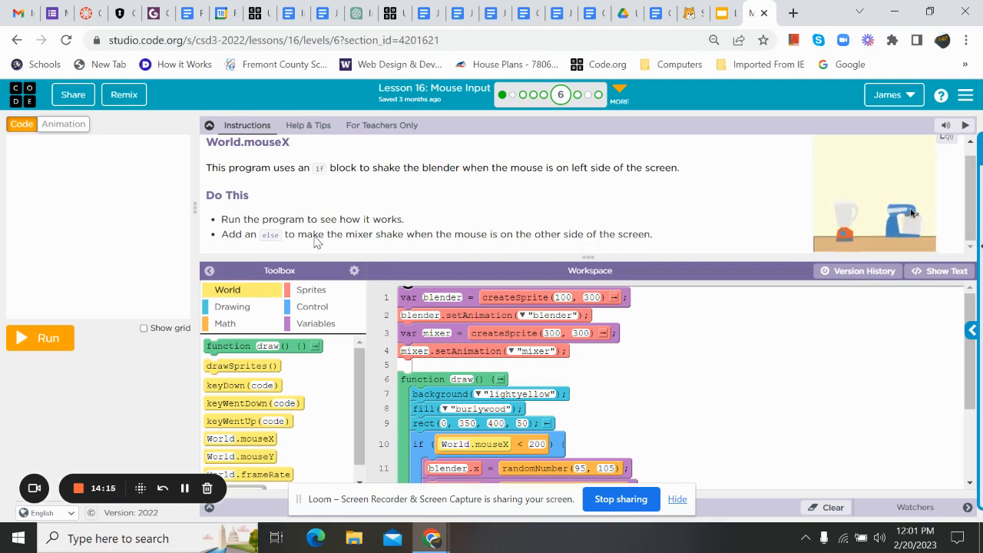
pyautogui.moveTo(390, 242)
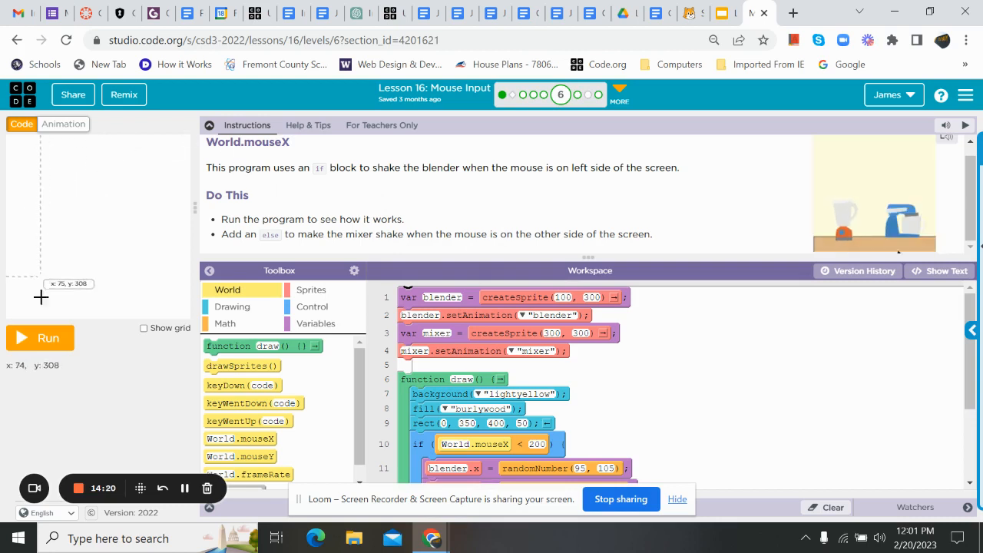
pyautogui.click(40, 338)
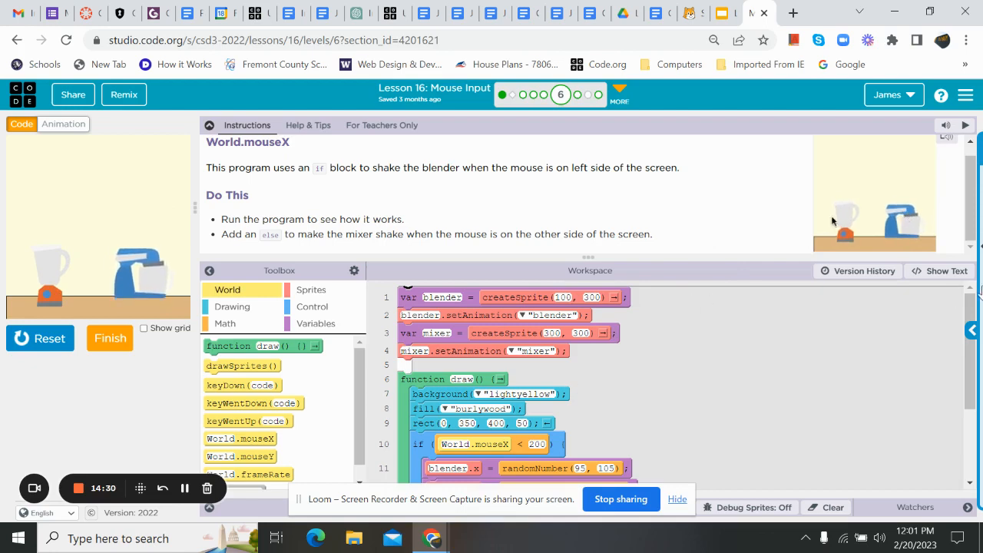
pyautogui.click(938, 270)
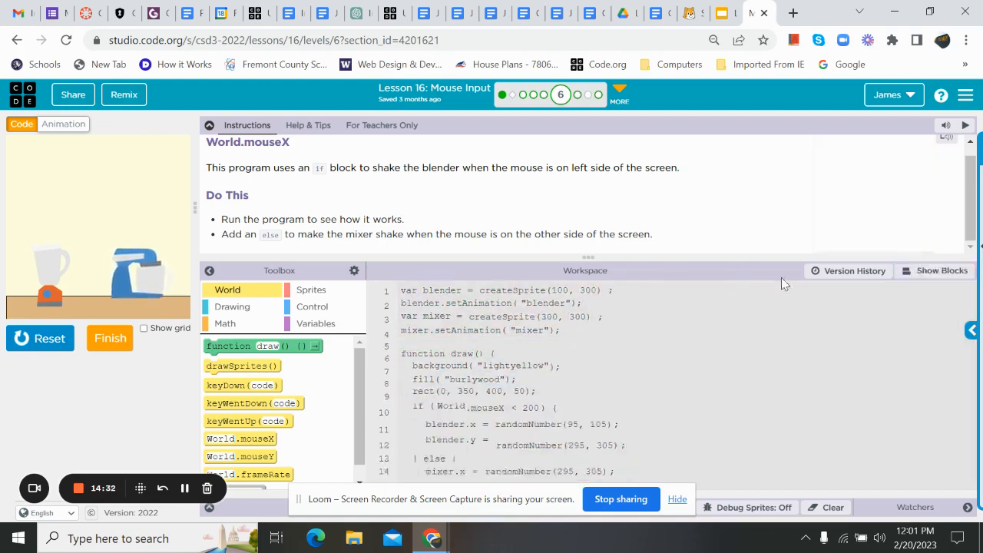
# - Start level 6 over from Version History and show the starting code as blocks
pyautogui.click(848, 271)
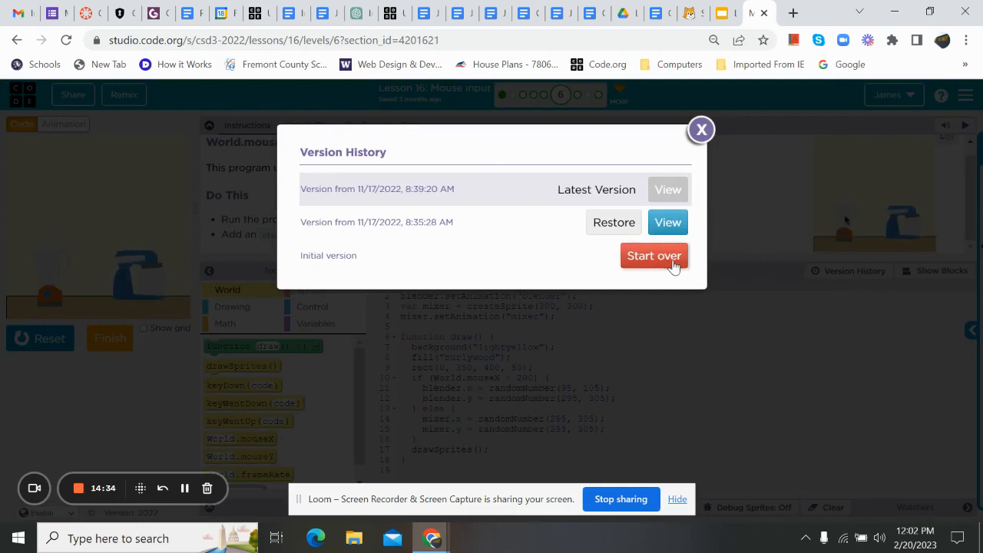
pyautogui.click(653, 255)
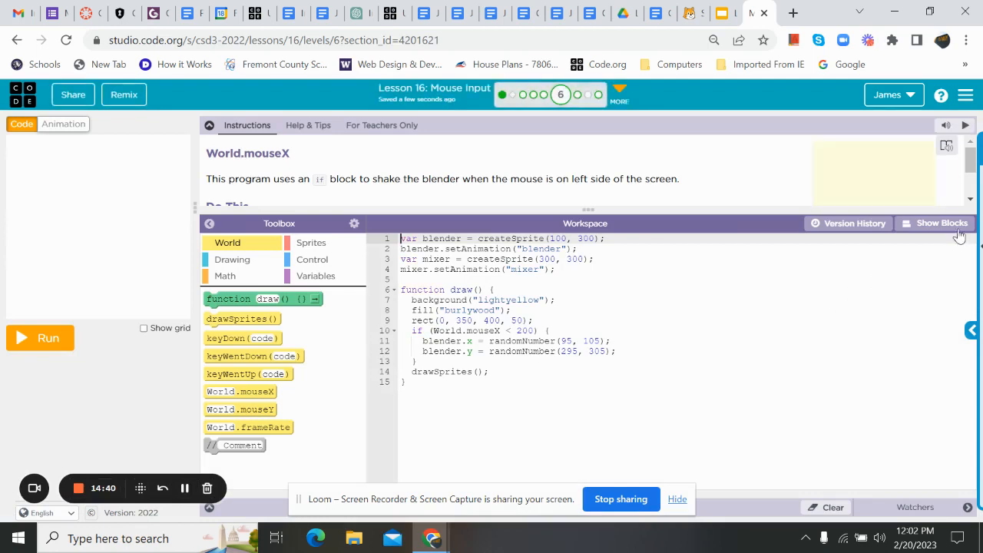
pyautogui.click(933, 223)
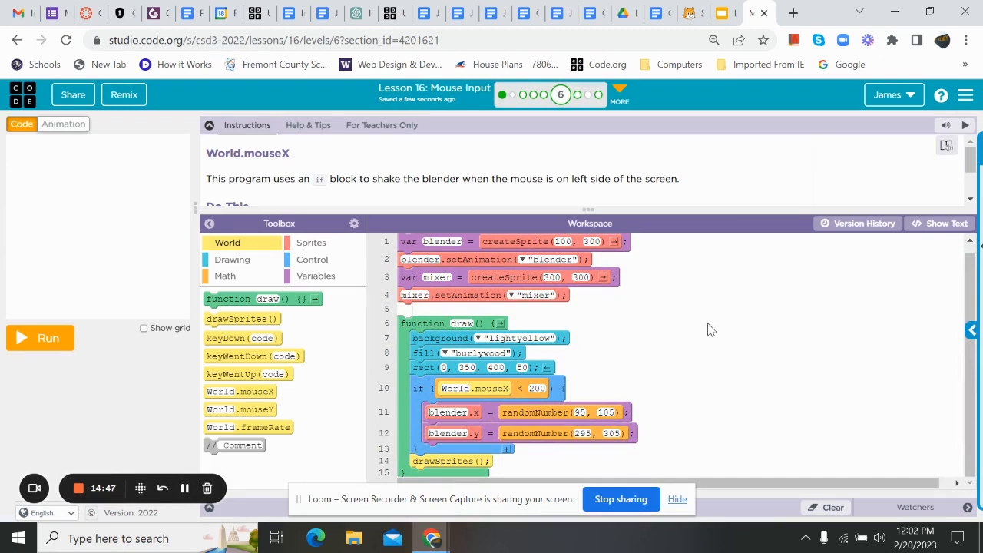
# - Add an else branch setting mixer.x and mixer.y to random numbers around 300 so the mixer shakes
pyautogui.click(40, 338)
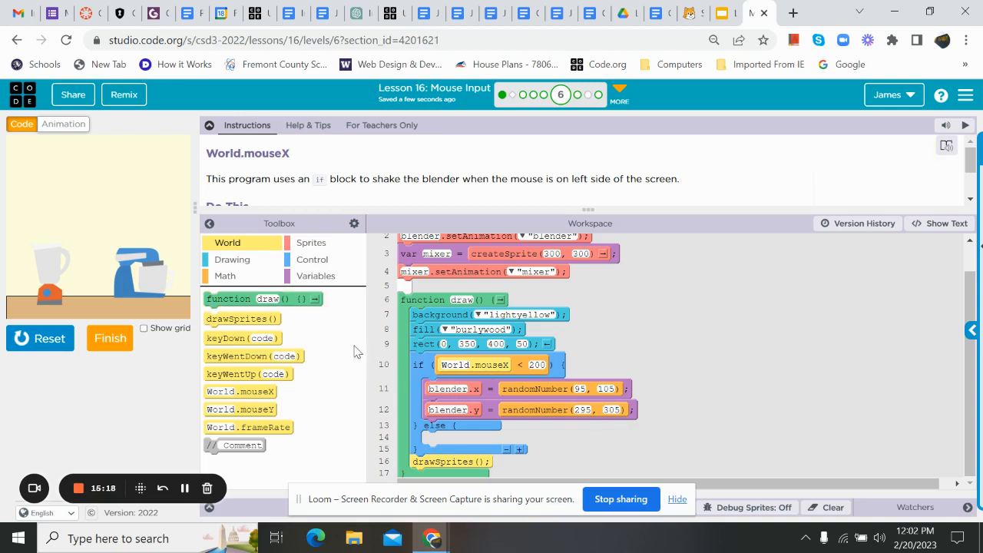
pyautogui.click(310, 242)
pyautogui.write('mixer')
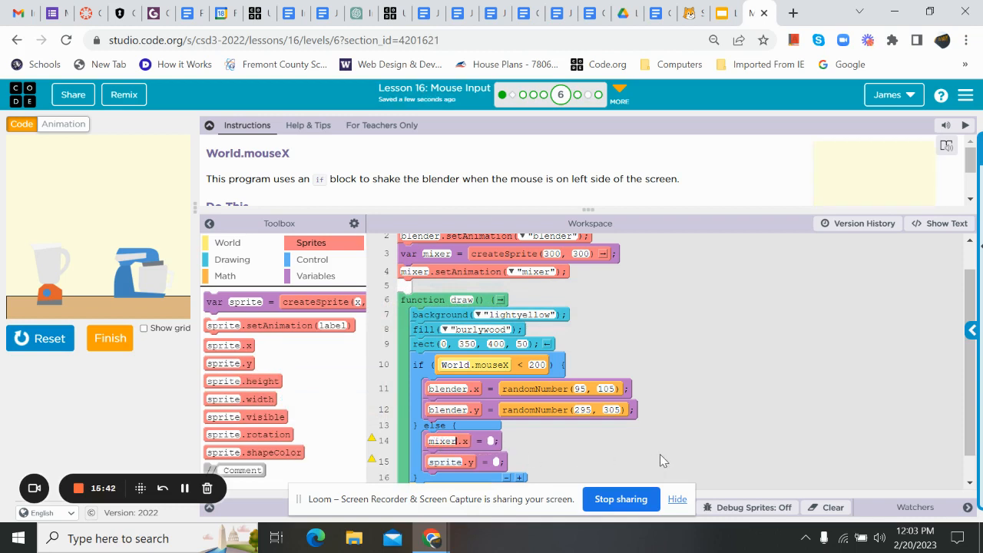
pyautogui.click(448, 461)
pyautogui.write('mixer')
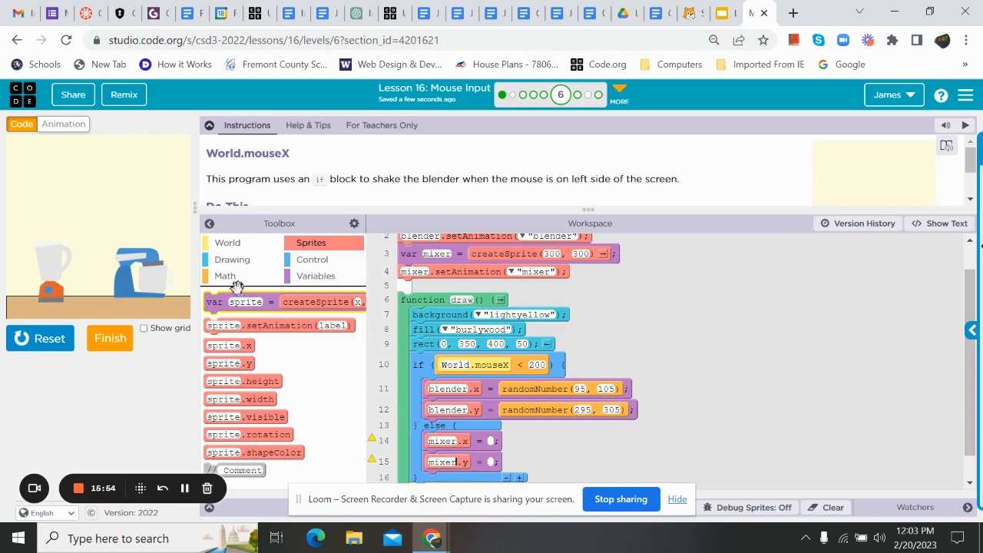
pyautogui.click(224, 275)
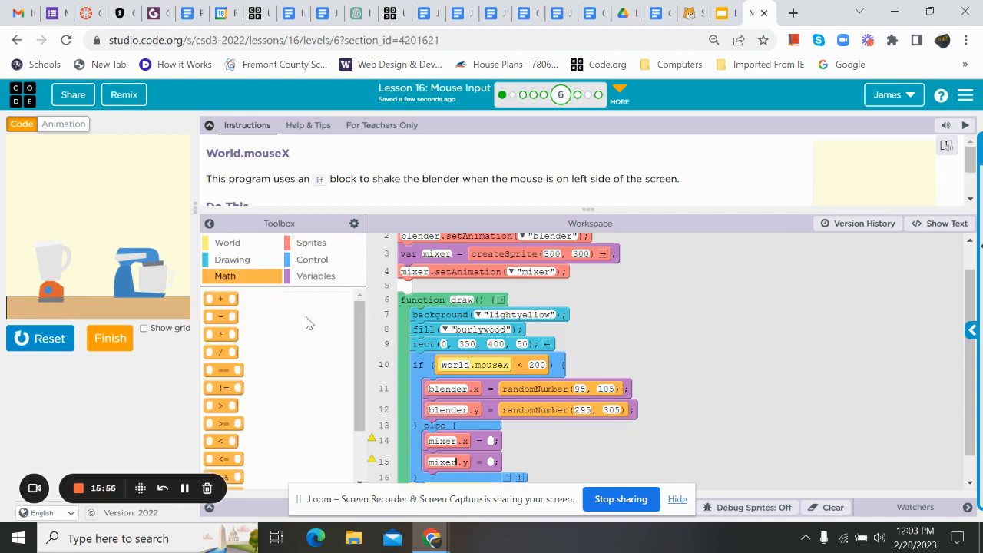
pyautogui.scroll(-3)
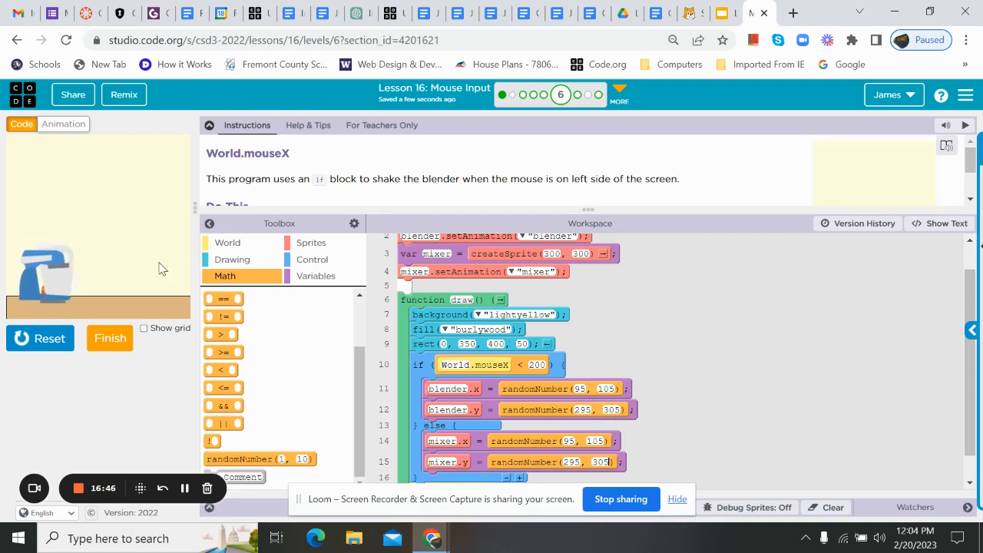
pyautogui.moveTo(53, 291)
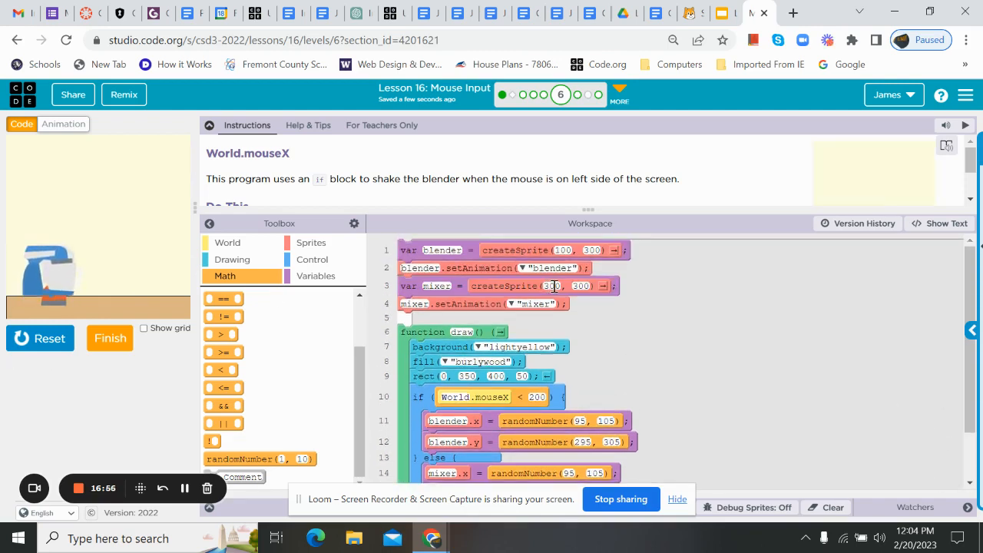
pyautogui.scroll(-3)
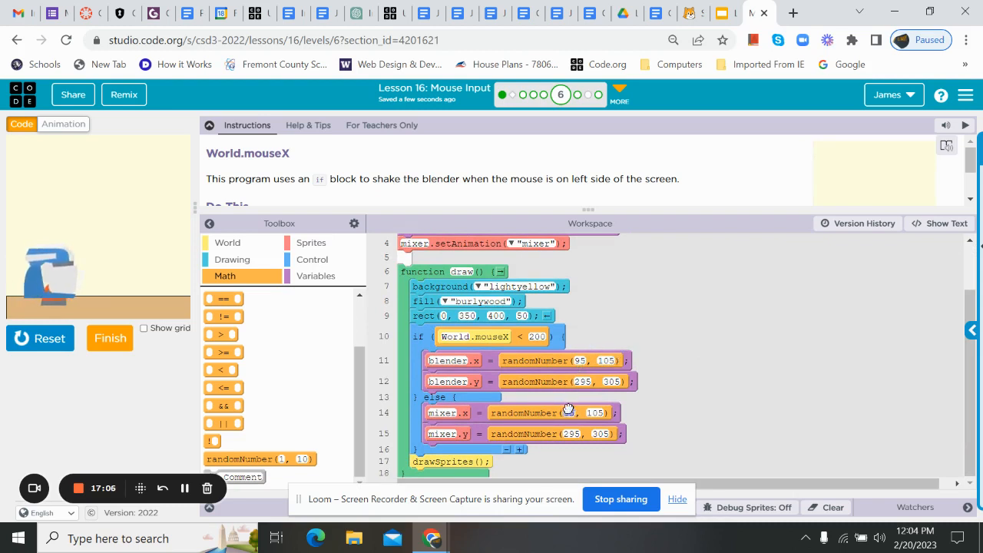
pyautogui.moveTo(638, 341)
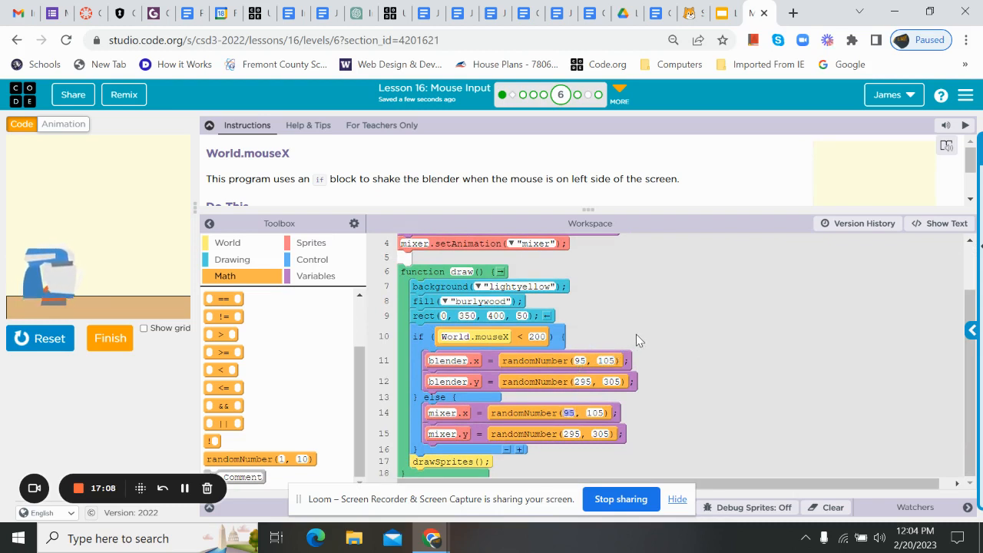
pyautogui.moveTo(664, 332)
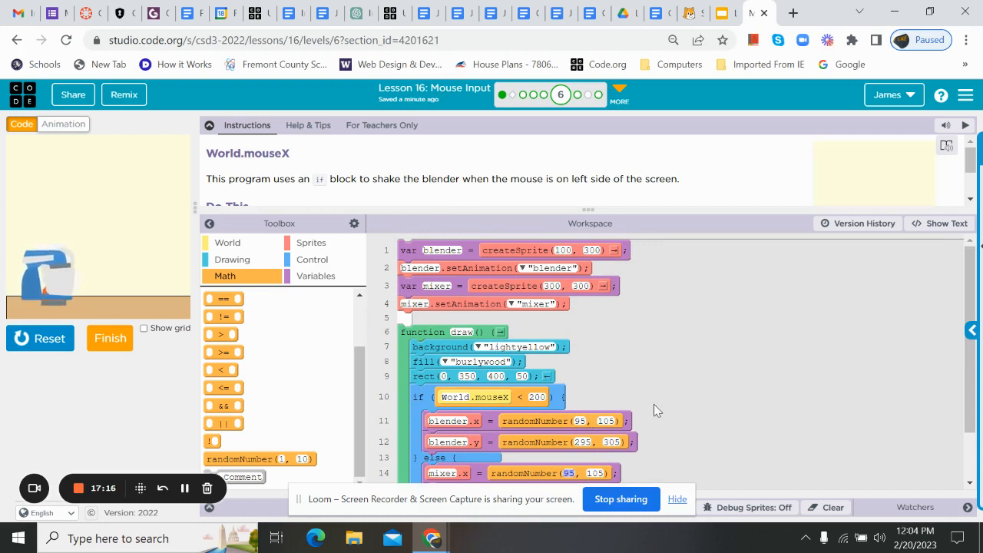
pyautogui.scroll(-3)
pyautogui.write('305')
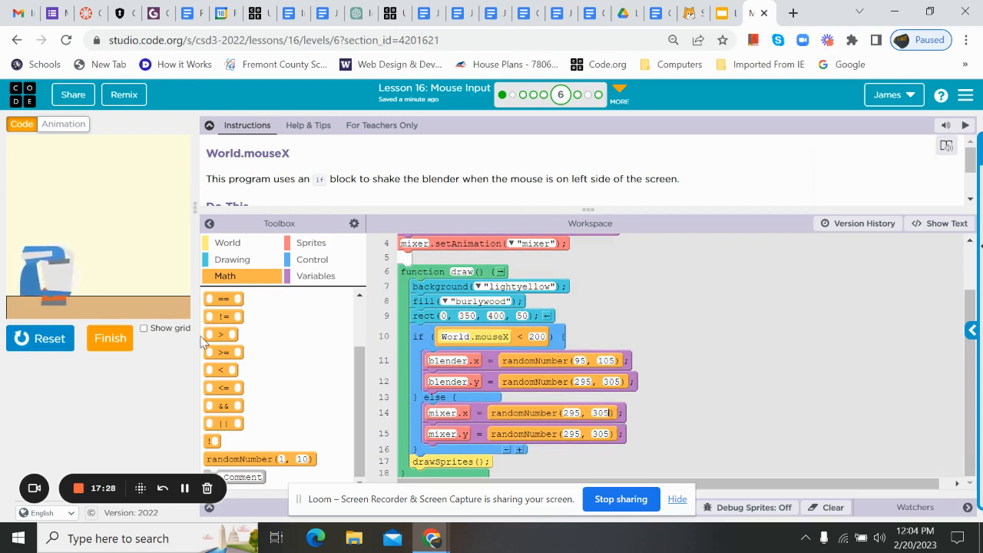
pyautogui.click(40, 338)
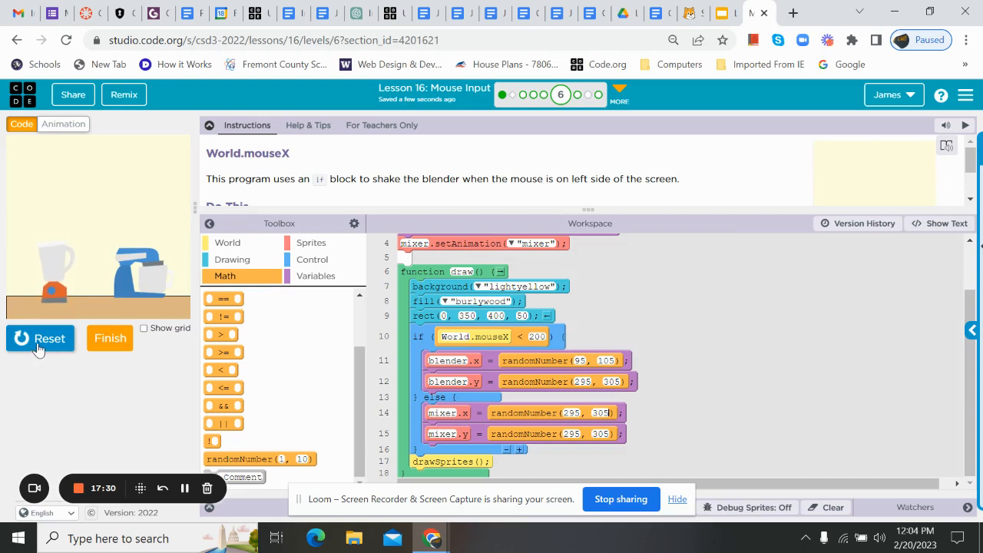
pyautogui.moveTo(119, 291)
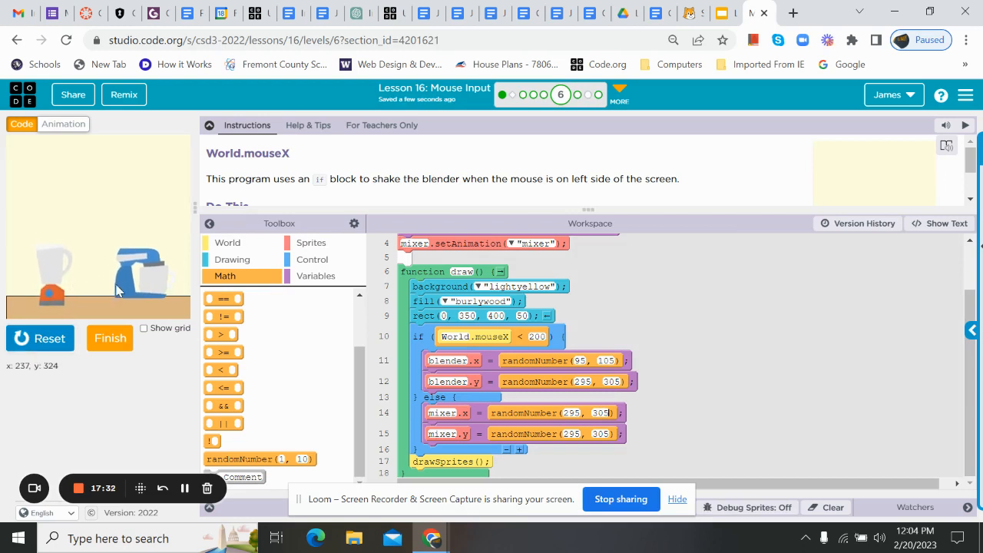
pyautogui.moveTo(137, 280)
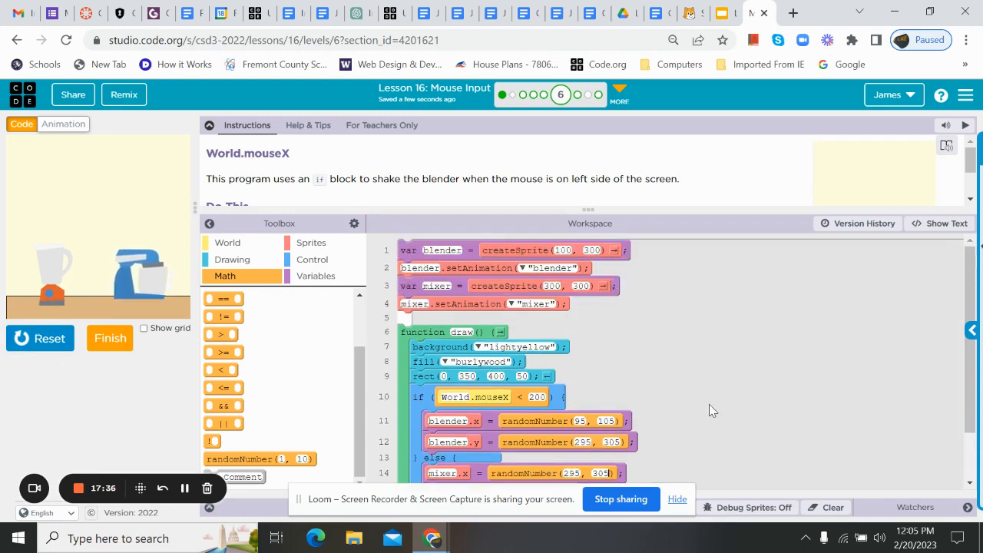
pyautogui.scroll(-3)
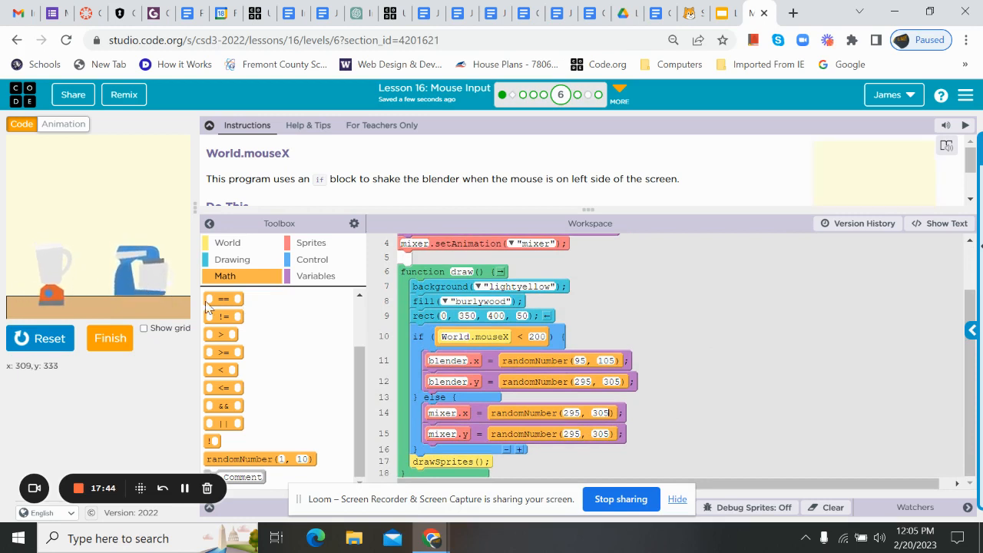
pyautogui.moveTo(577, 95)
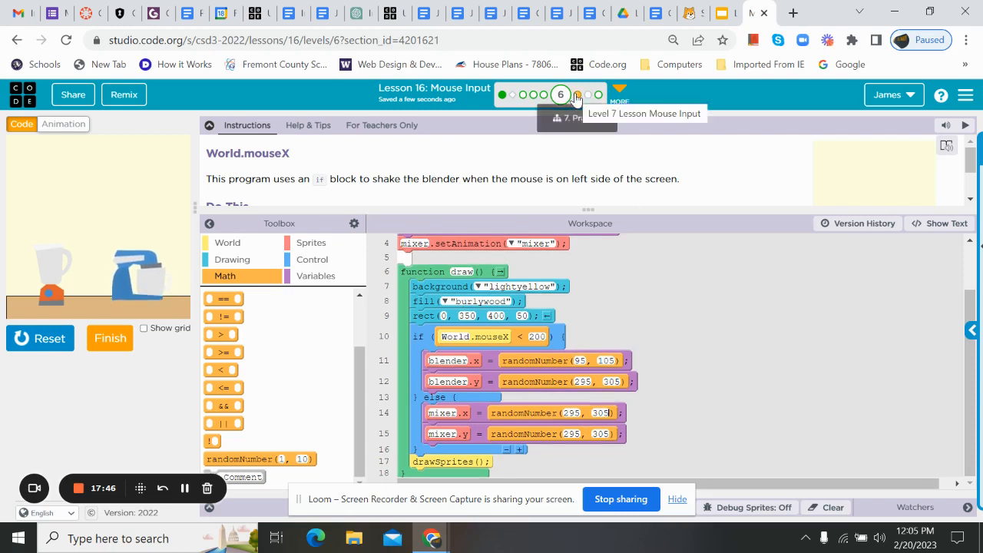
# - Move to level 7, choose Lady Bug Walk, show its code as text, and run the ladybug program
pyautogui.click(577, 95)
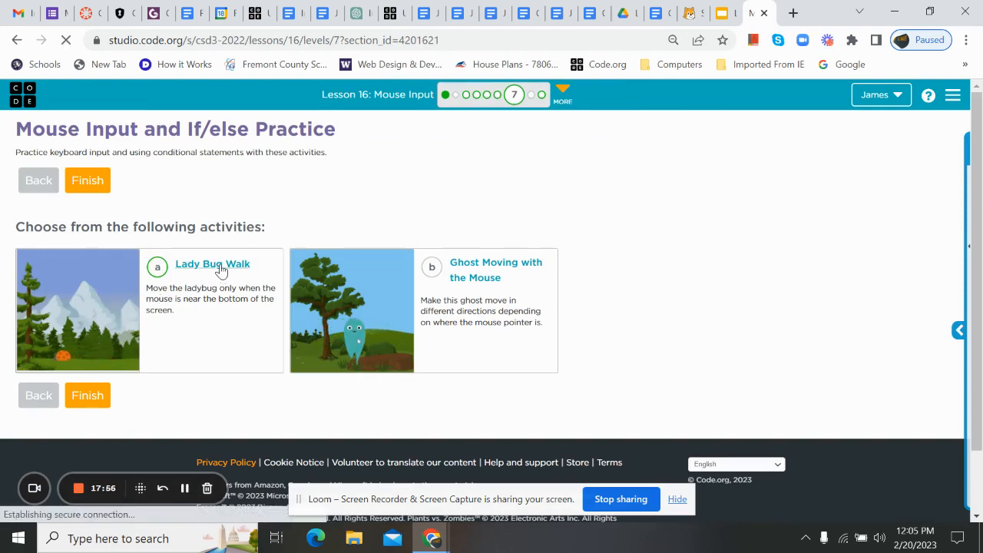
pyautogui.click(212, 264)
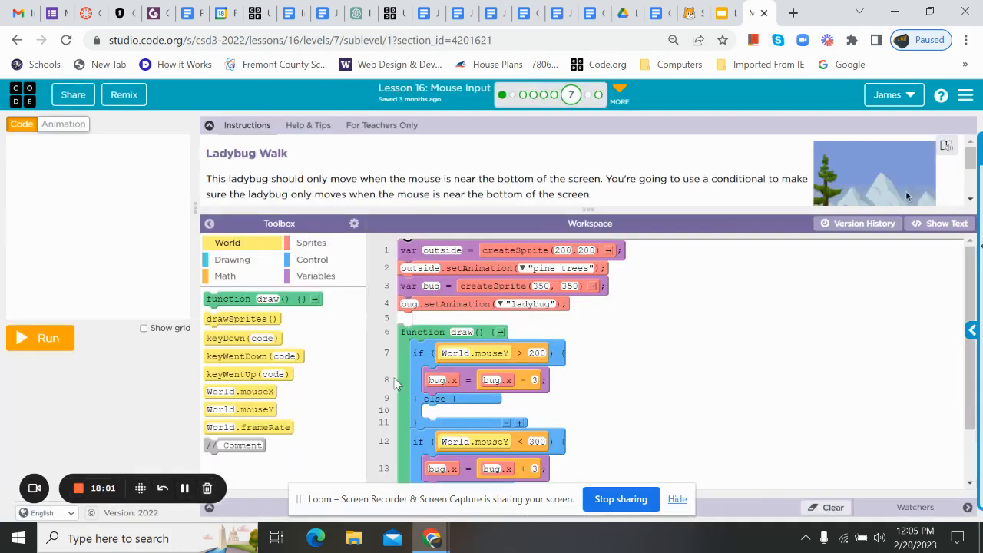
pyautogui.click(938, 223)
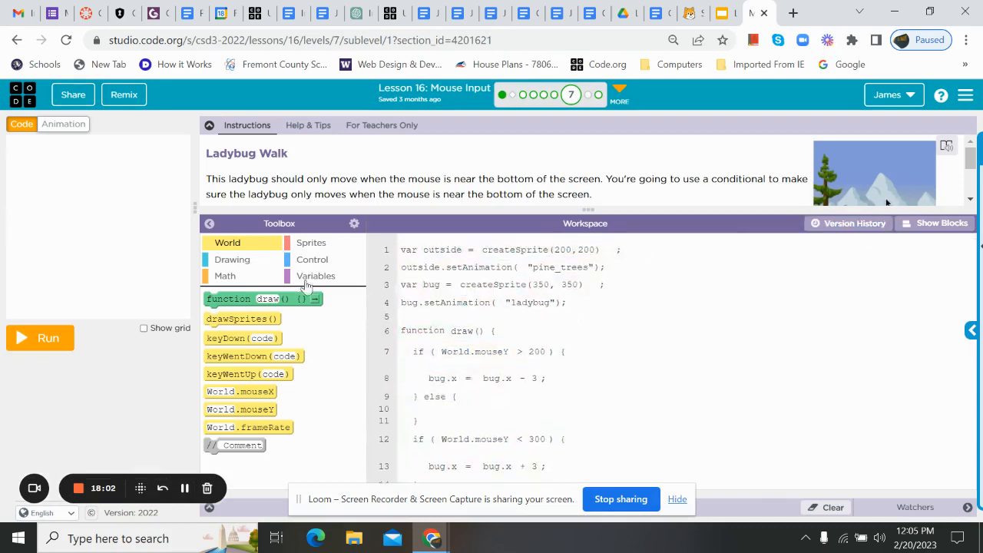
pyautogui.click(40, 338)
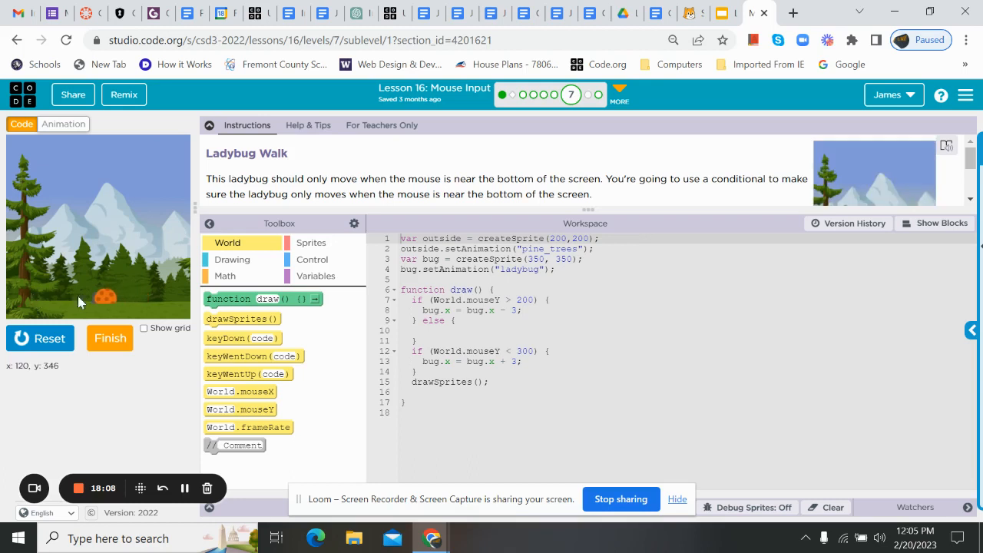
pyautogui.moveTo(125, 195)
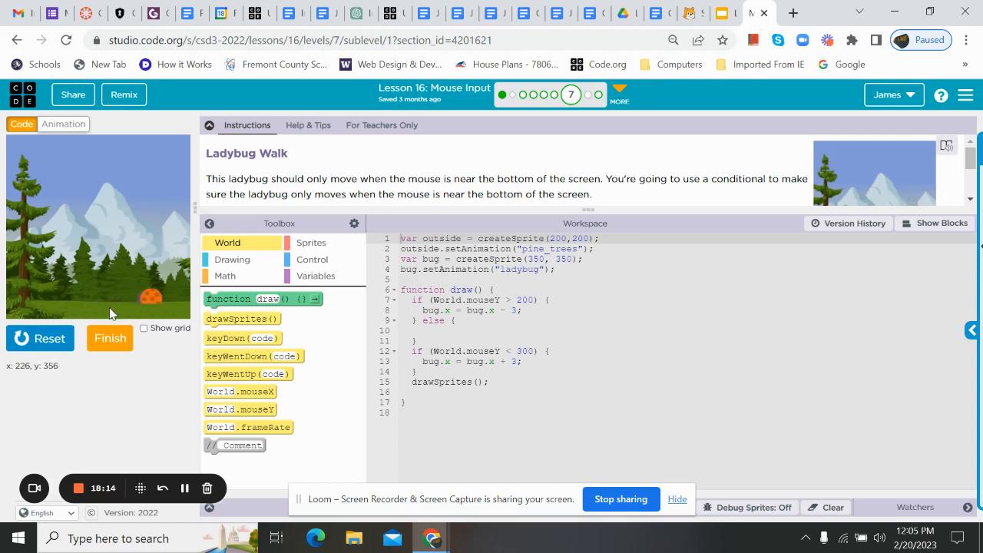
pyautogui.moveTo(115, 197)
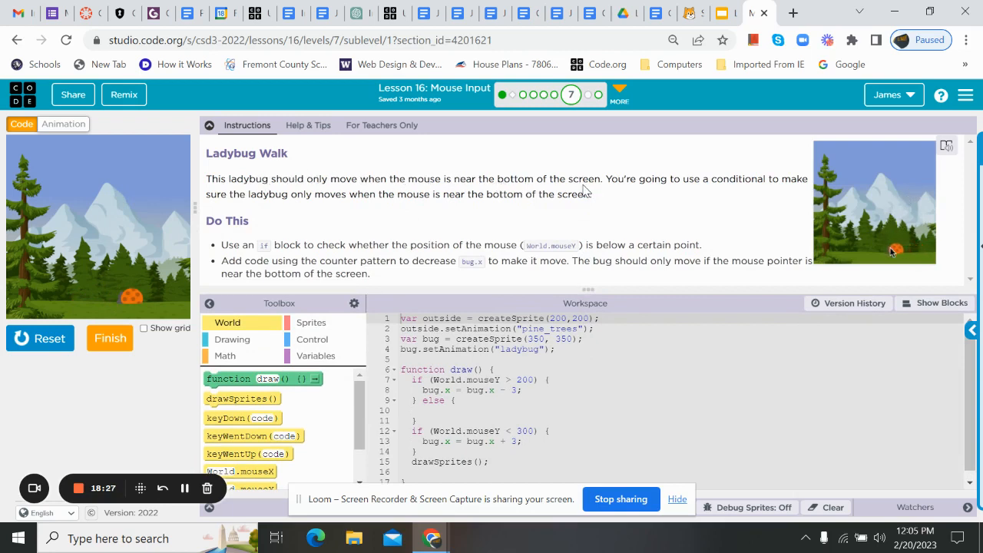
pyautogui.moveTo(657, 193)
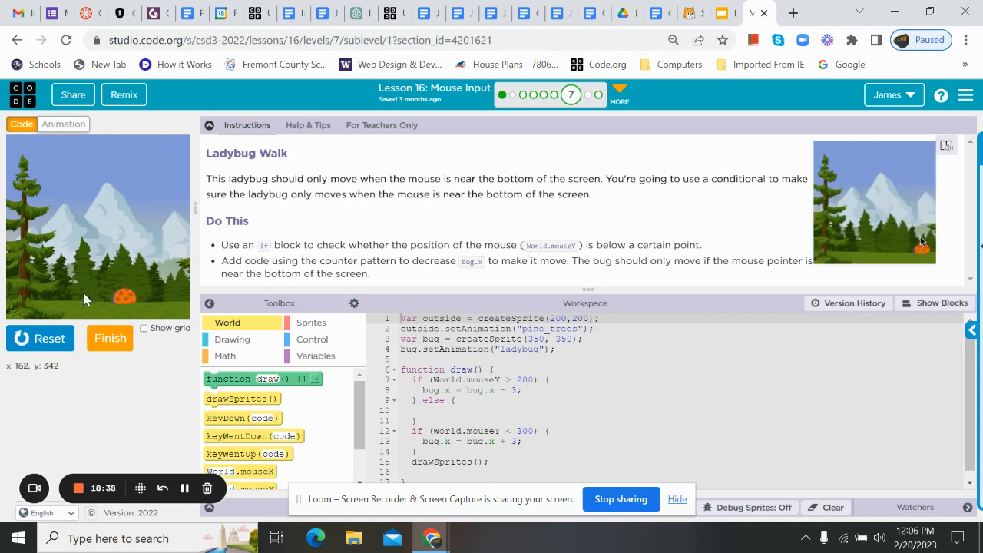
pyautogui.moveTo(113, 218)
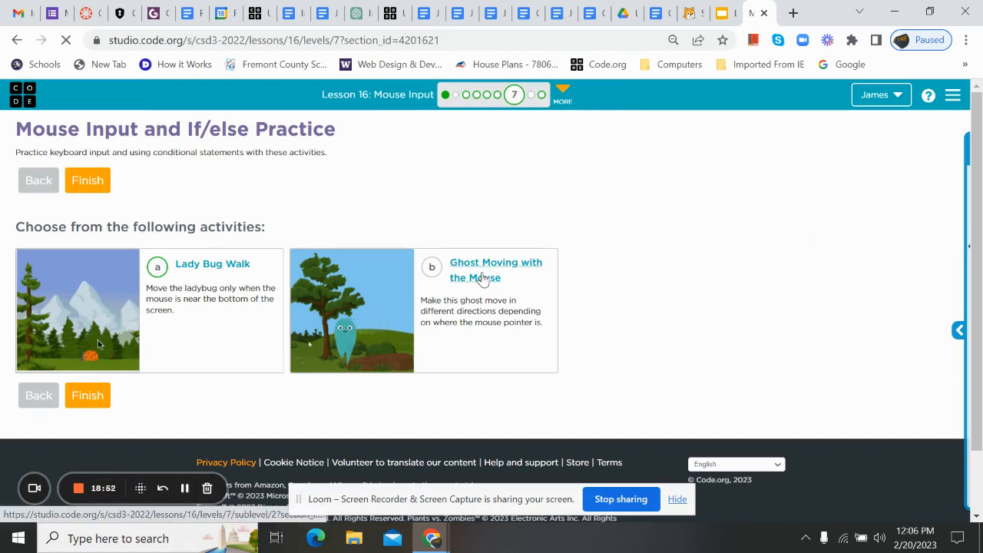
# - Choose Ghost Moving with the Mouse and run its ghost starter program
pyautogui.click(494, 270)
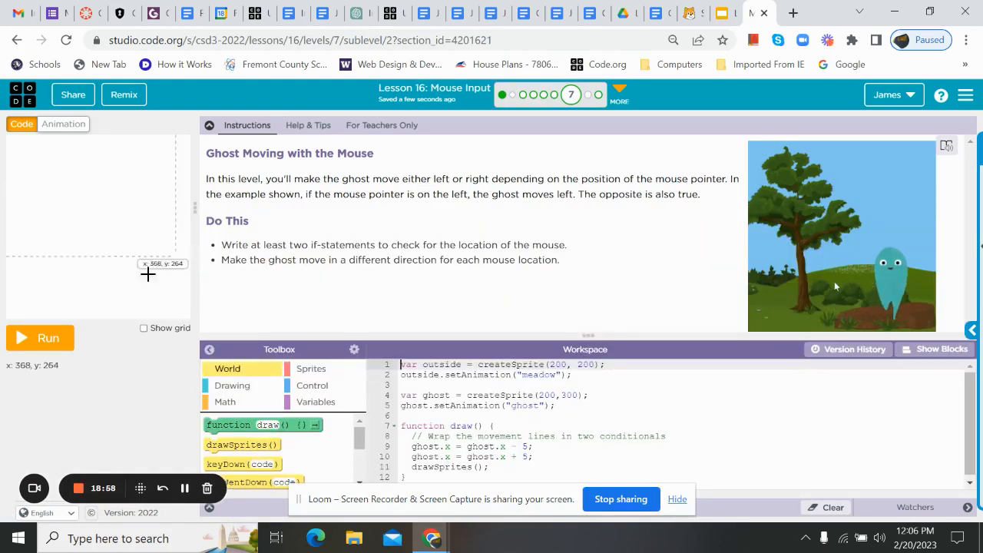
pyautogui.click(48, 338)
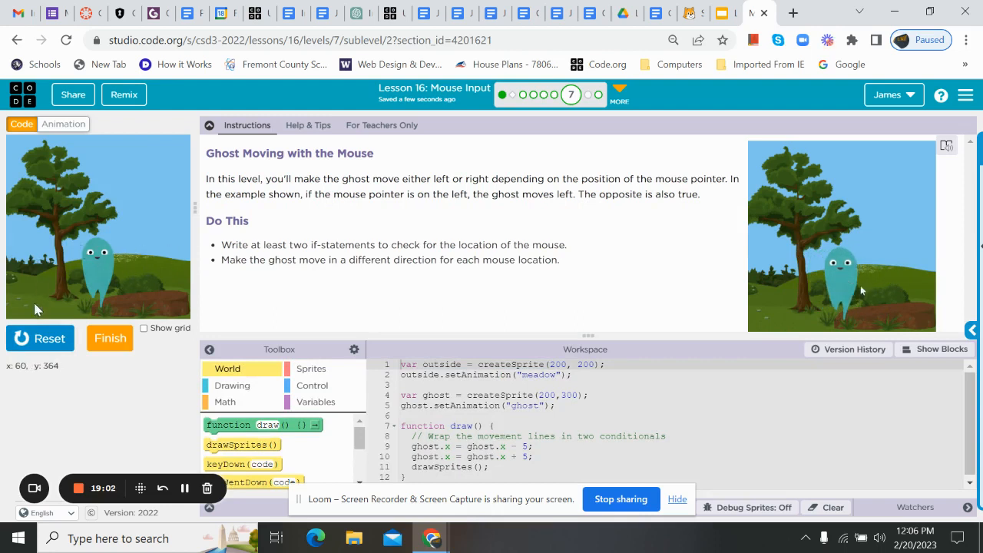
pyautogui.moveTo(169, 193)
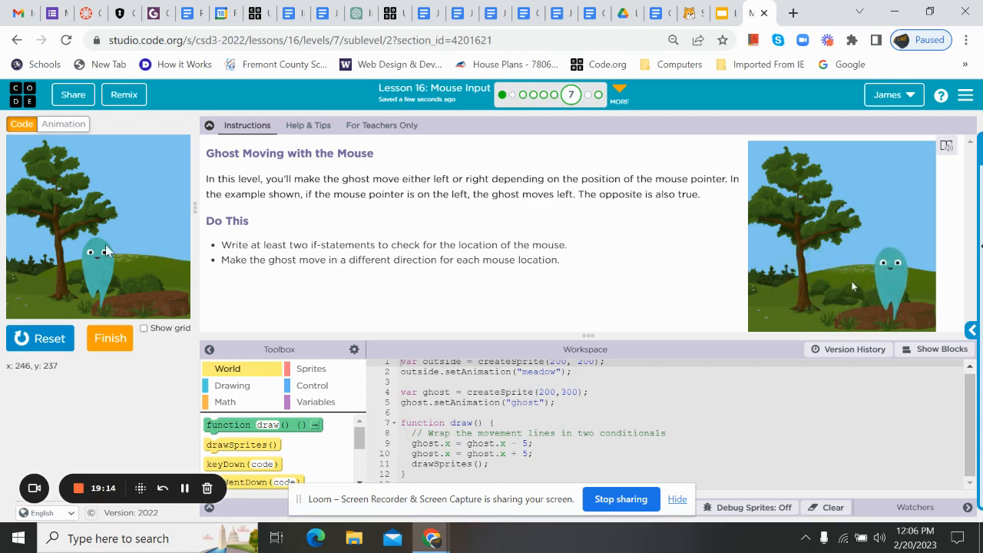
pyautogui.moveTo(146, 252)
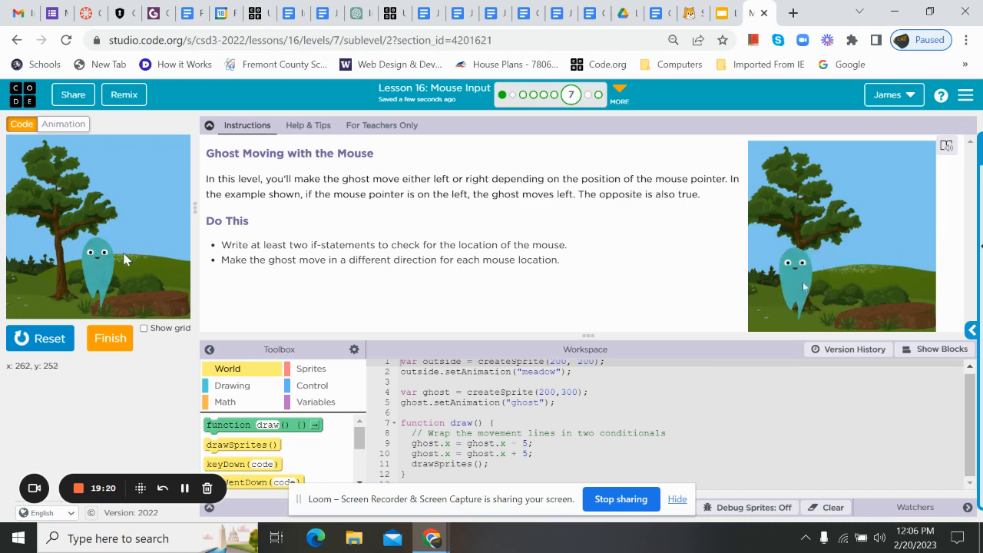
pyautogui.moveTo(587, 95)
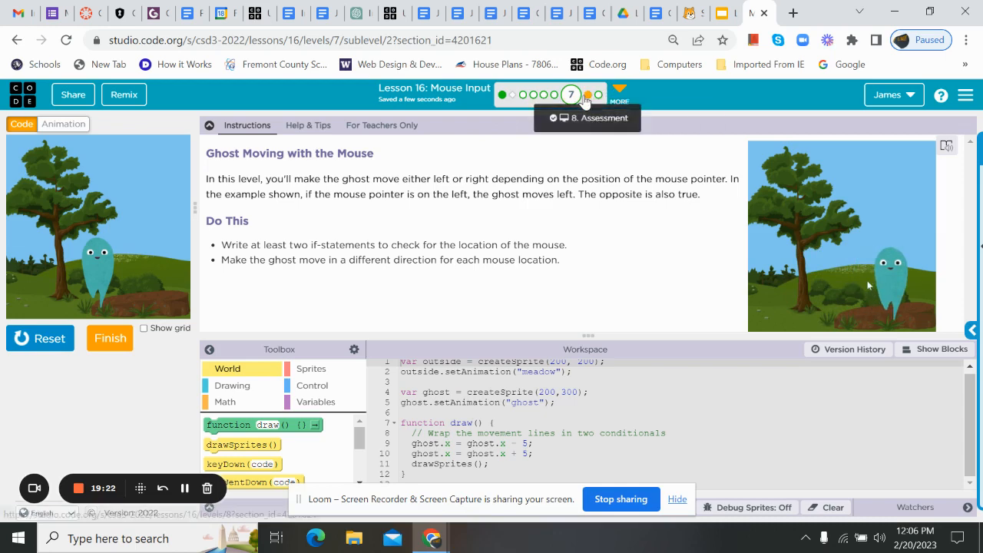
# - Move to level 8, Fix the Program, and run the creature-shaking program
pyautogui.click(590, 95)
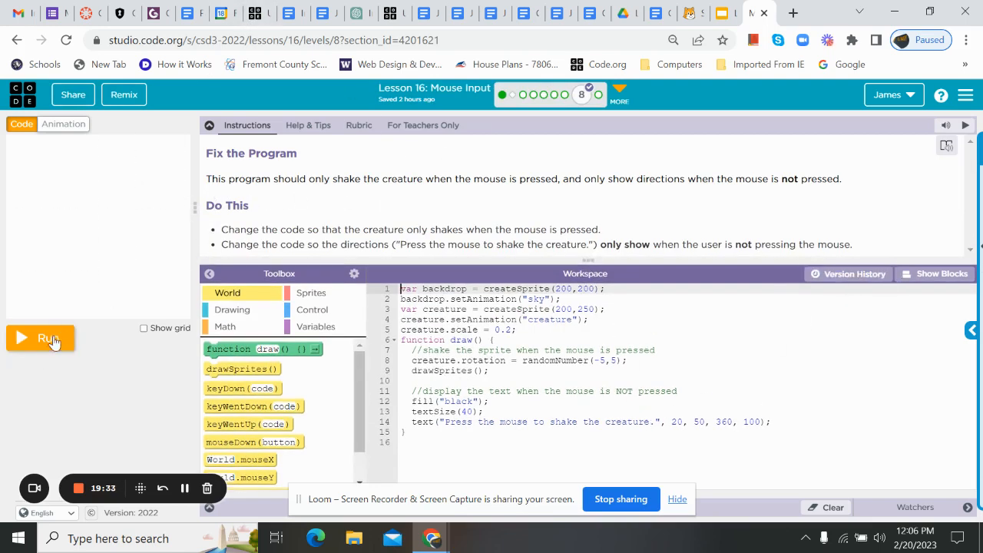
pyautogui.click(40, 338)
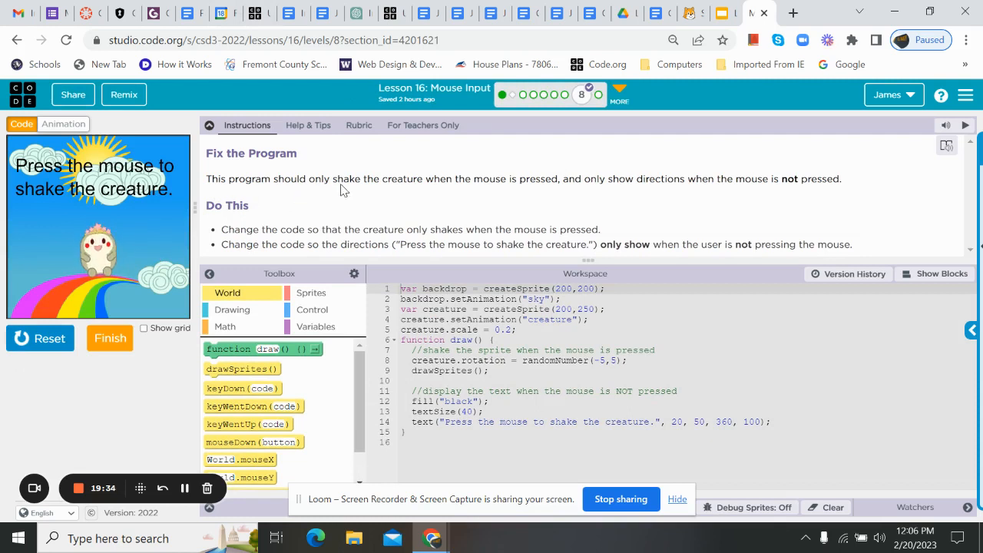
pyautogui.moveTo(461, 187)
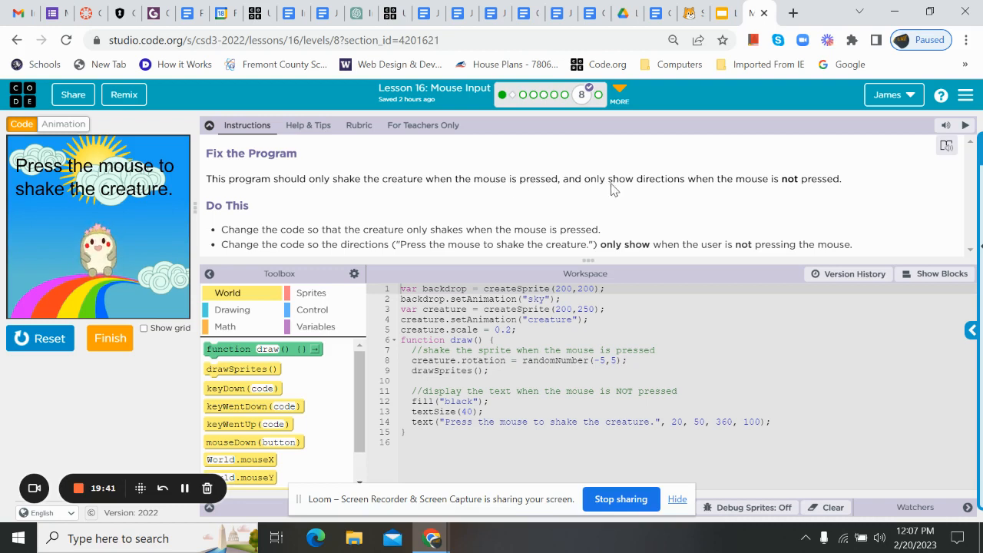
pyautogui.moveTo(801, 193)
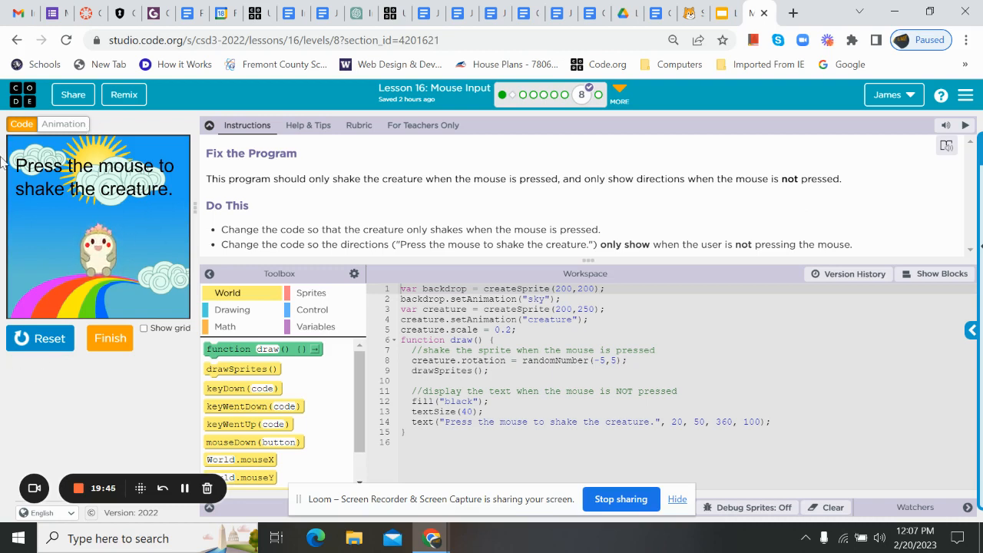
pyautogui.moveTo(807, 192)
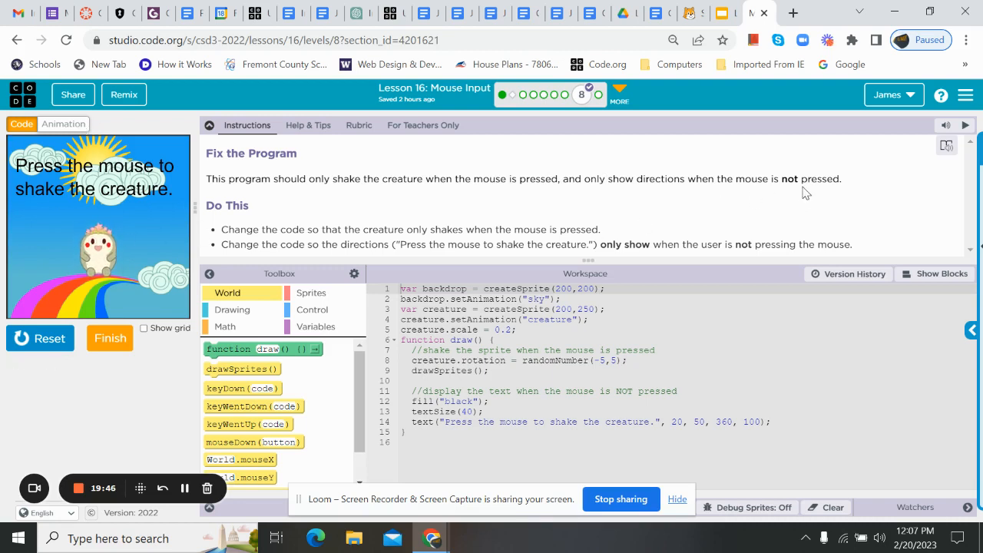
pyautogui.moveTo(615, 190)
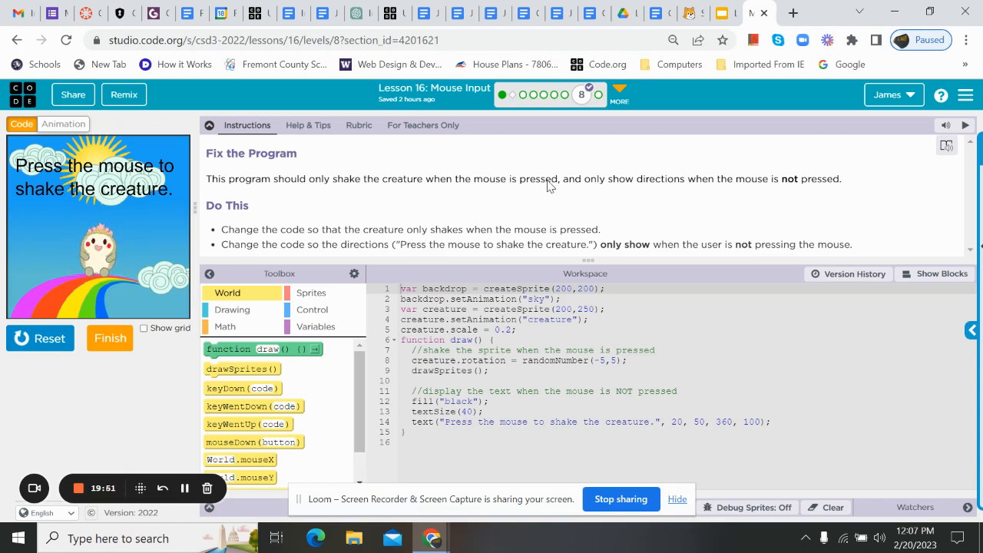
pyautogui.moveTo(100, 192)
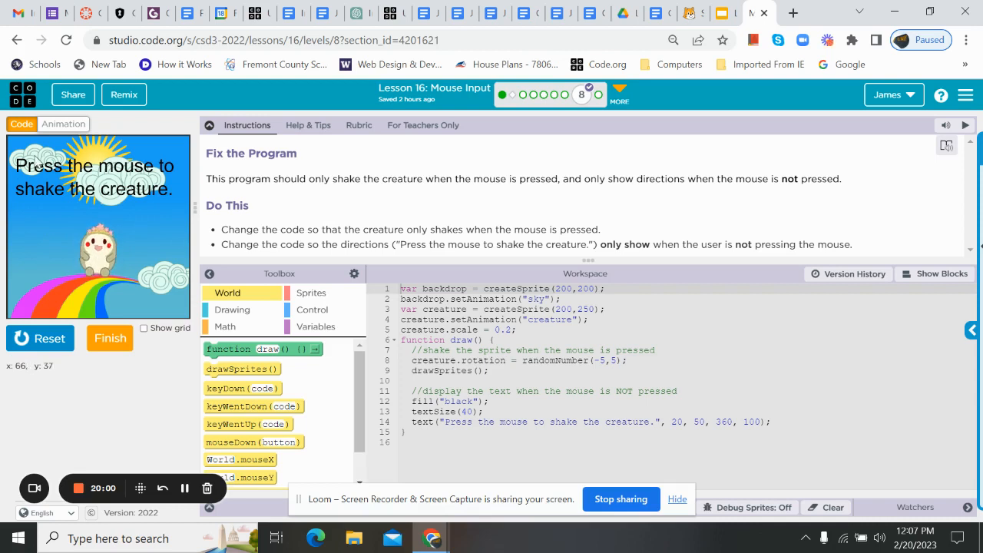
pyautogui.moveTo(154, 224)
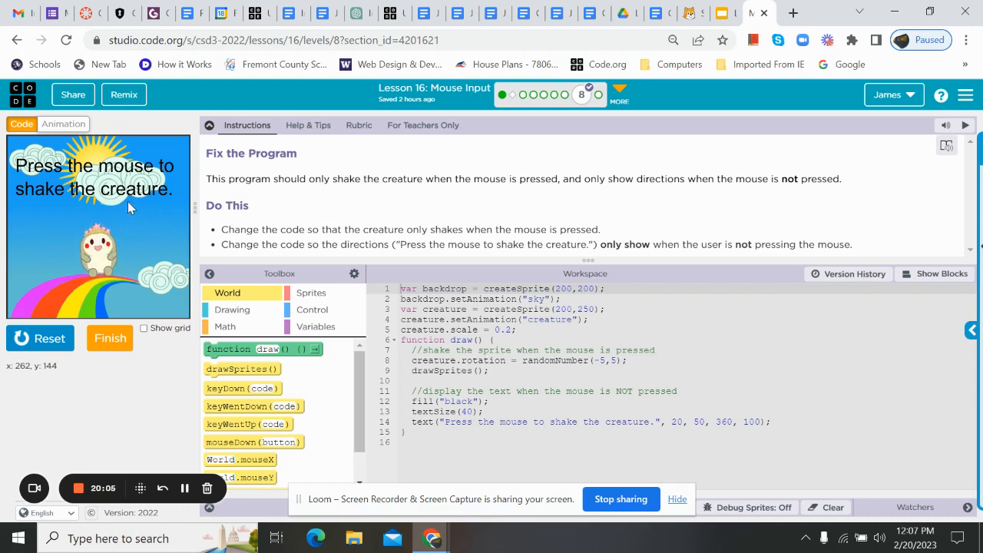
pyautogui.moveTo(101, 264)
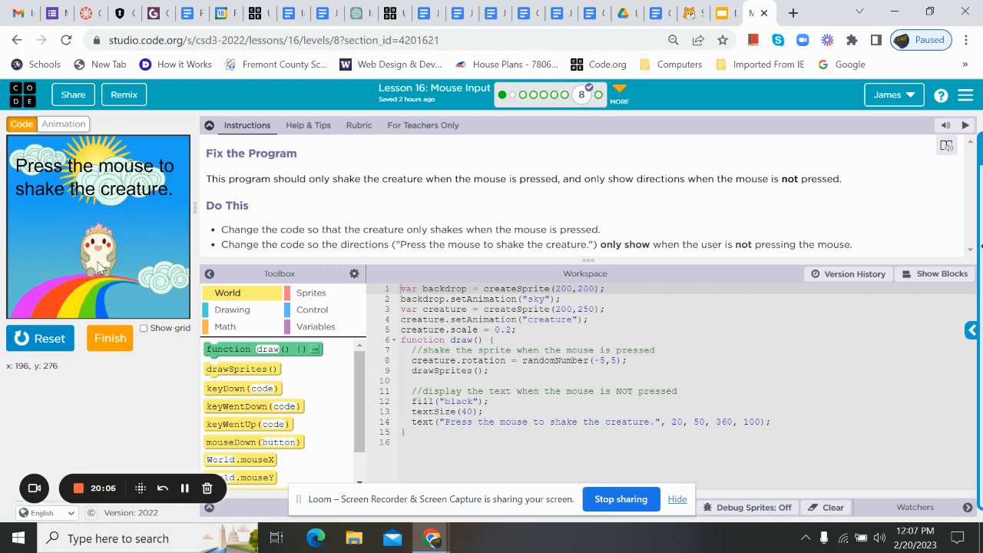
pyautogui.moveTo(62, 173)
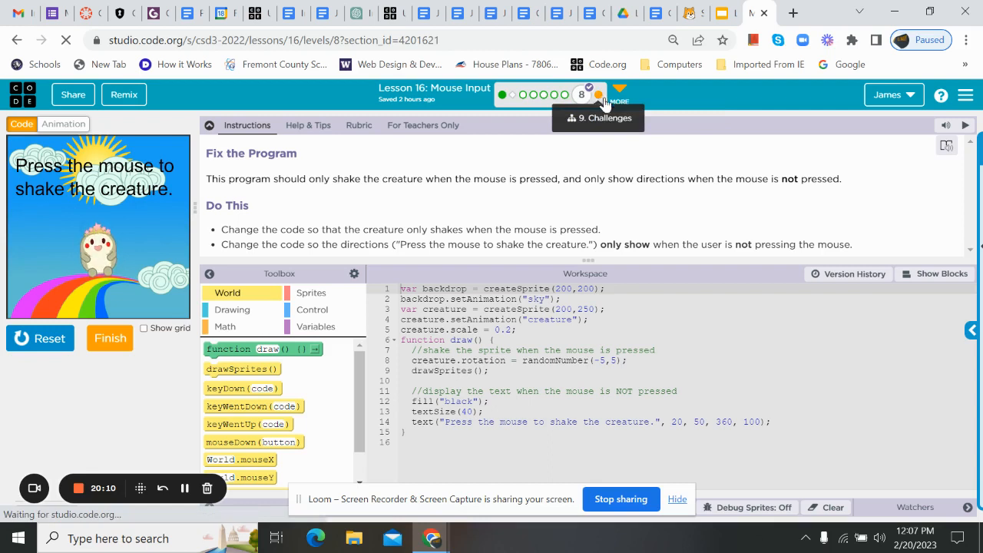
# - Move to level 9, Mouse Challenges, and scroll through its five activity choices
pyautogui.click(621, 90)
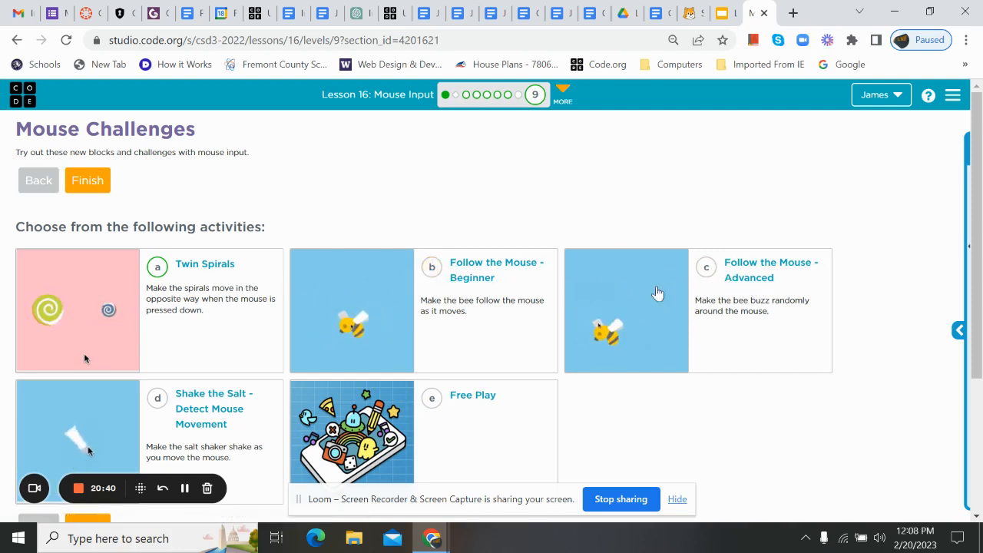
pyautogui.scroll(-3)
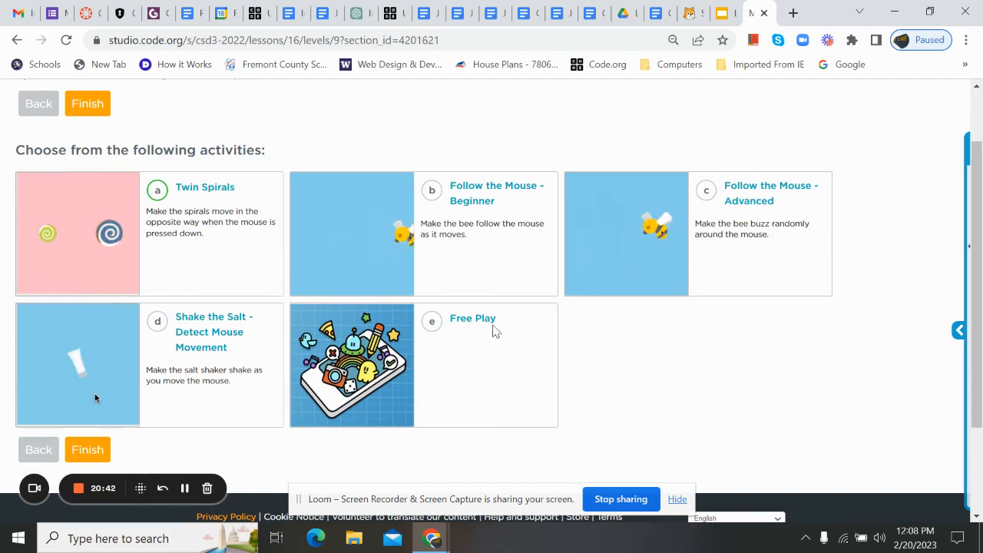